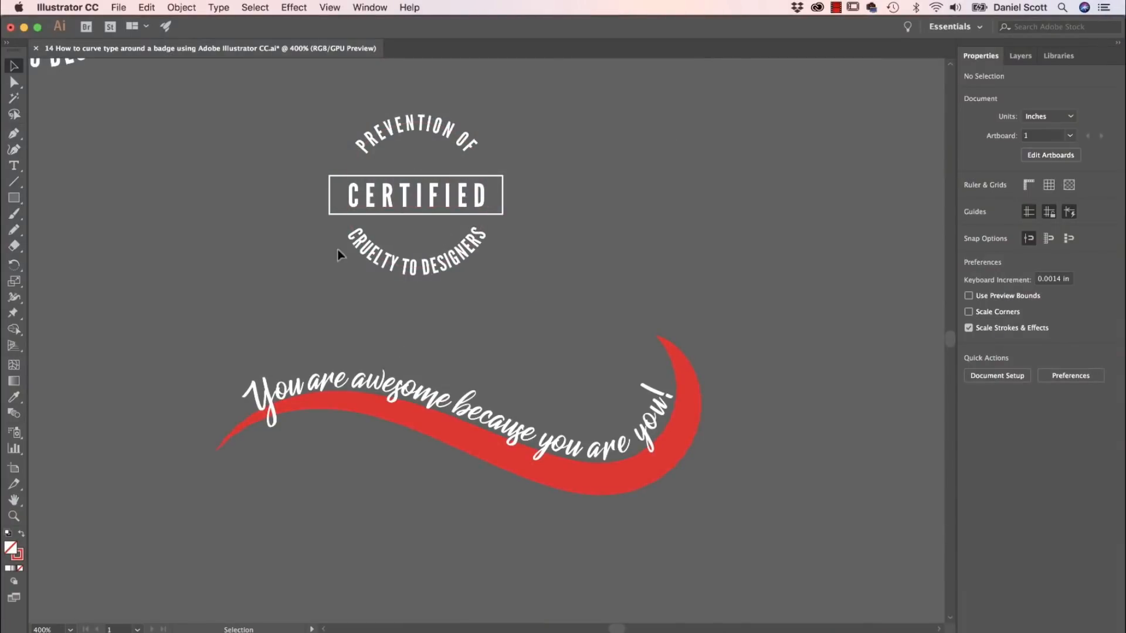
mouse_move(521, 263)
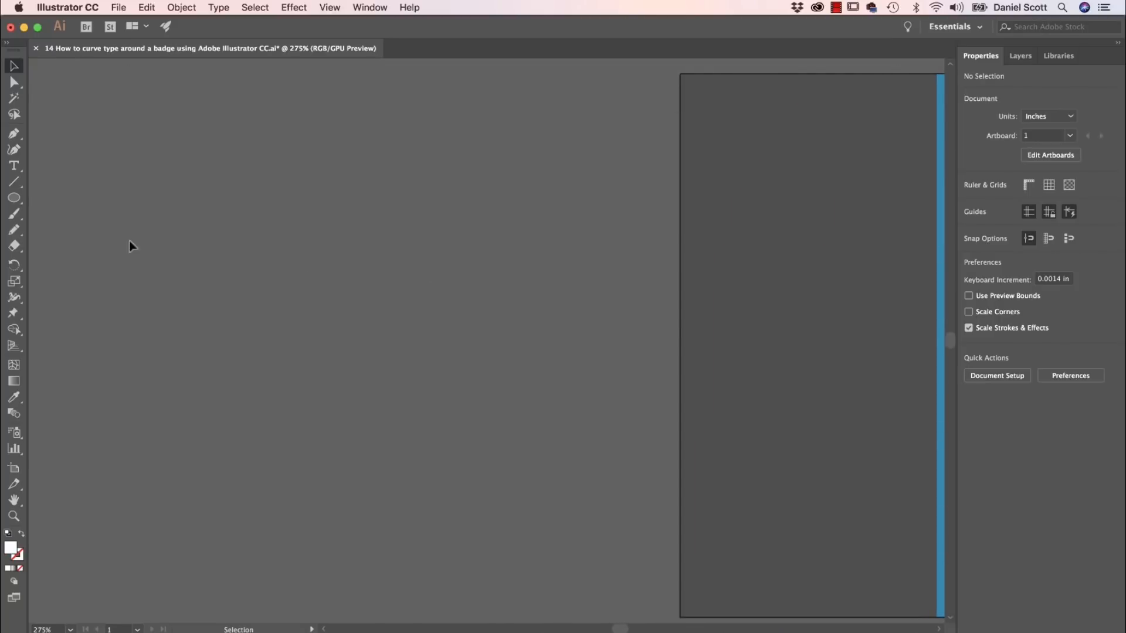
mouse_move(206, 346)
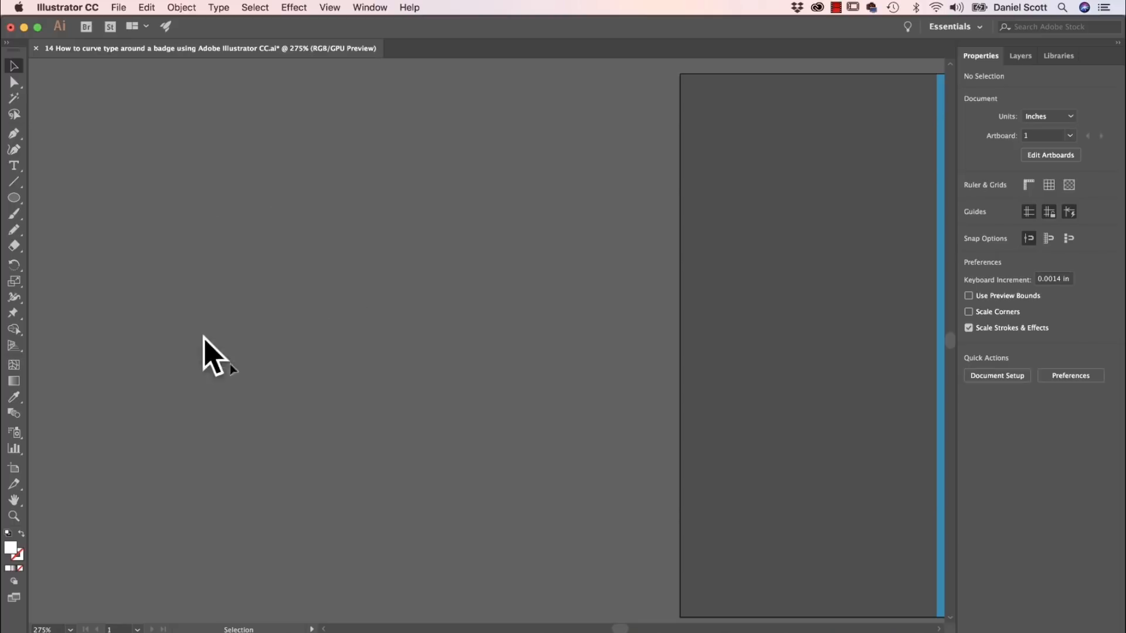
mouse_move(248, 272)
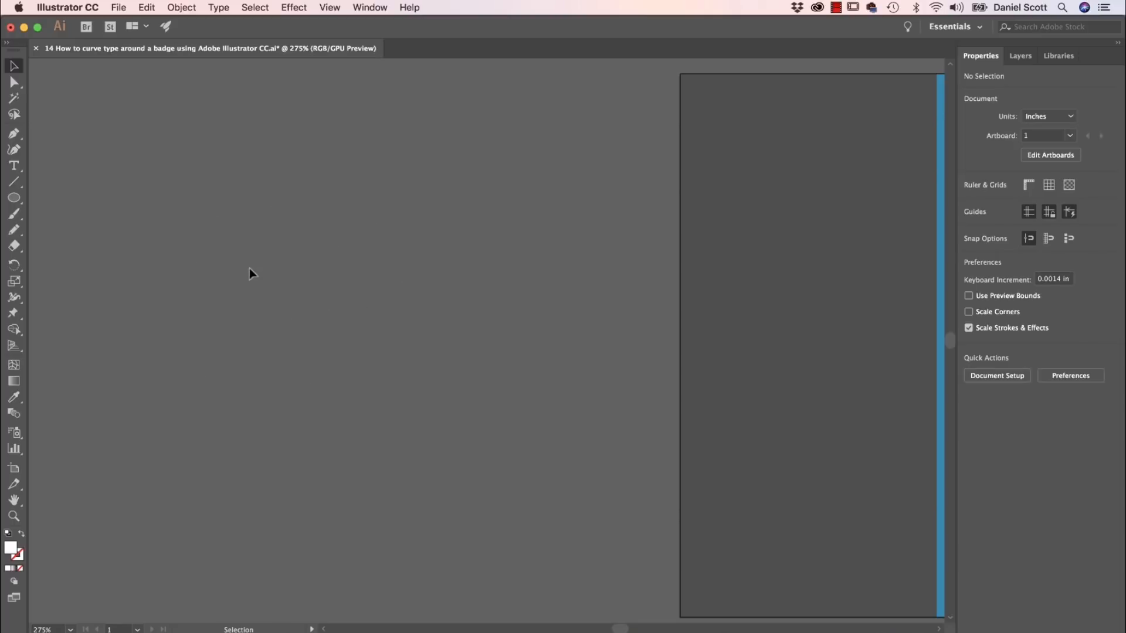
mouse_move(229, 348)
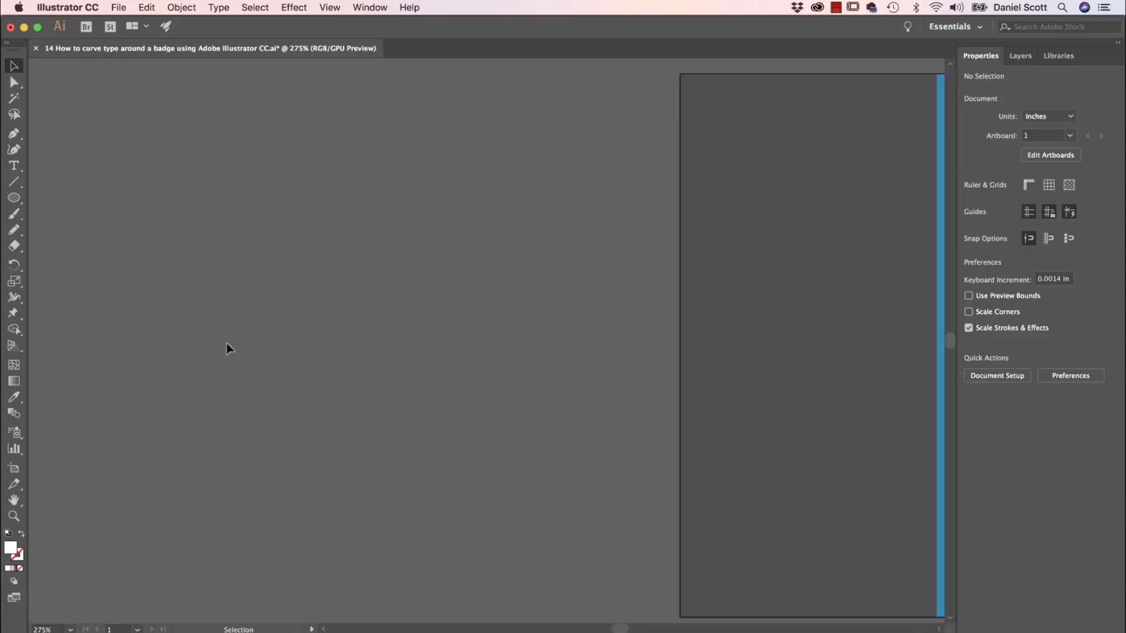
mouse_move(313, 306)
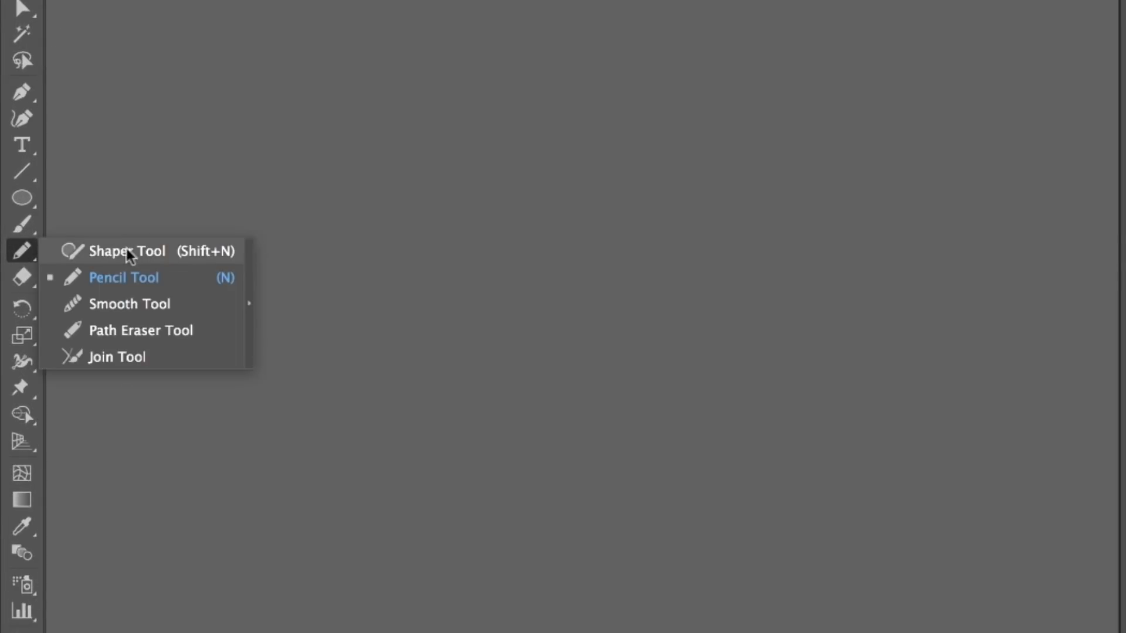
mouse_move(20, 255)
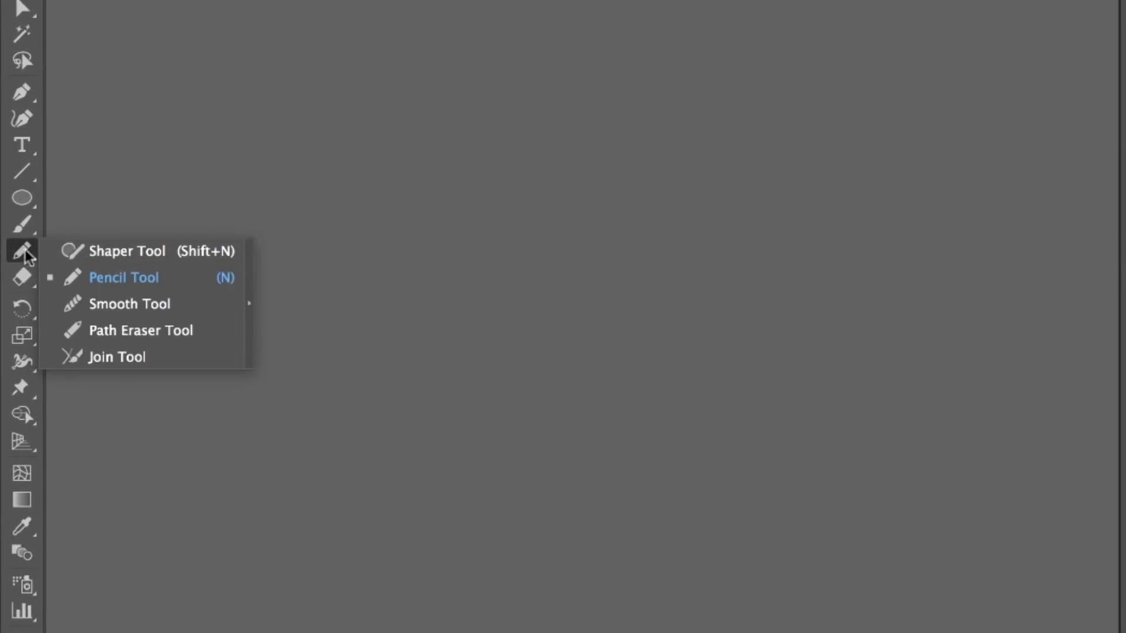
mouse_move(113, 287)
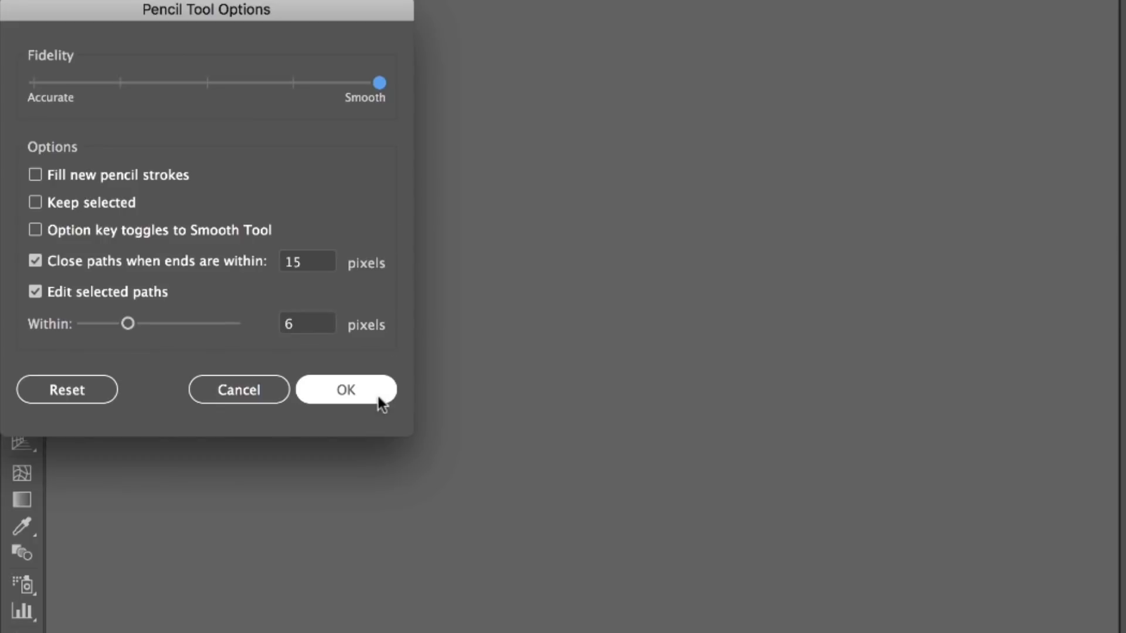
- Confirm the smooth-fidelity Pencil Tool Options
left_click(346, 388)
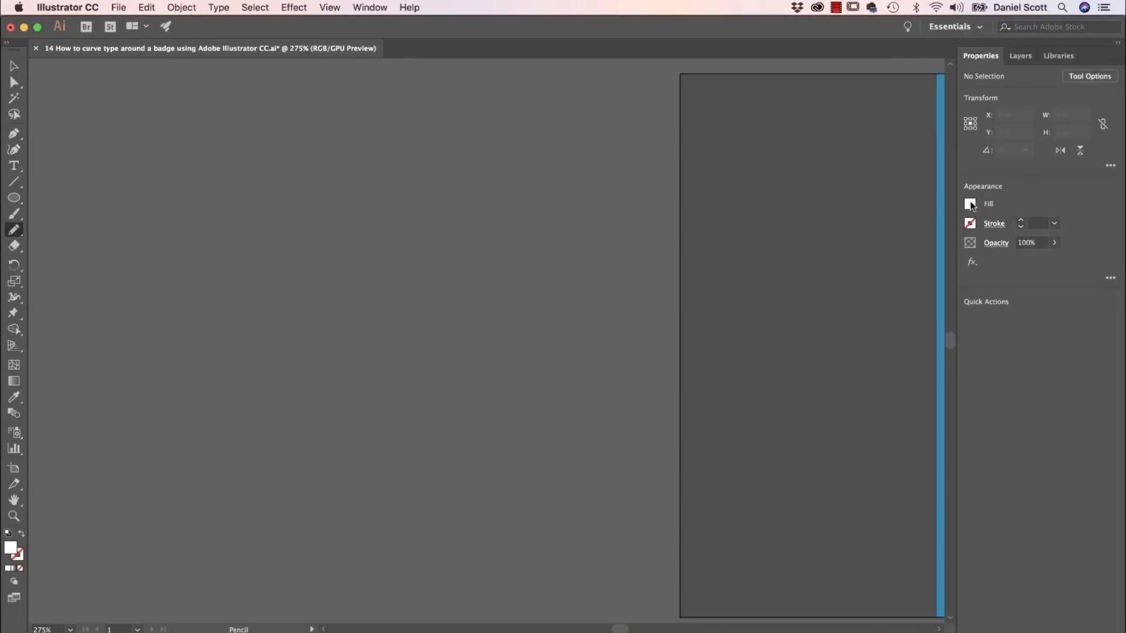
- Draw an S-shaped wavy line with the Pencil tool for text to follow
left_click(970, 204)
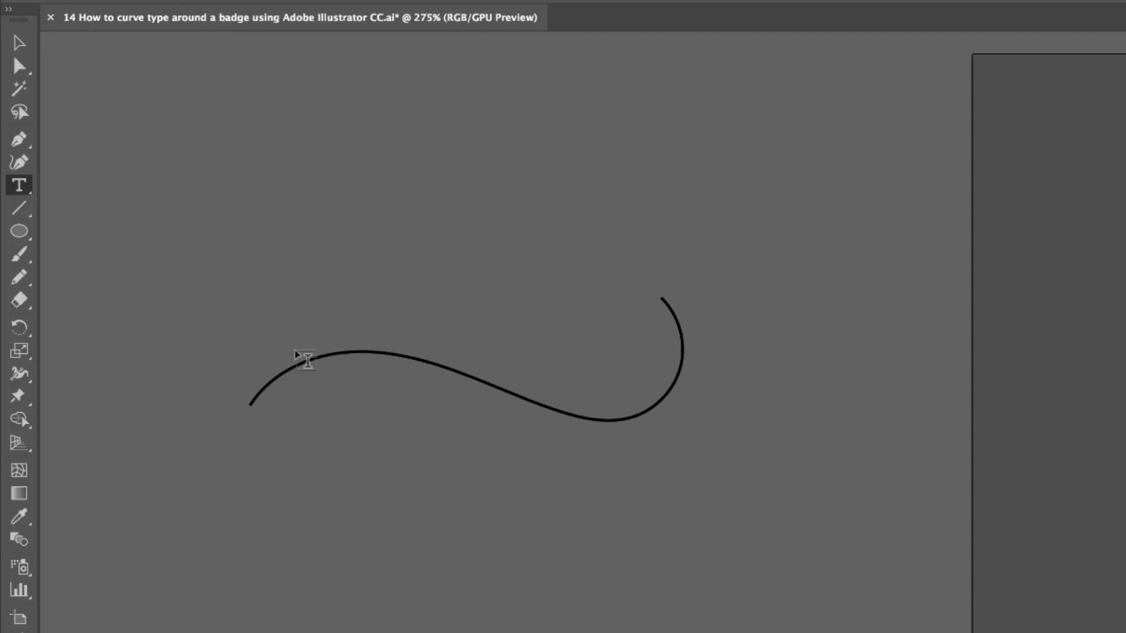
mouse_move(284, 367)
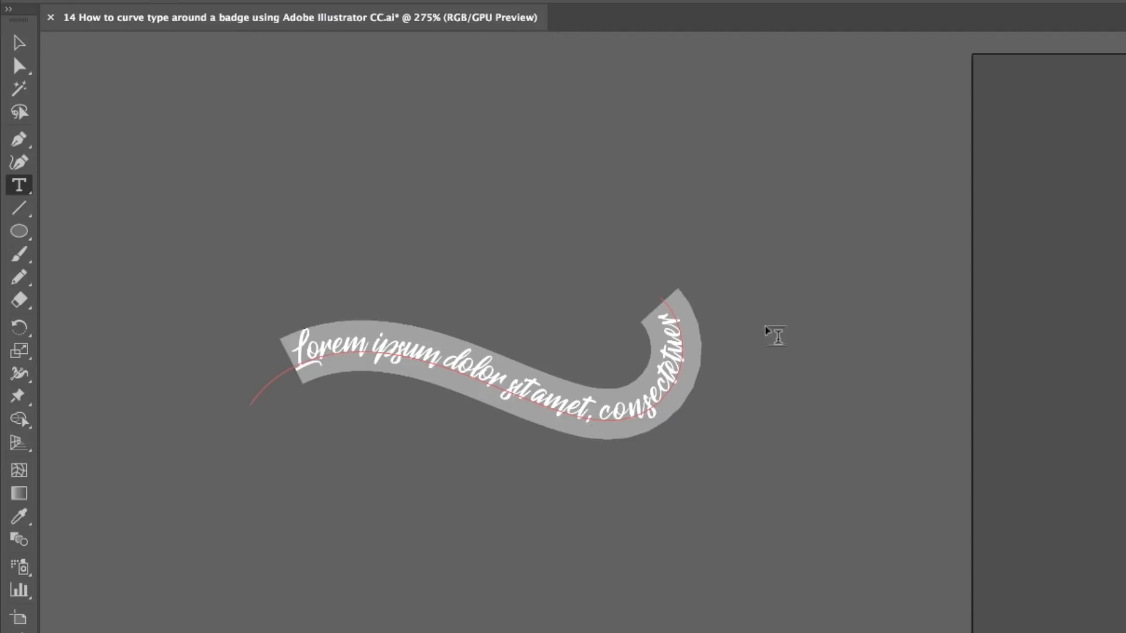
mouse_move(670, 439)
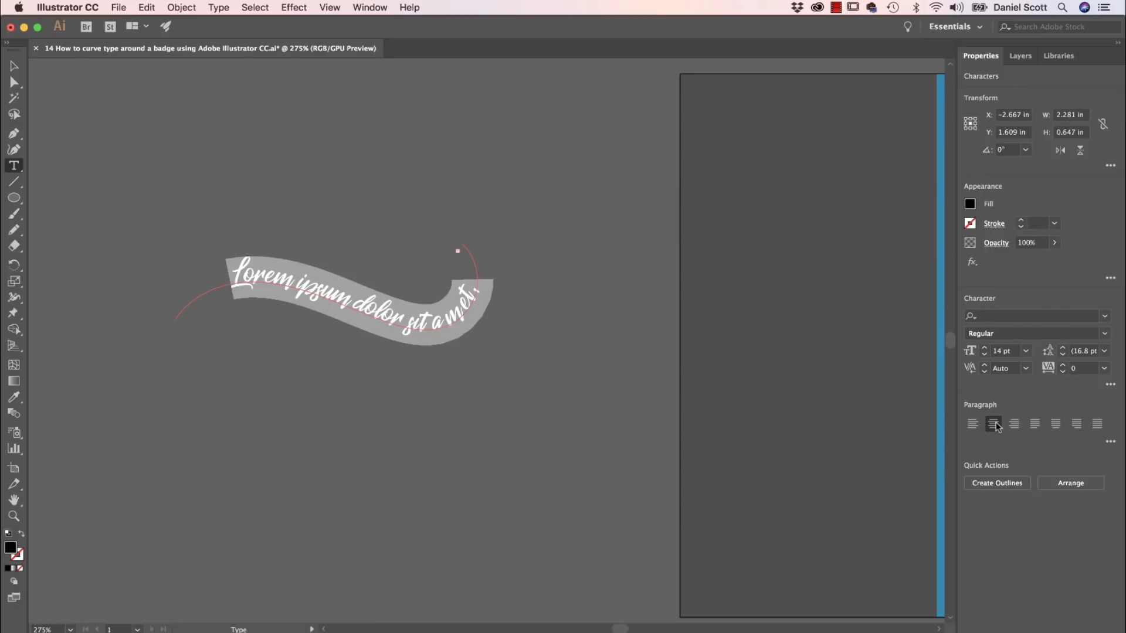
mouse_move(978, 431)
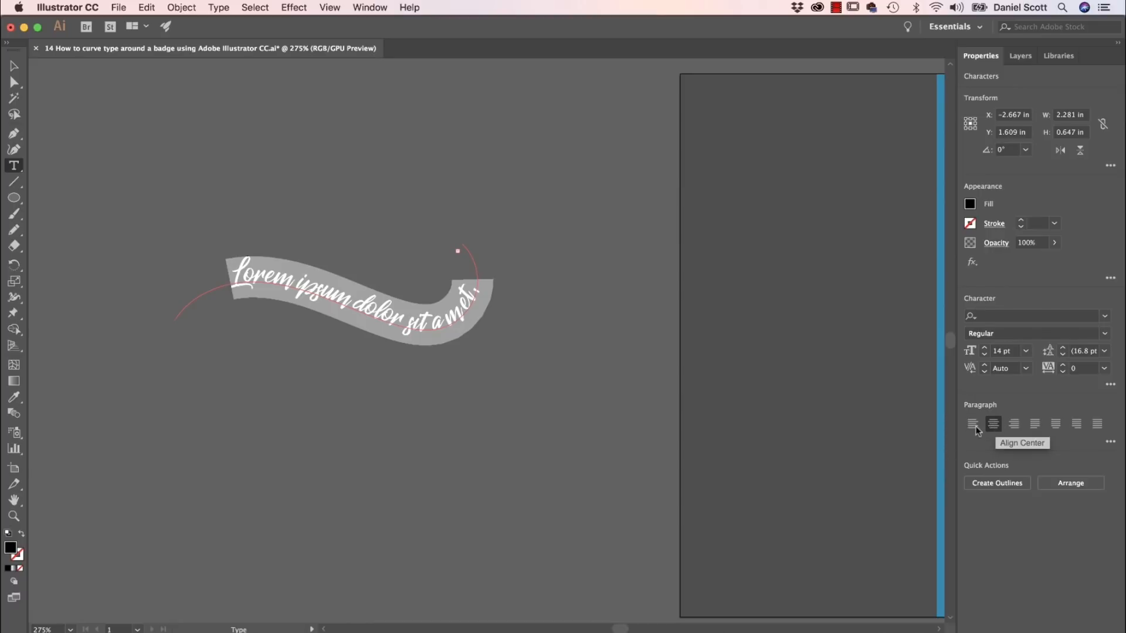
- Align the curved text left, type 'awesome!!!', and open the fill swatches
left_click(972, 424)
type("You are")
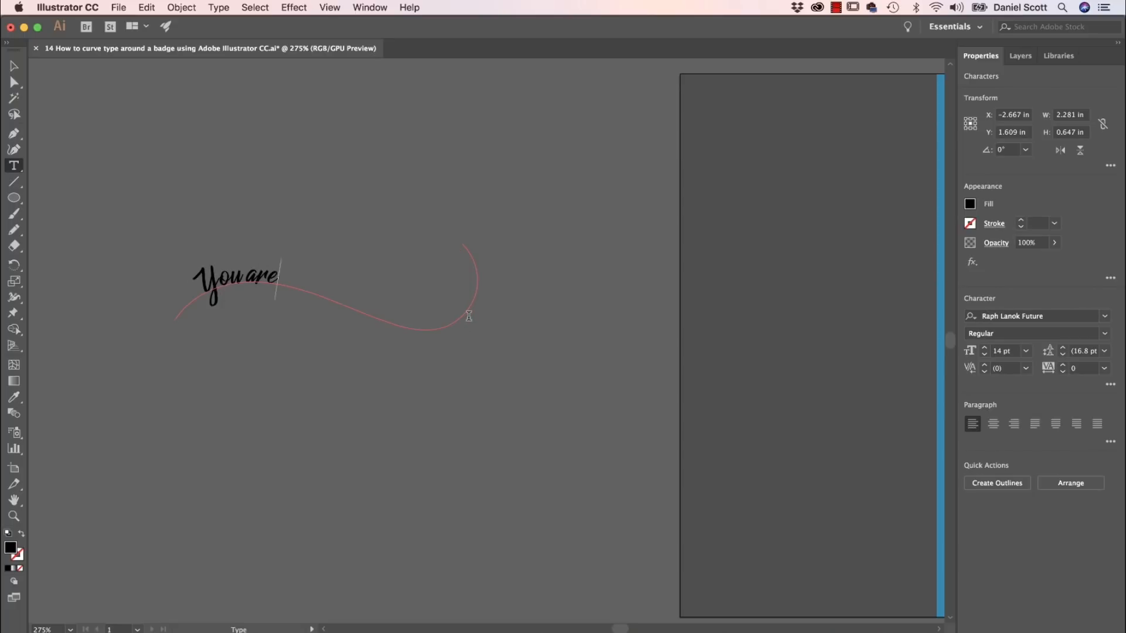
type("awesome!!!")
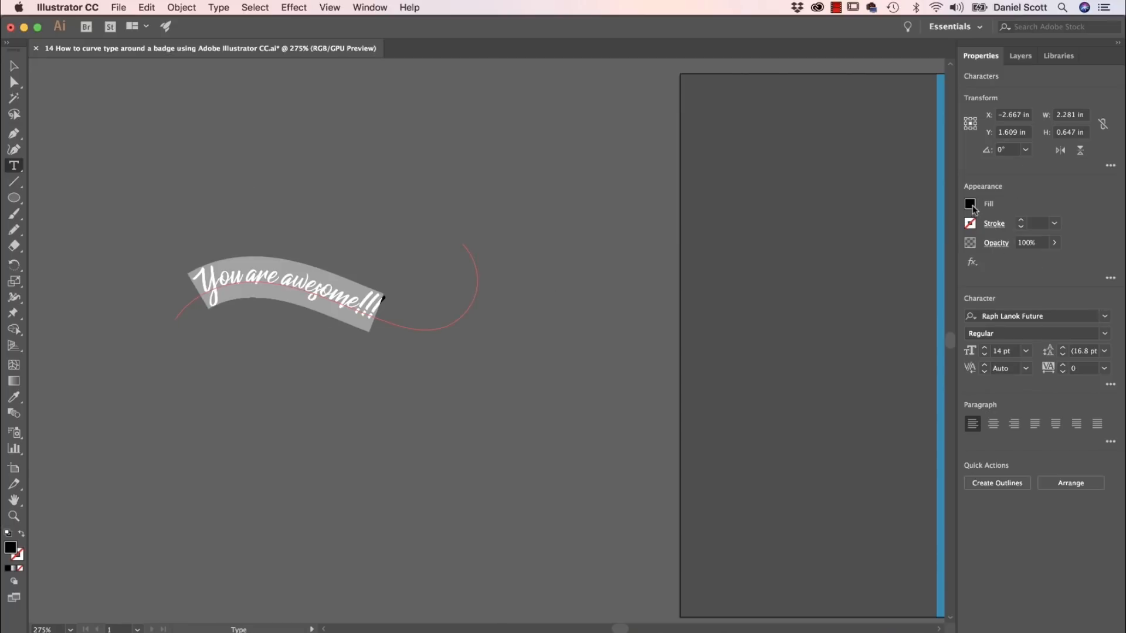
left_click(970, 204)
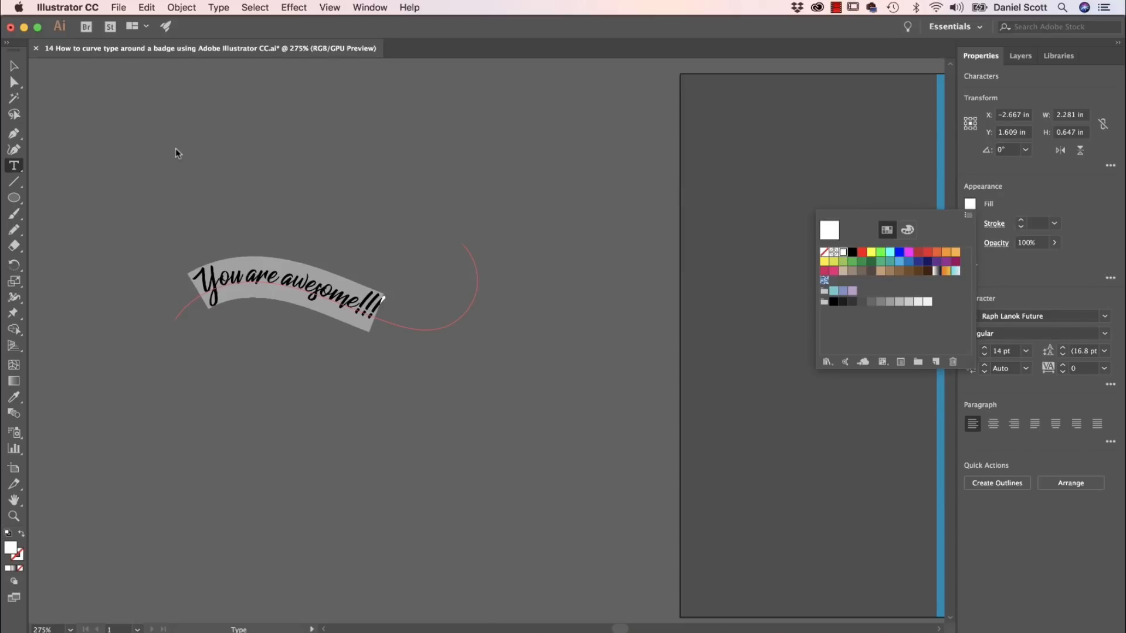
mouse_move(22, 59)
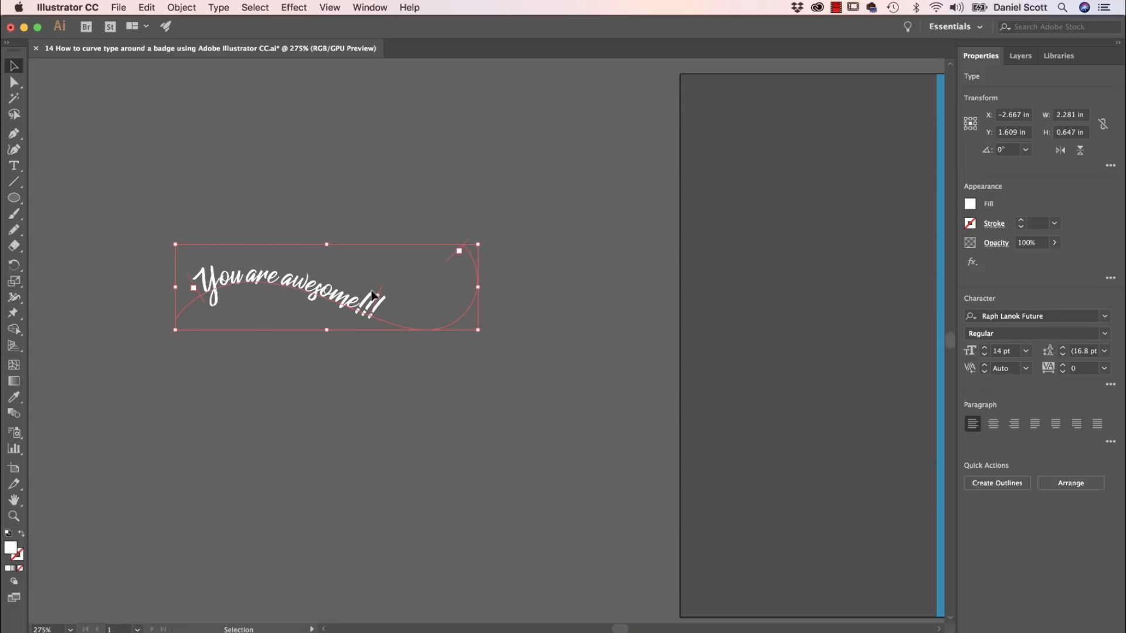
mouse_move(453, 261)
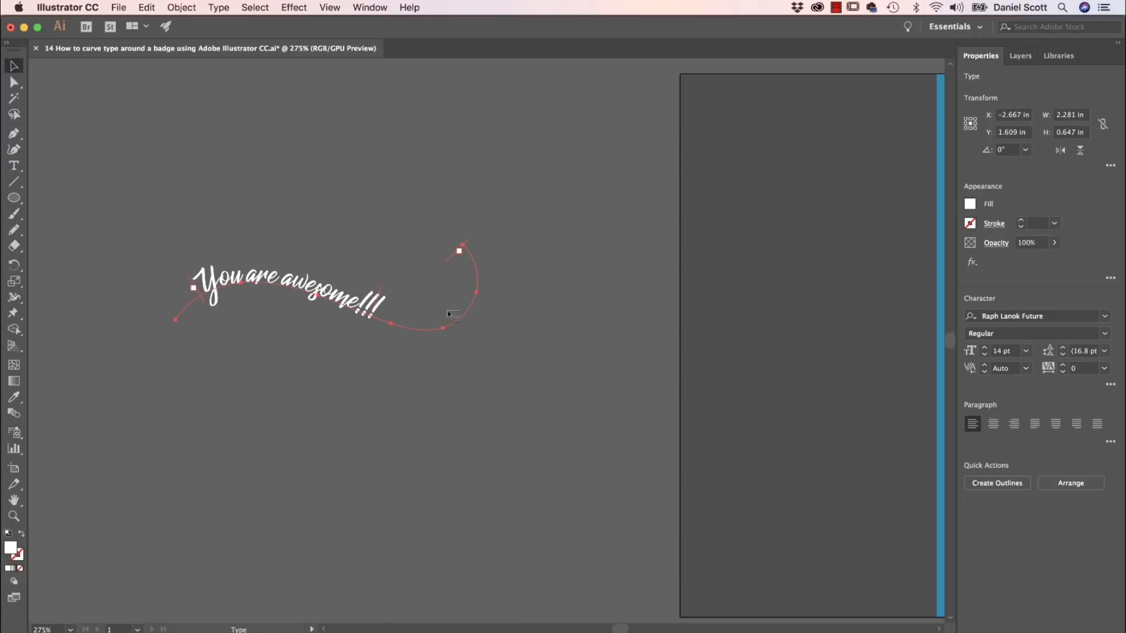
- Stretch the path text's end bracket to the curve end and center-align it
left_click(173, 175)
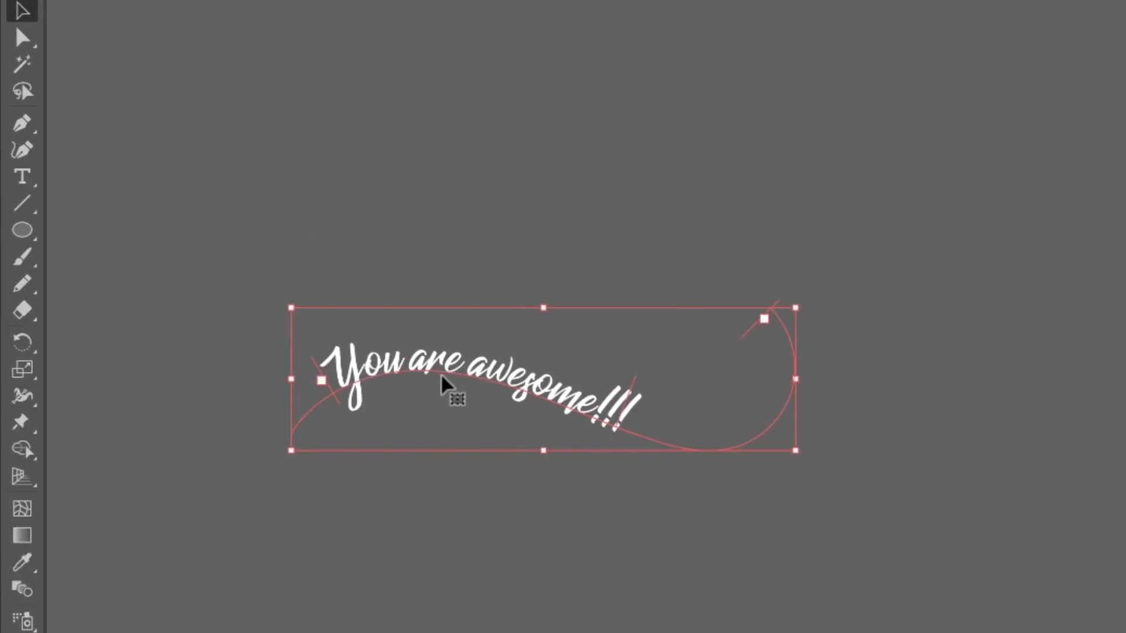
mouse_move(388, 419)
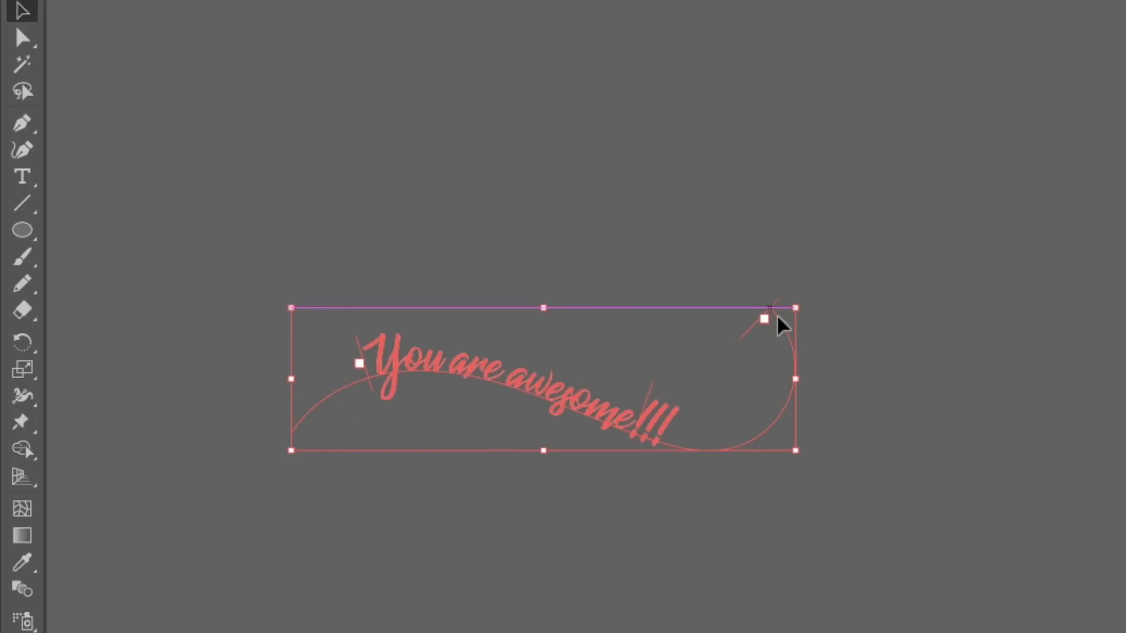
left_click_drag(765, 318, 765, 408)
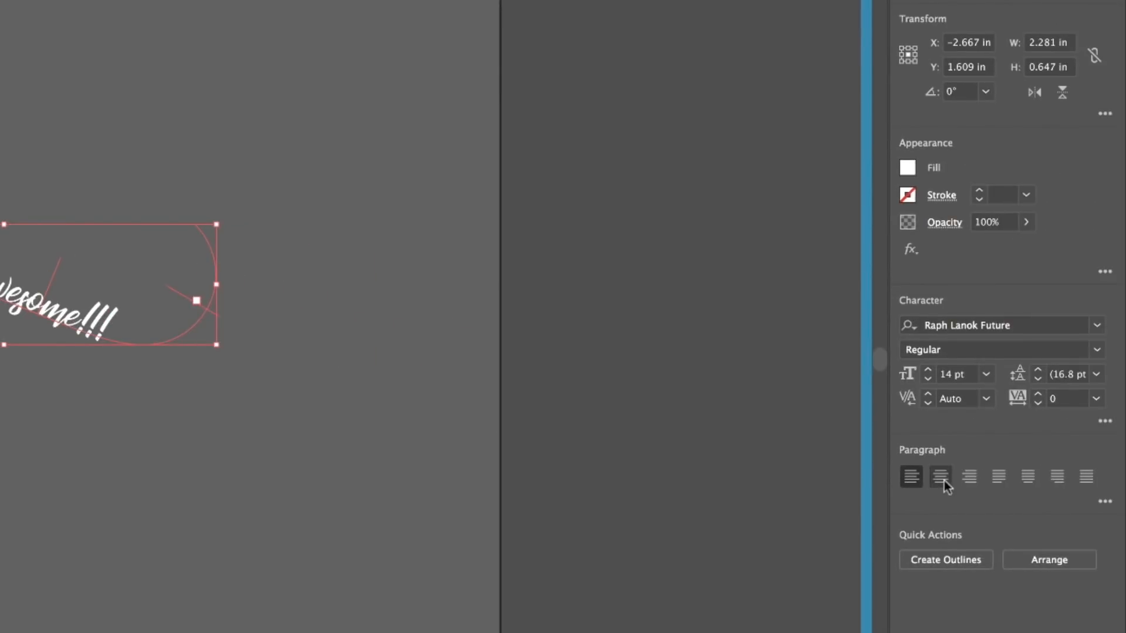
left_click(940, 476)
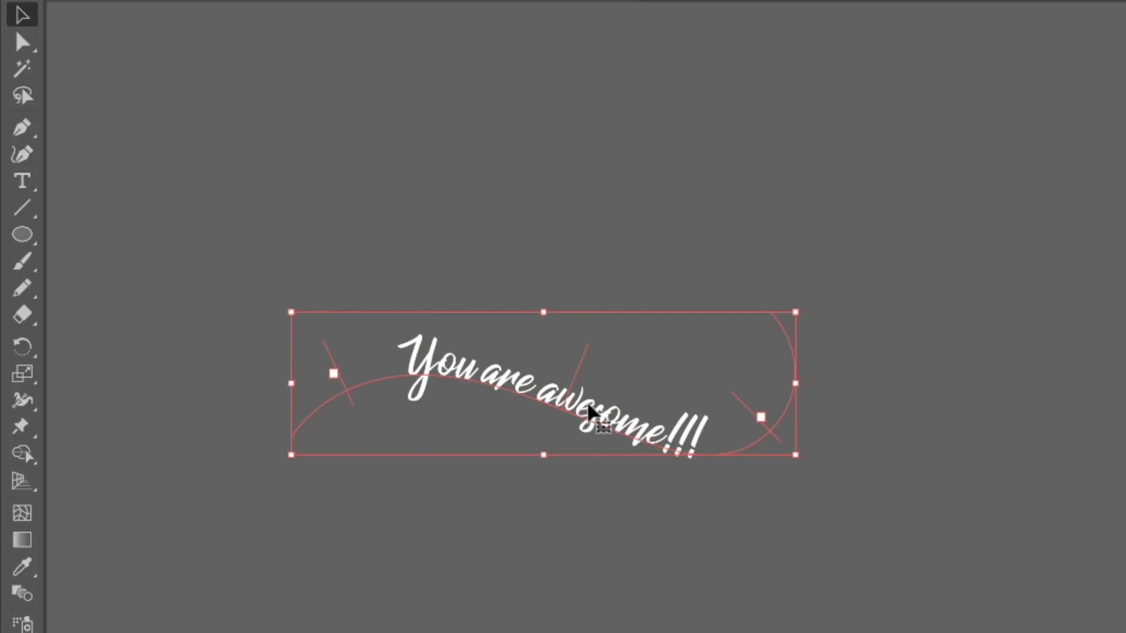
mouse_move(510, 241)
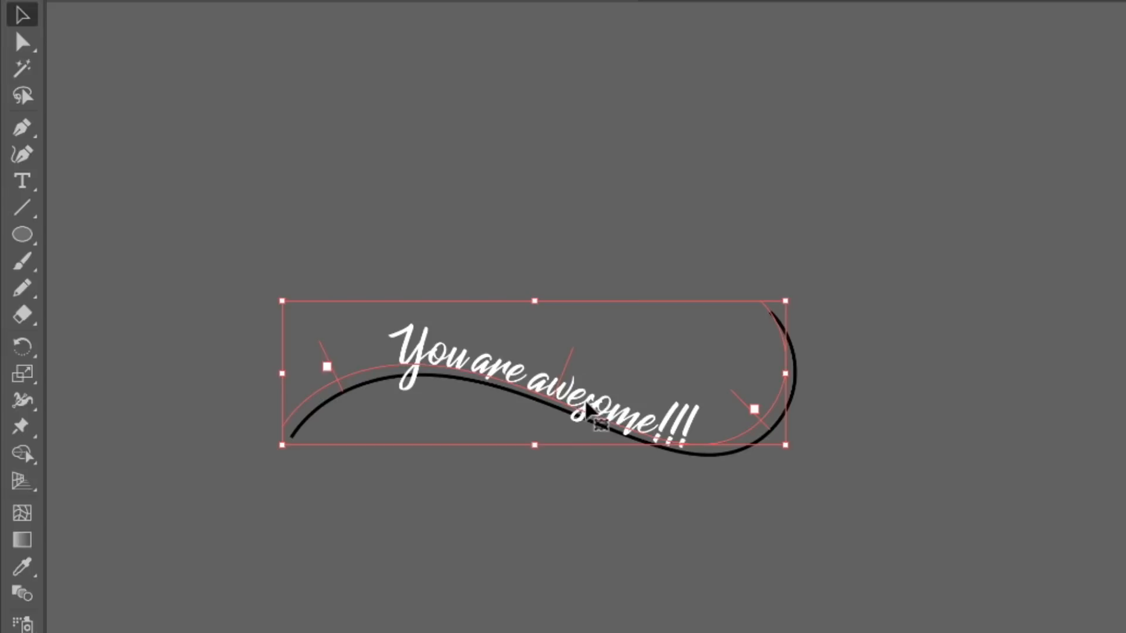
- Move the text start bracket left and extend it to 'You are awesome because you are you!'
left_click_drag(772, 368, 786, 368)
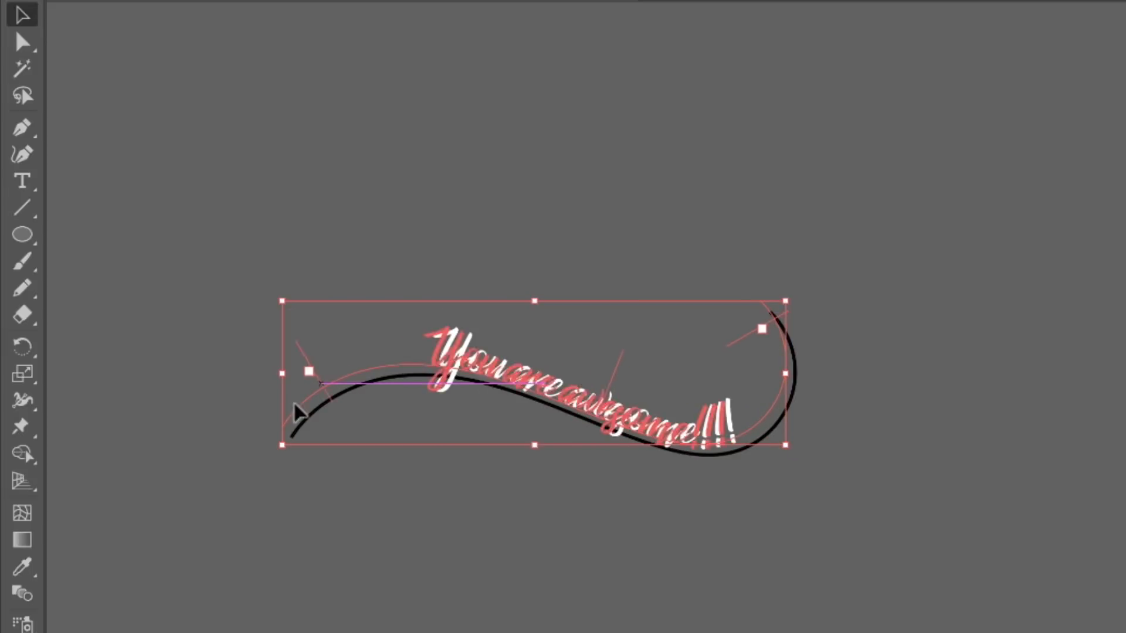
left_click(20, 183)
type(" because you are")
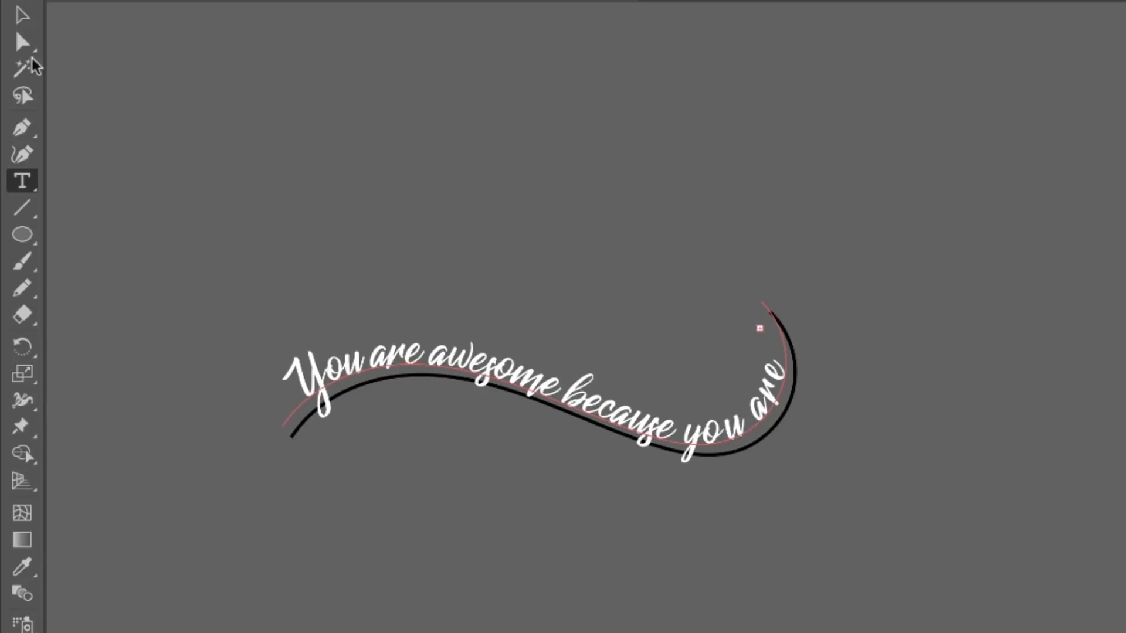
left_click(23, 17)
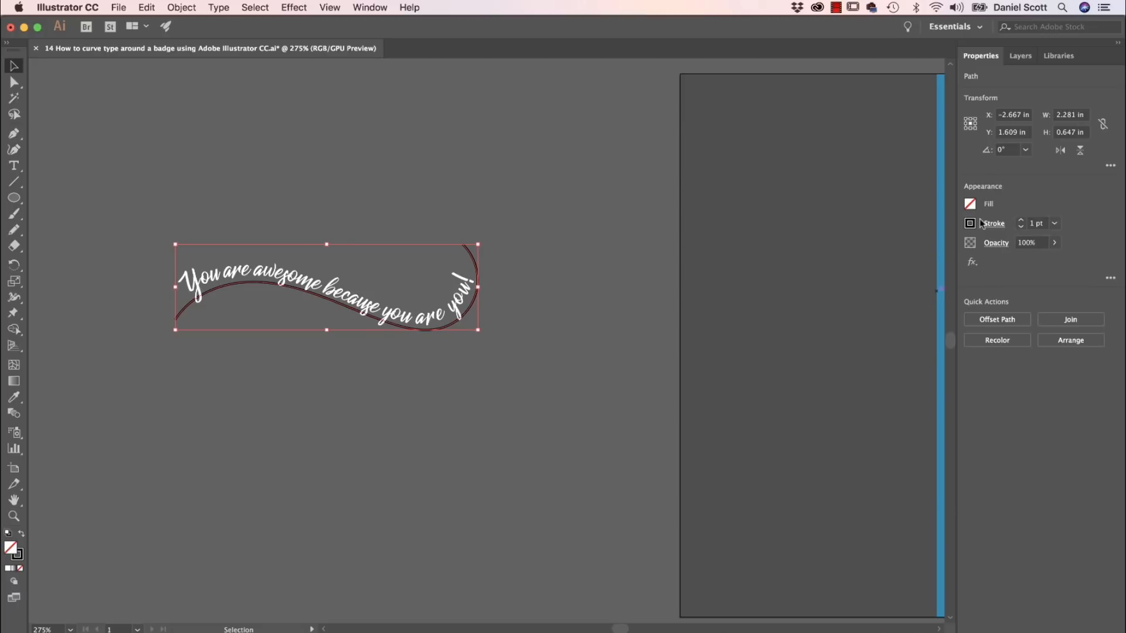
- Give the curve a thin white stroke and widen its end with the Width tool
left_click(968, 223)
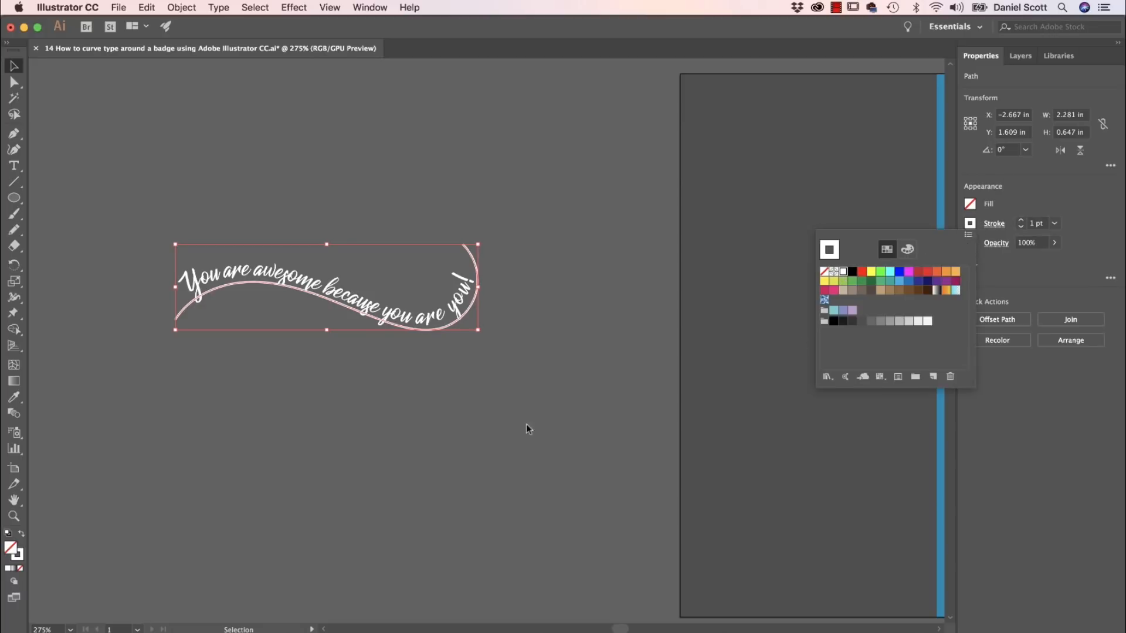
left_click(1054, 222)
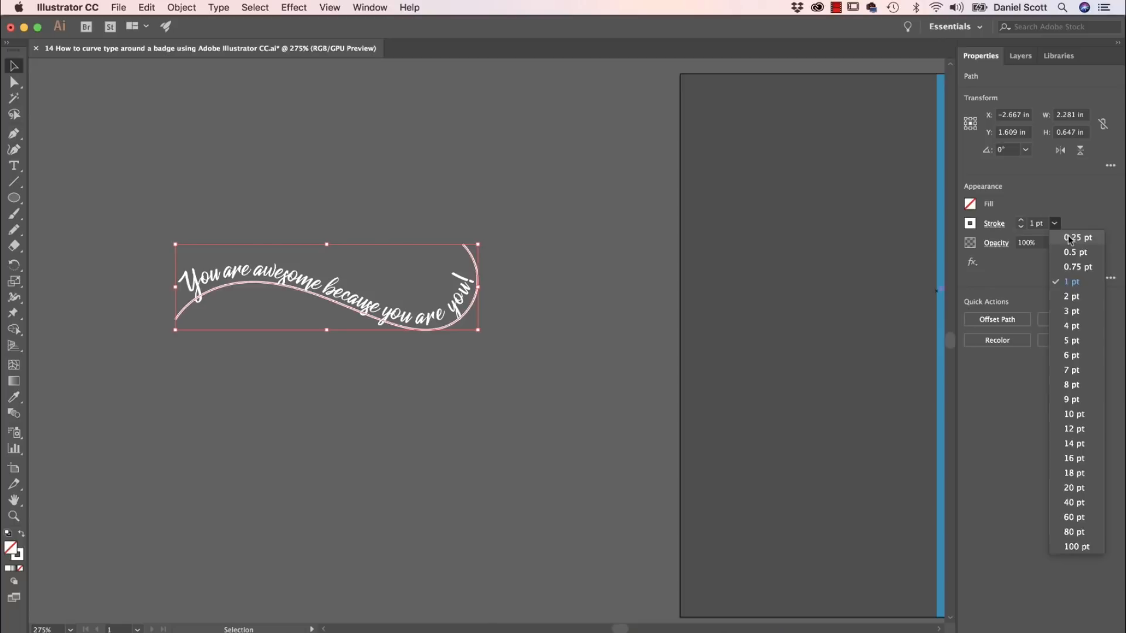
left_click(1076, 238)
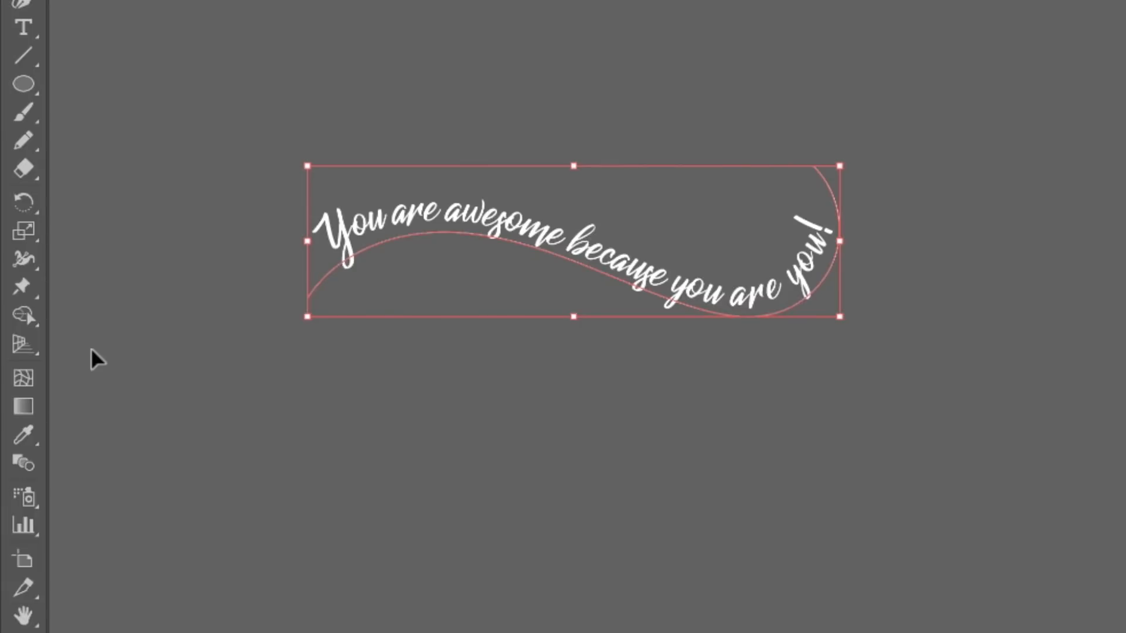
mouse_move(57, 308)
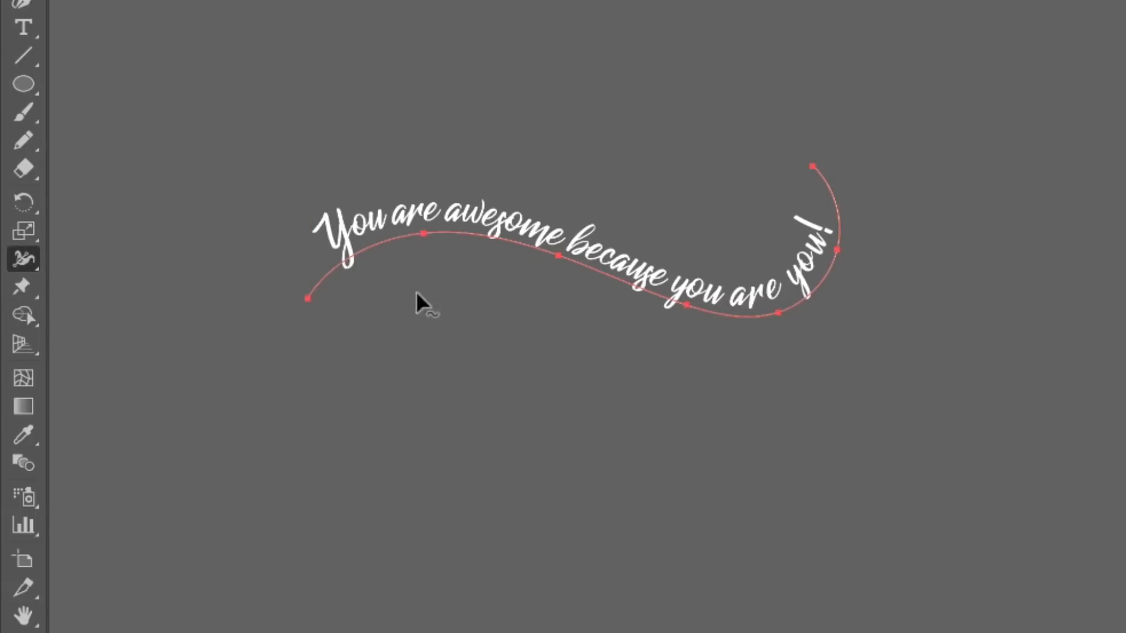
mouse_move(801, 316)
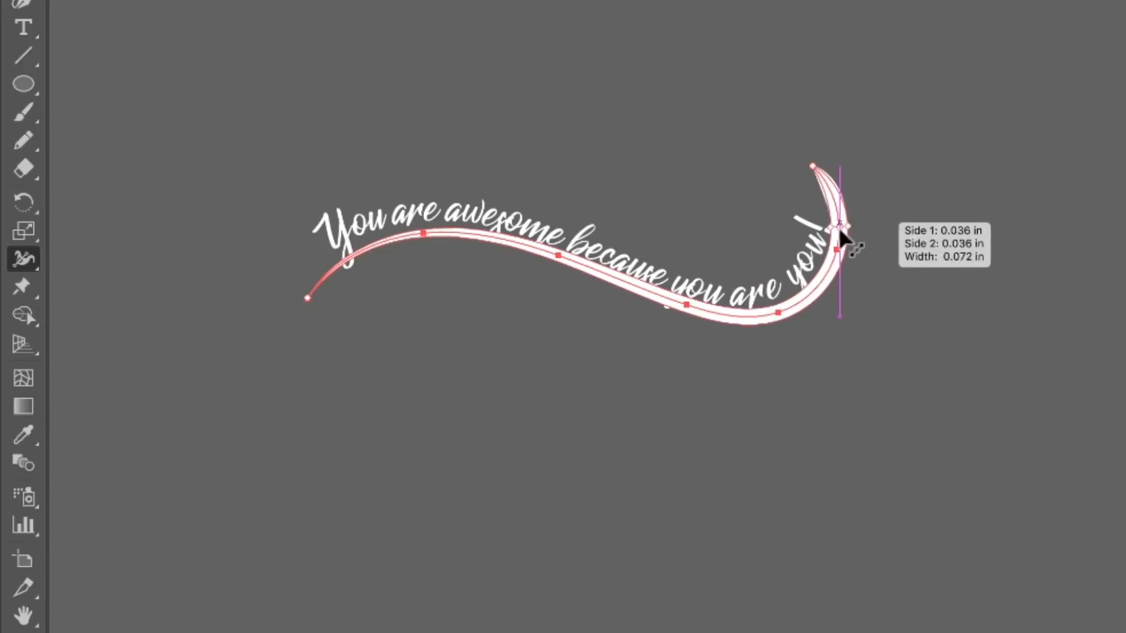
left_click_drag(840, 247, 812, 327)
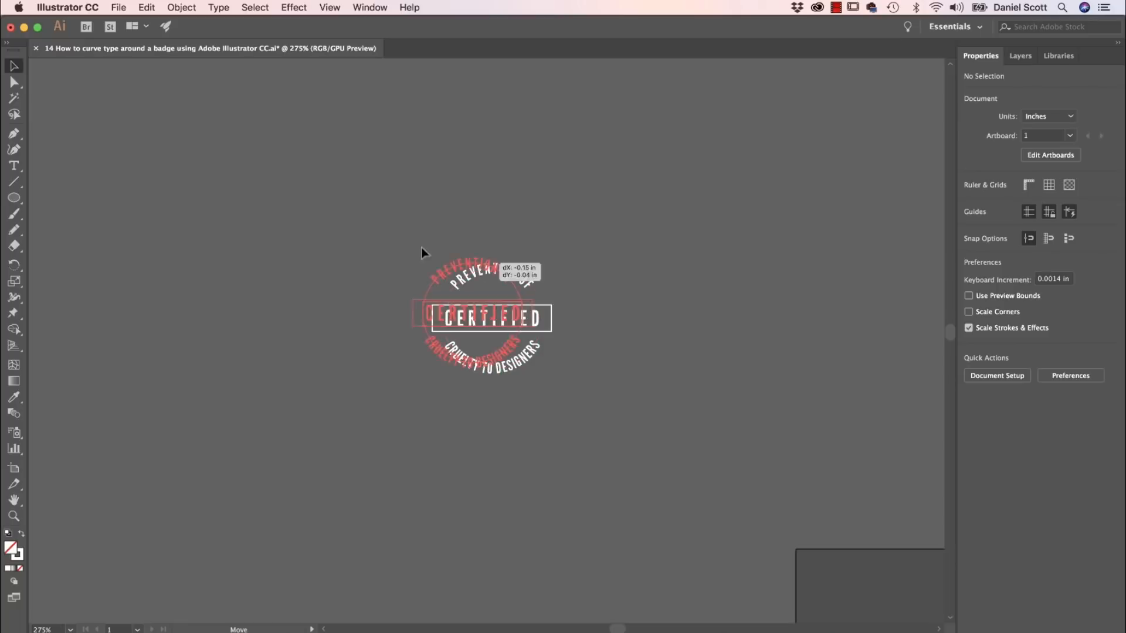
- Drag the finished Certified badge aside on the artboard
left_click_drag(485, 318, 349, 286)
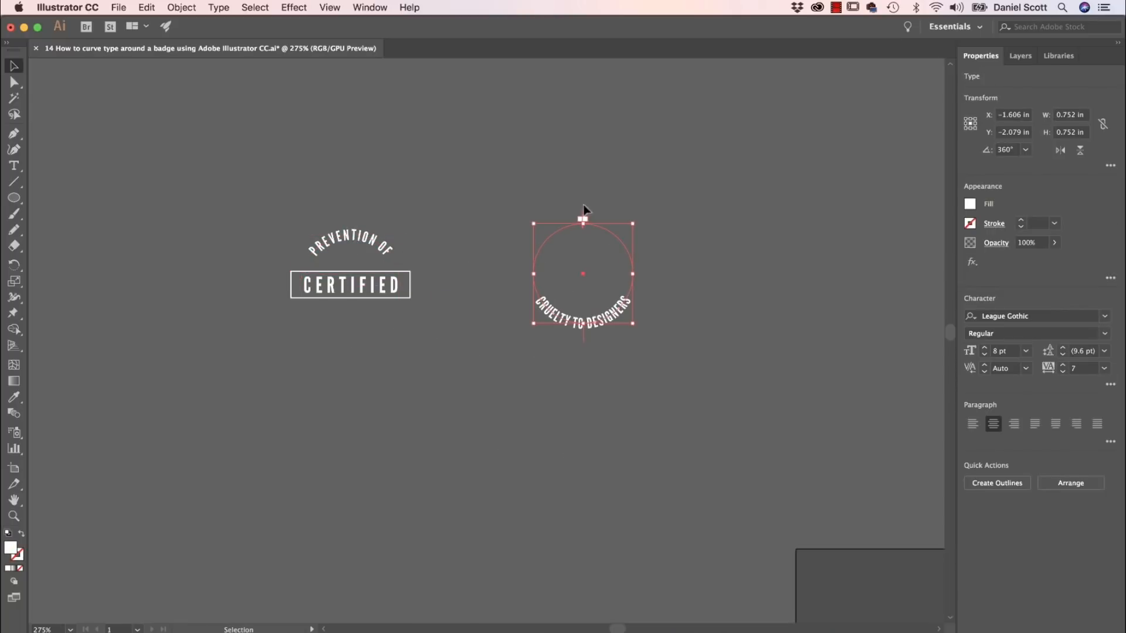
mouse_move(523, 304)
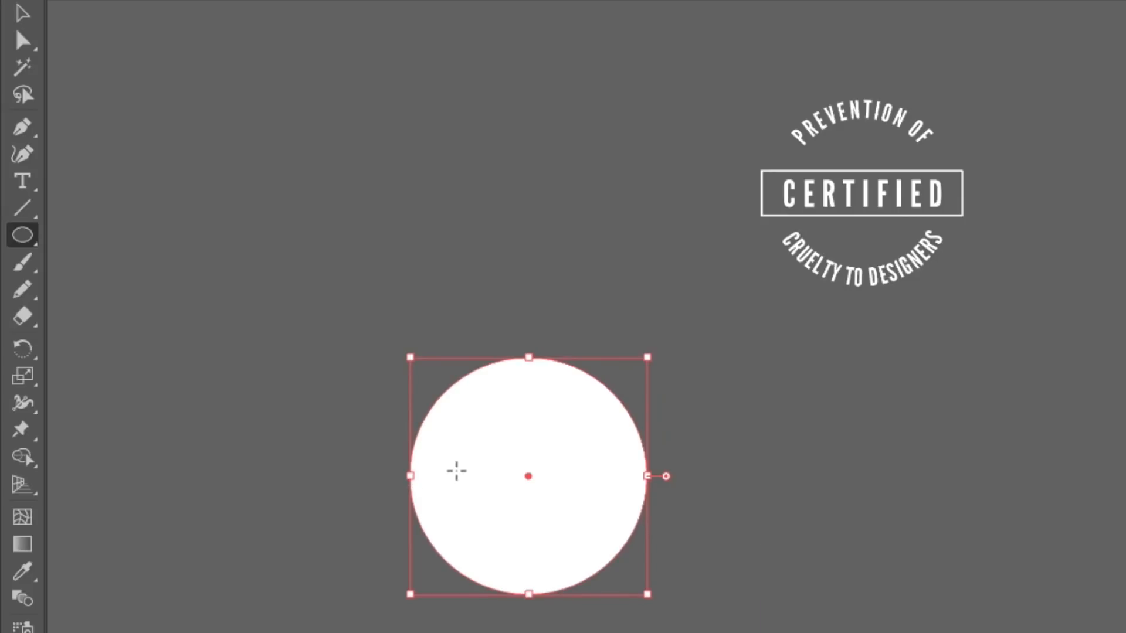
mouse_move(221, 285)
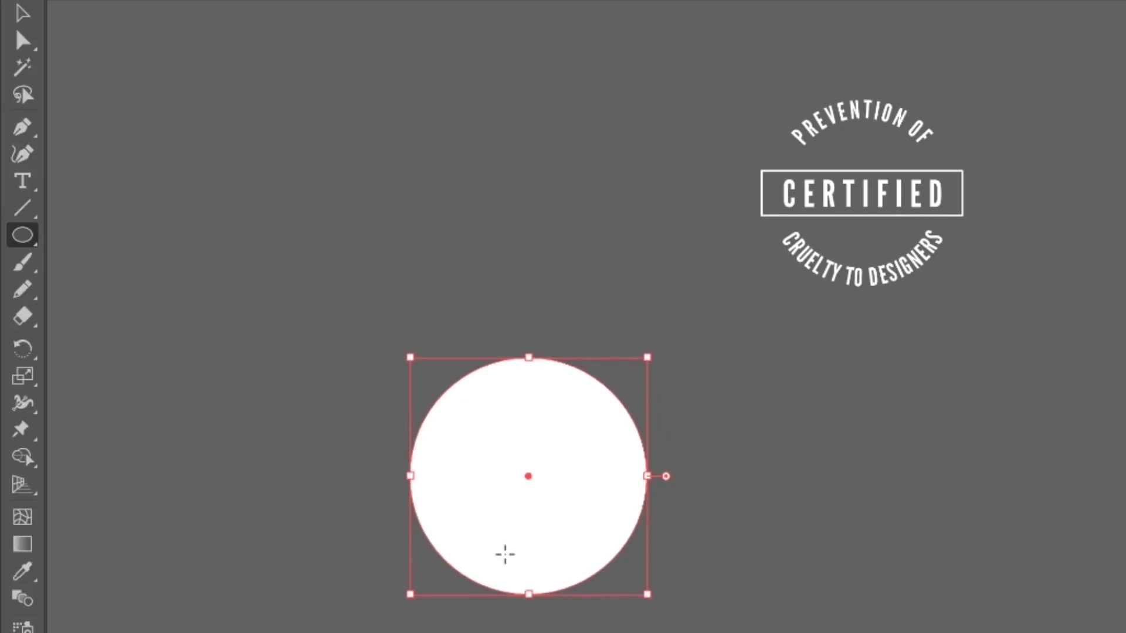
mouse_move(608, 493)
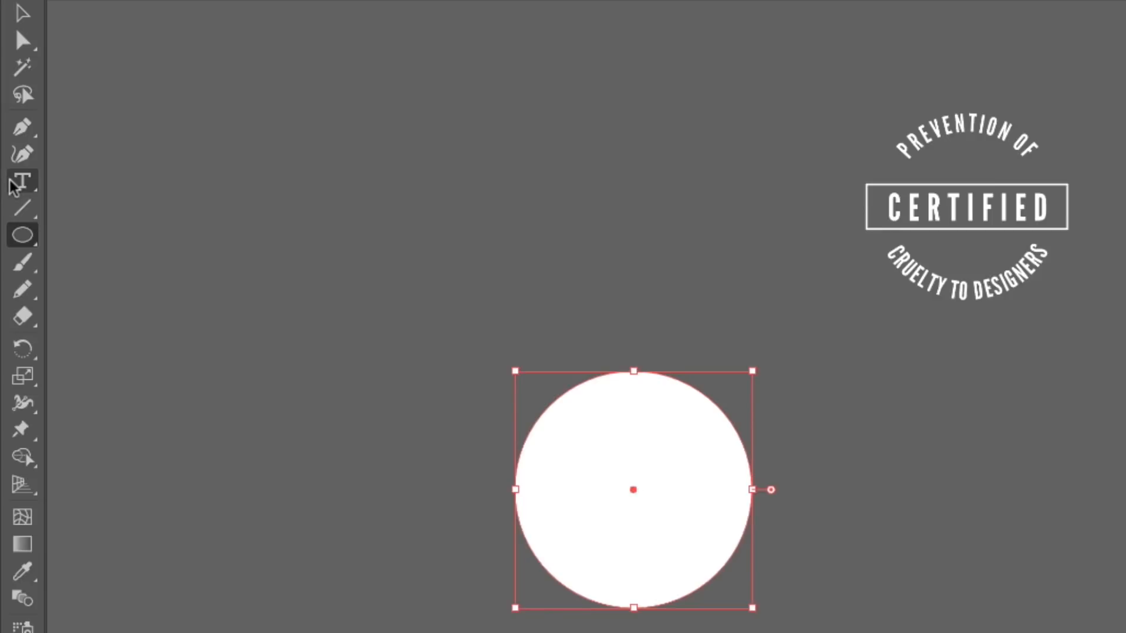
mouse_move(164, 378)
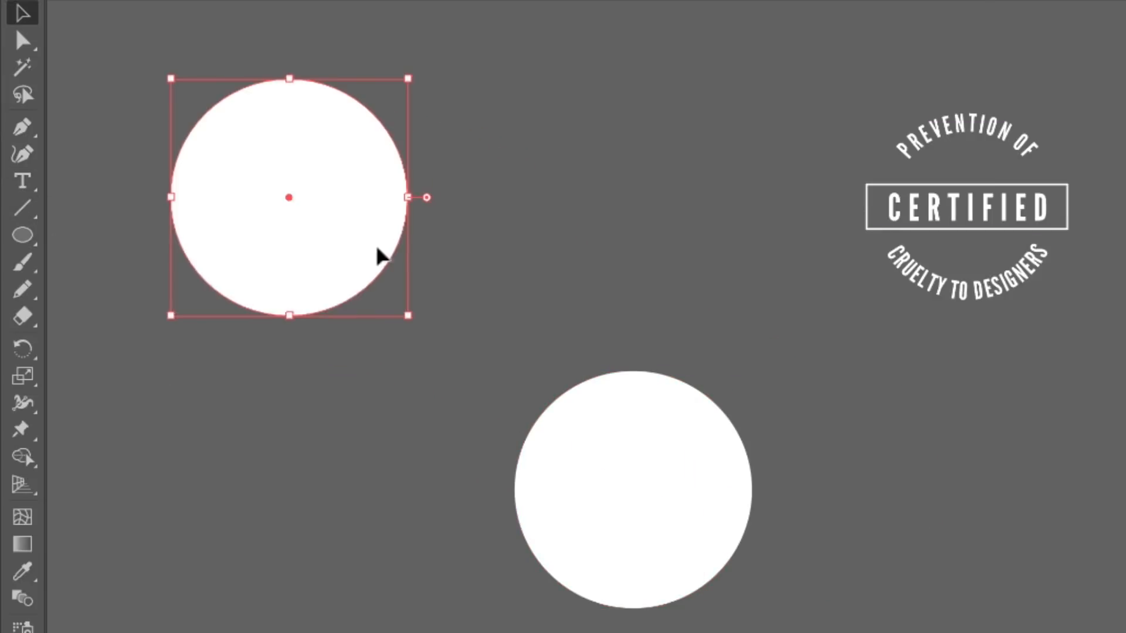
- Select the lower of the two white circles
left_click(634, 505)
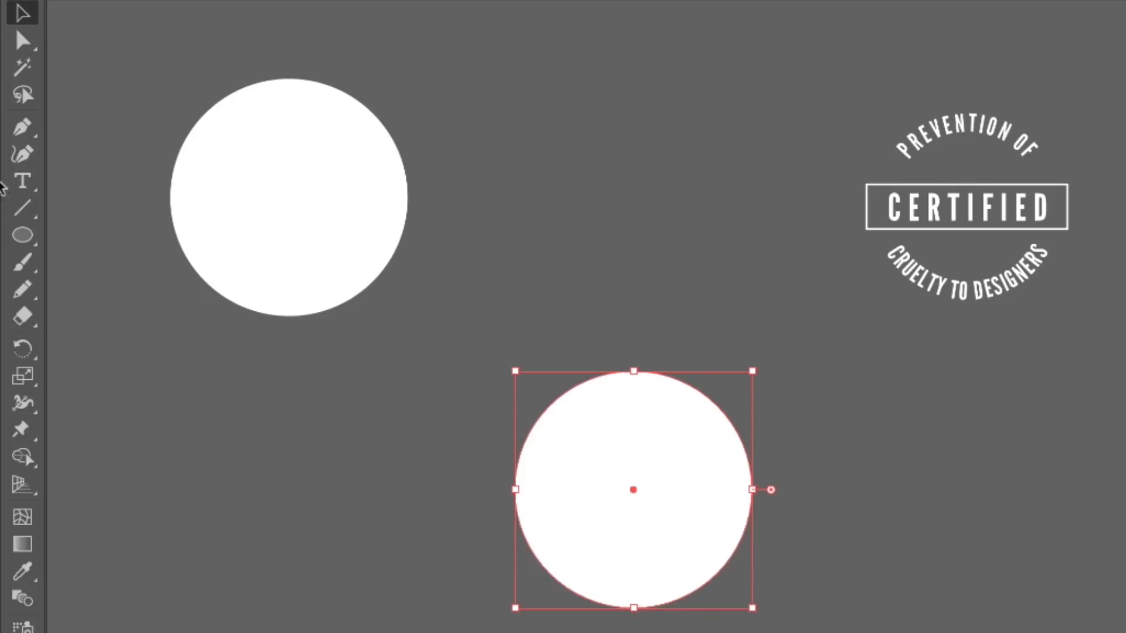
mouse_move(22, 180)
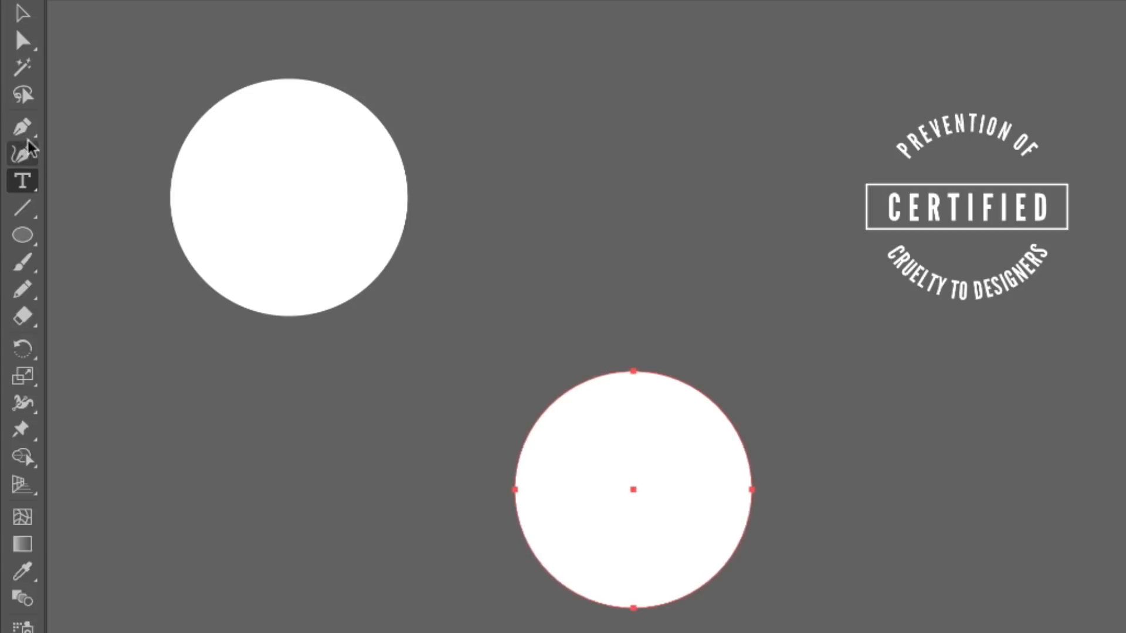
- Type 'PREVENTION OF' along the lower circle with the Type on a Path tool
left_click(22, 181)
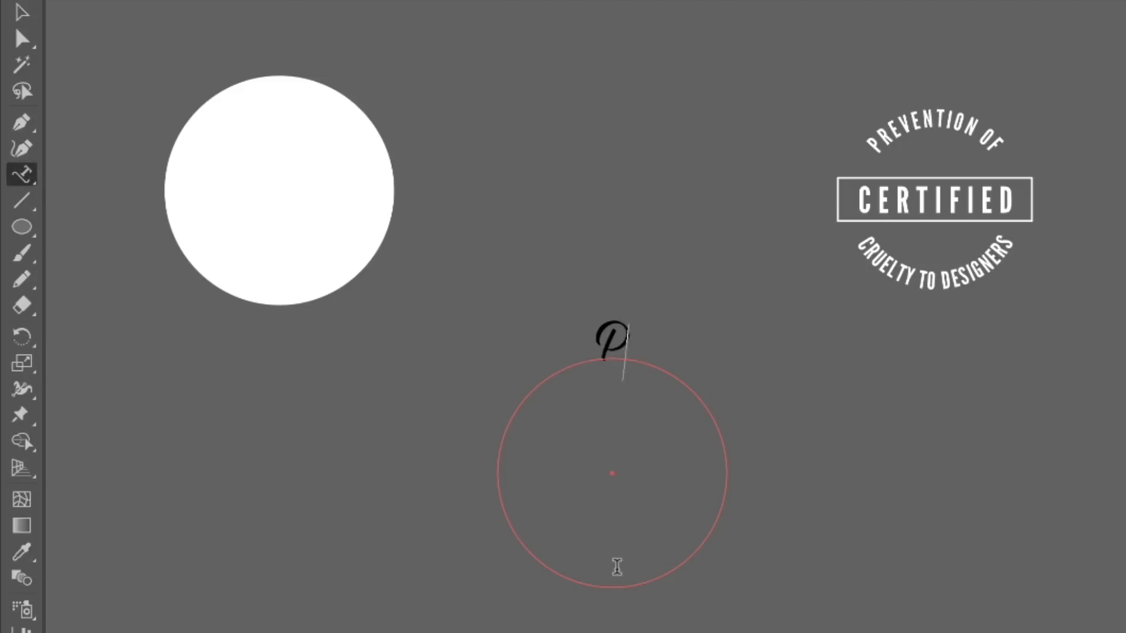
type("PREVENTION OF")
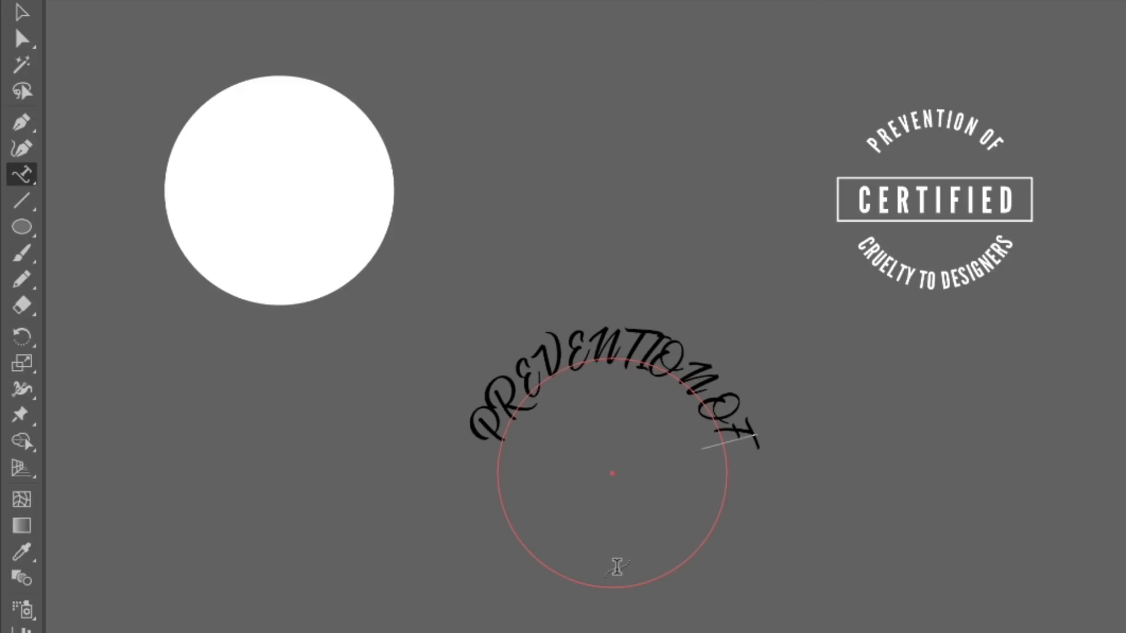
left_click(20, 13)
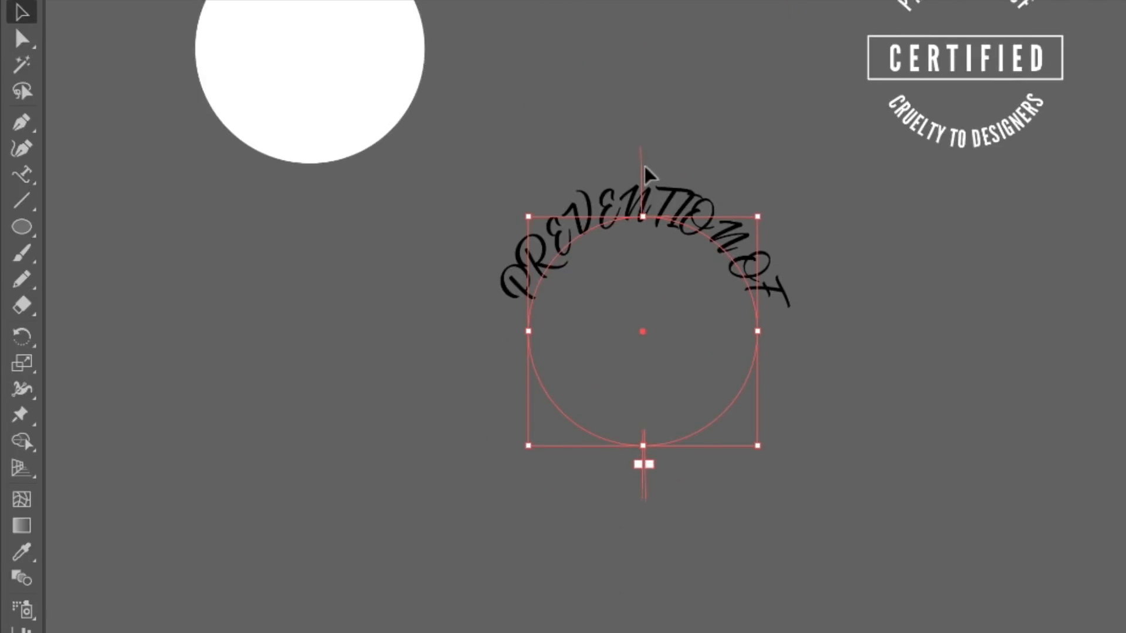
- Slide the PREVENTION OF brackets around the circle, flipping back outside, until centered on top
left_click_drag(643, 464, 693, 456)
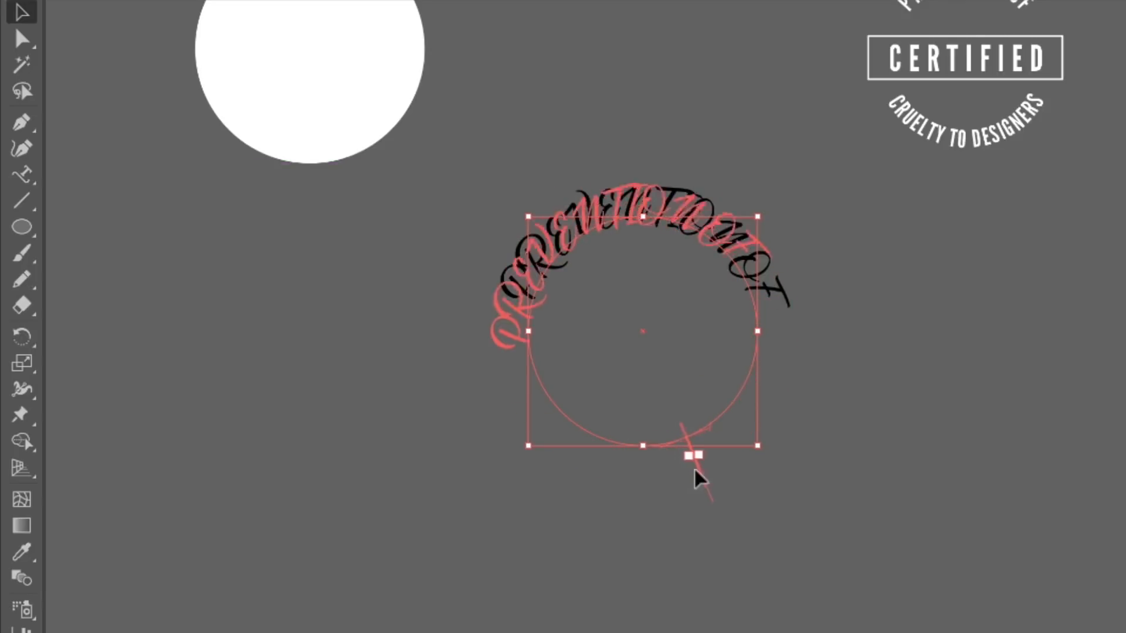
left_click_drag(693, 457, 640, 425)
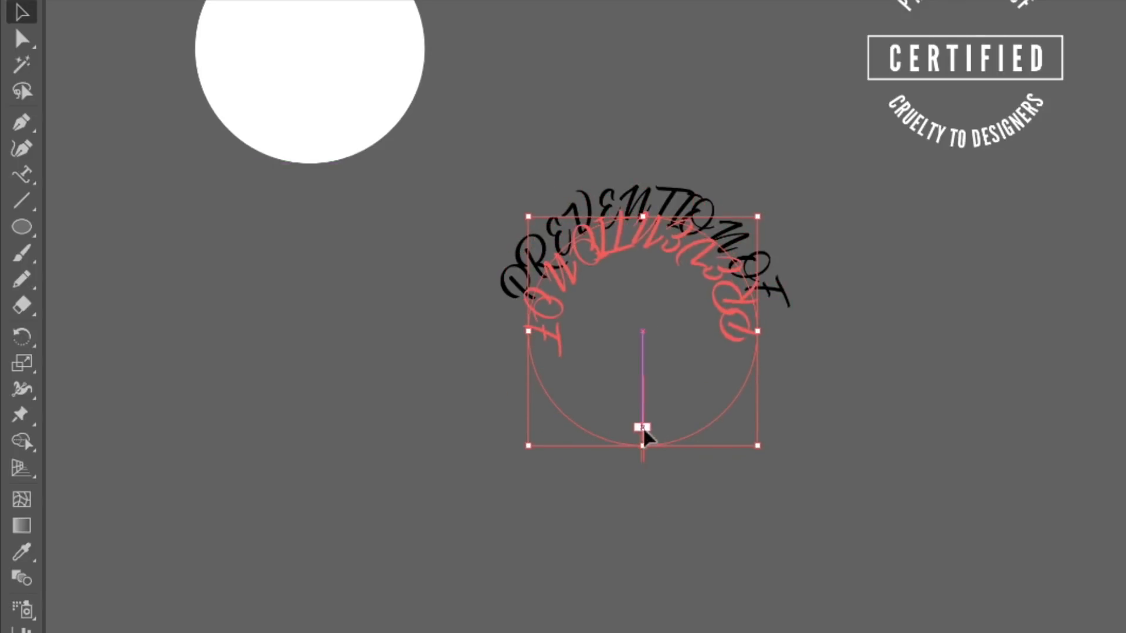
left_click_drag(641, 428, 641, 448)
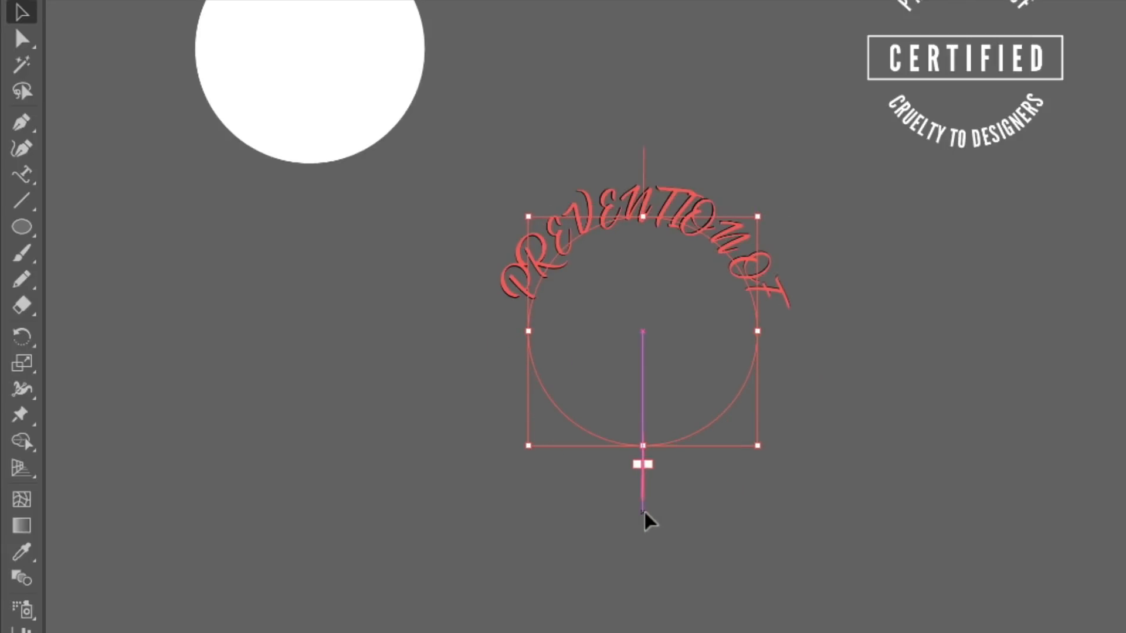
left_click_drag(642, 463, 643, 194)
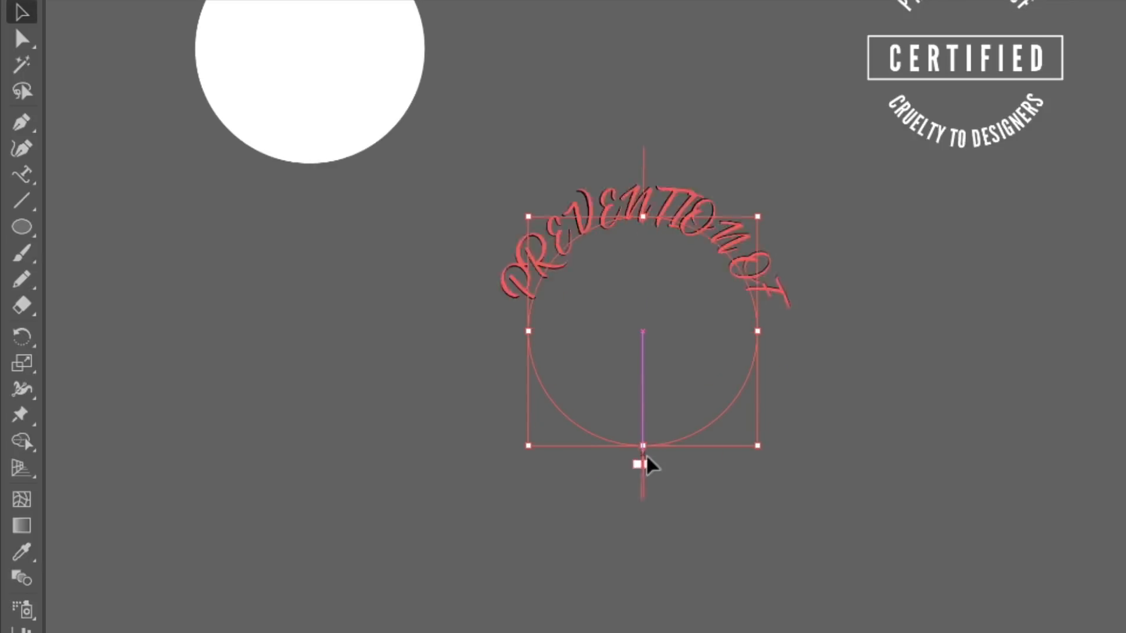
left_click_drag(637, 465, 689, 423)
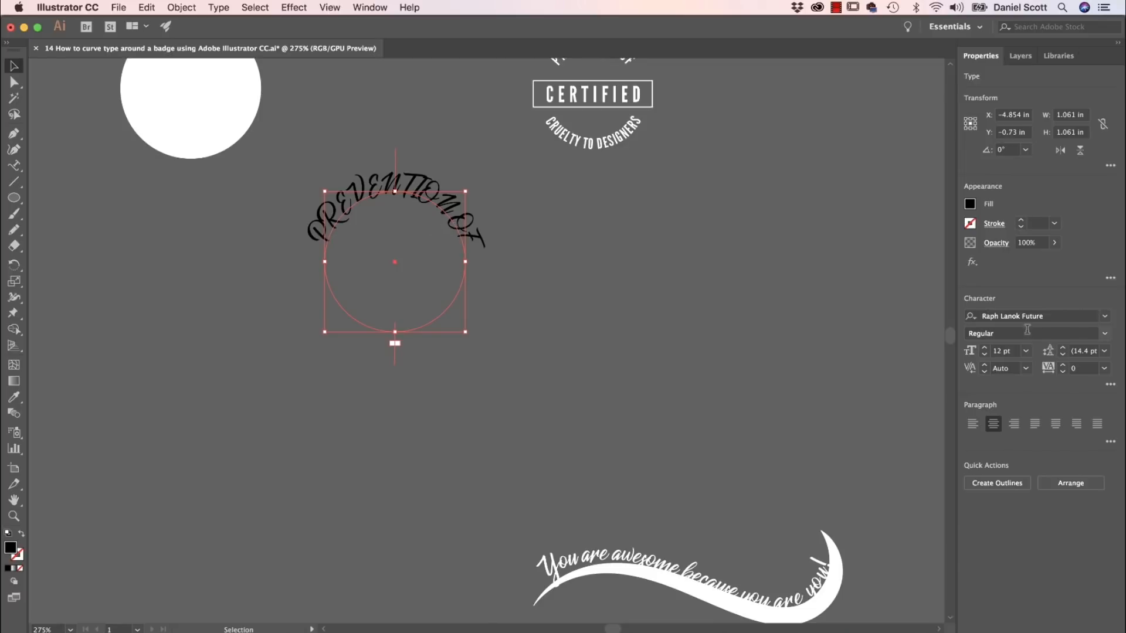
- Set the arched PREVENTION OF text in League Gothic with a white fill
type("LEA")
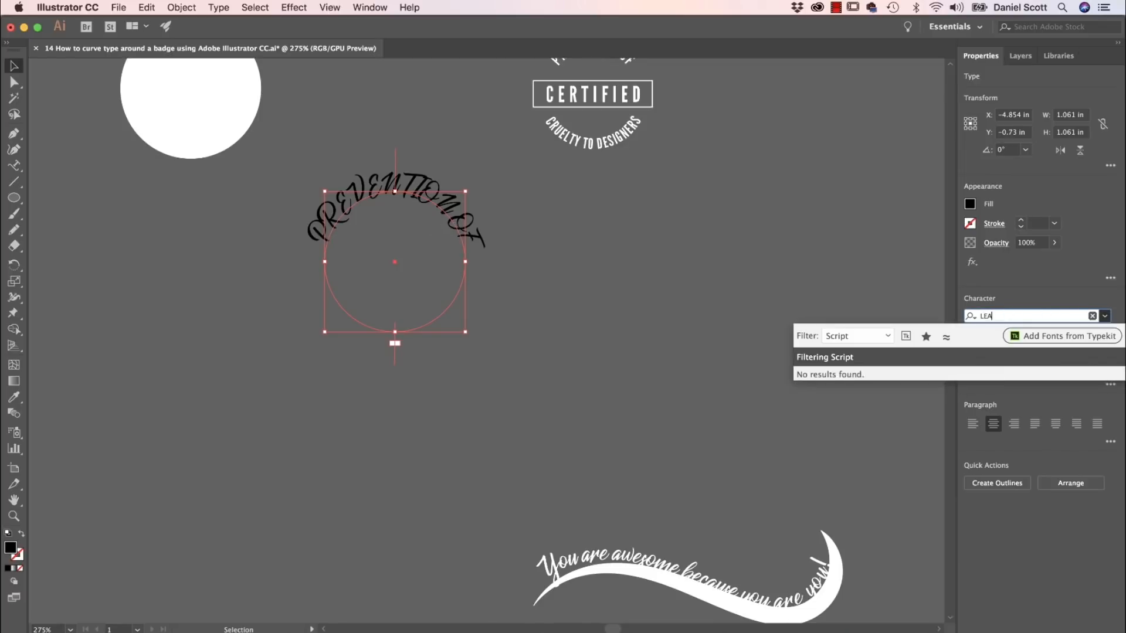
type("G")
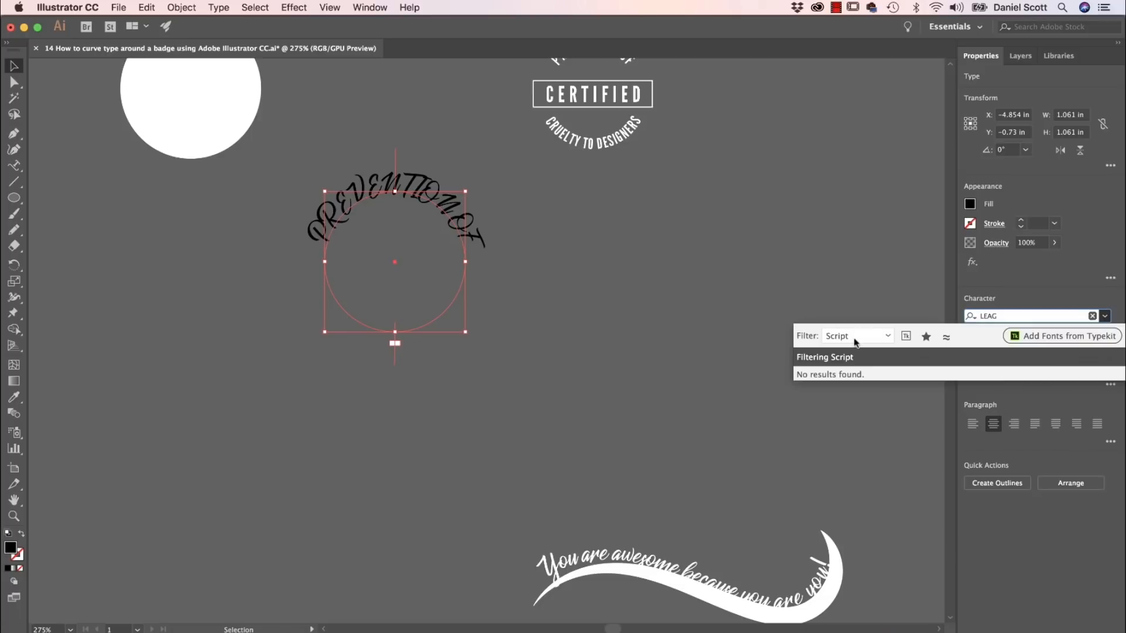
left_click(837, 397)
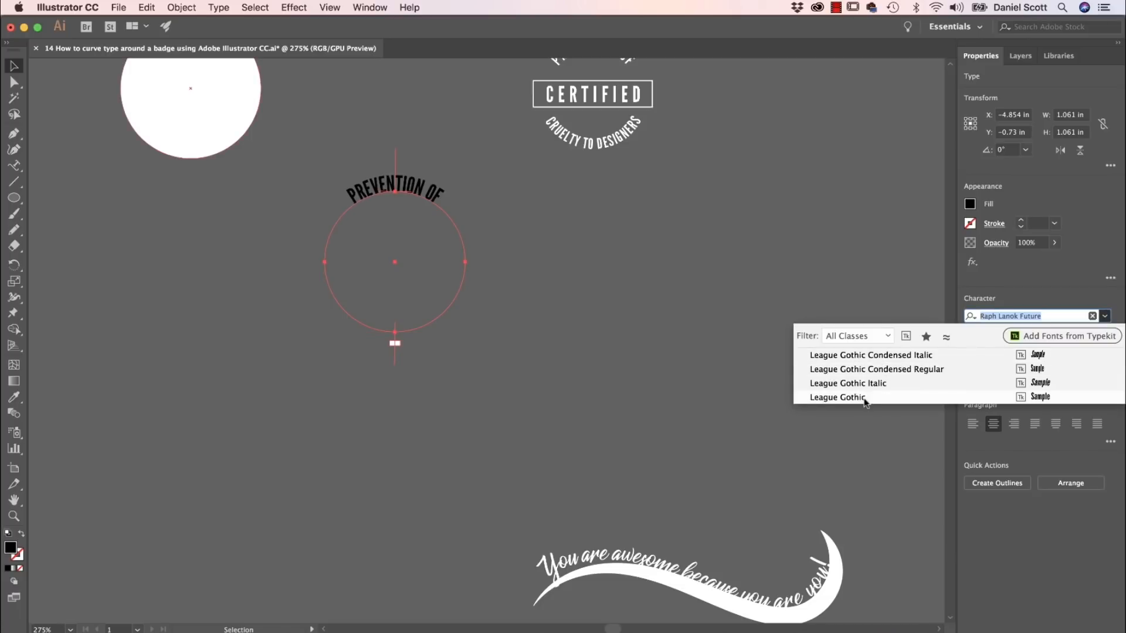
left_click(837, 398)
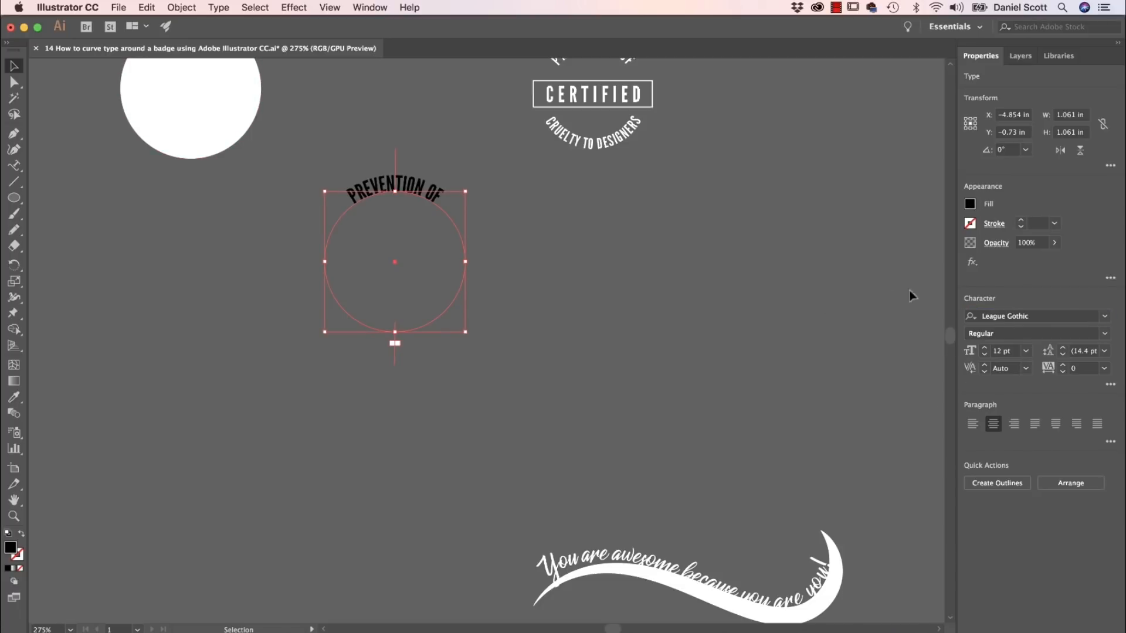
left_click(969, 204)
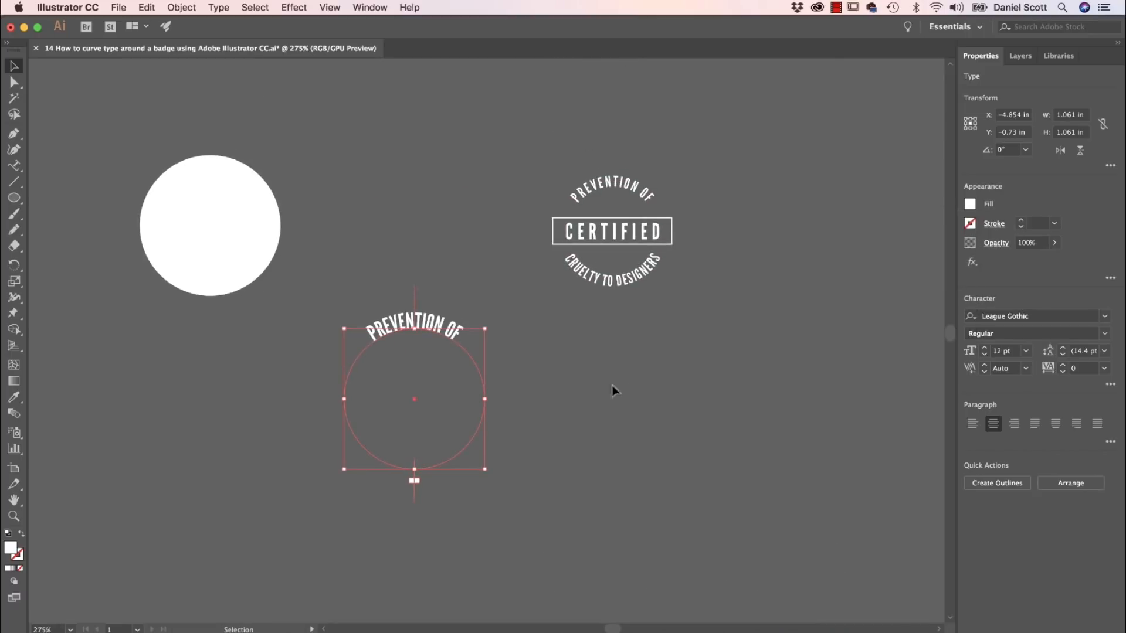
mouse_move(431, 337)
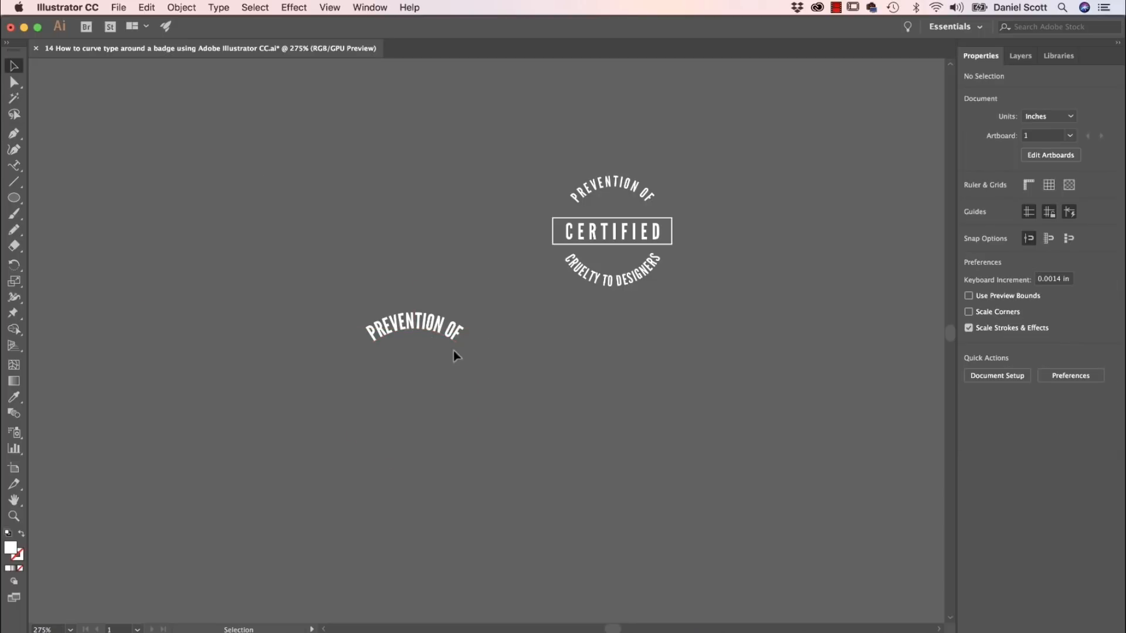
- Replace the copied circle's path text with CRUELTY TO DESIGNERS
left_click(413, 331)
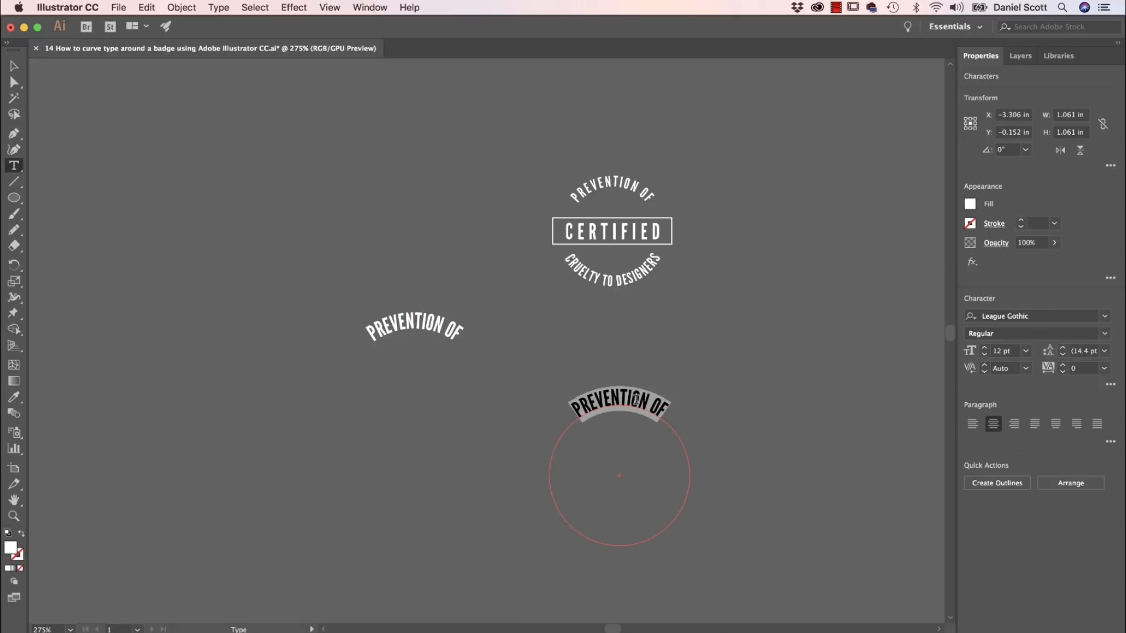
type("CRUELTY TO DESI")
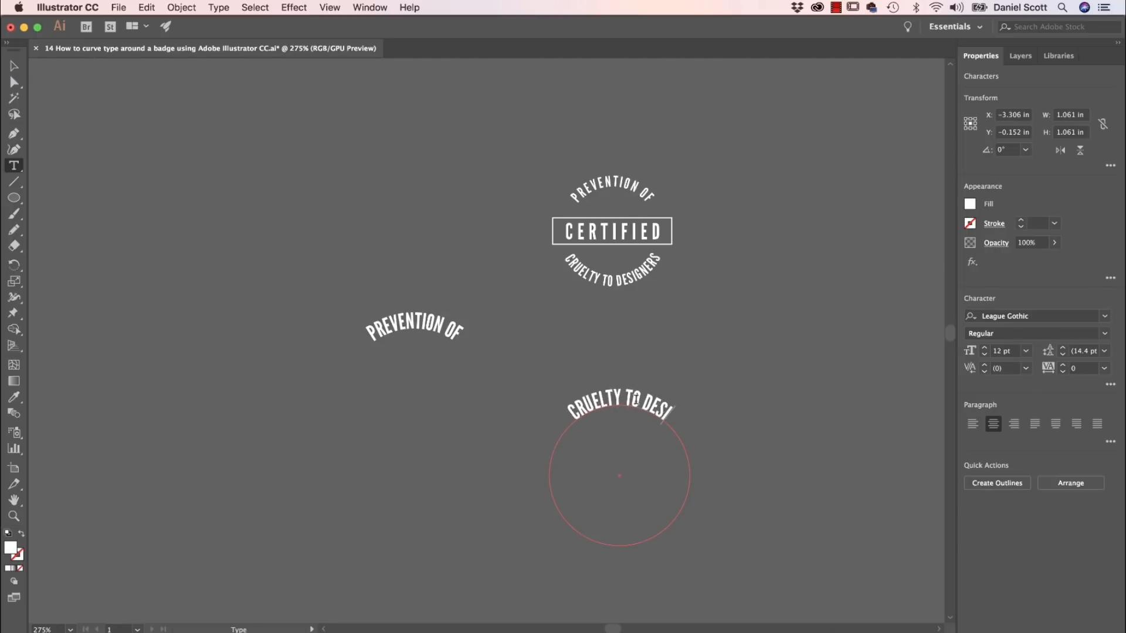
type("GNERS")
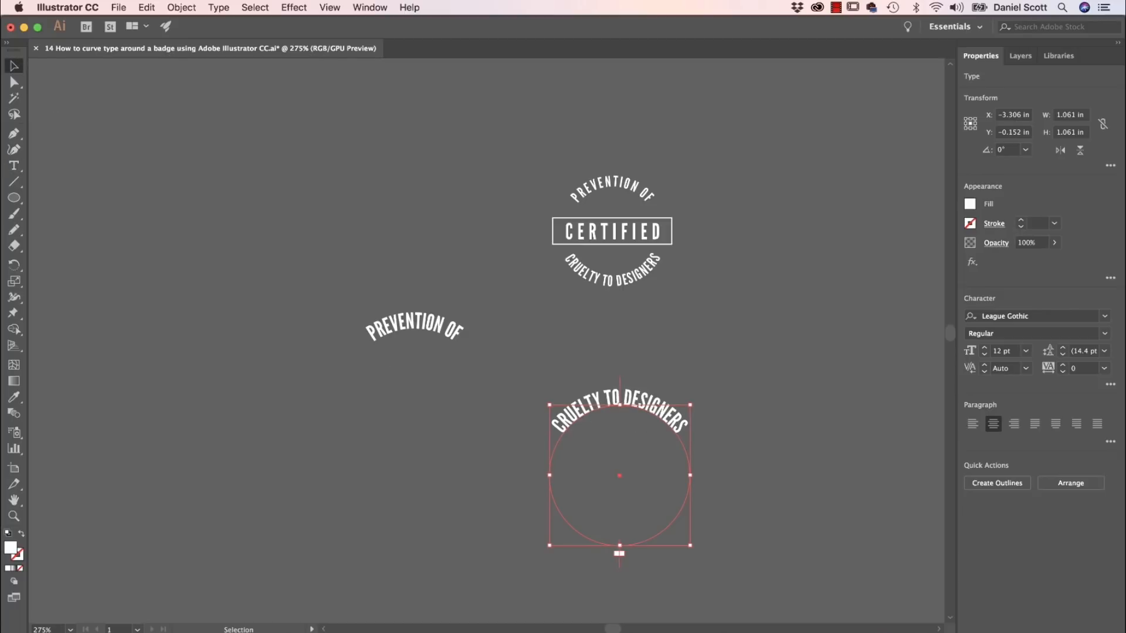
- Enable Flip in Type on a Path Options with Preview on, and confirm
left_click(218, 7)
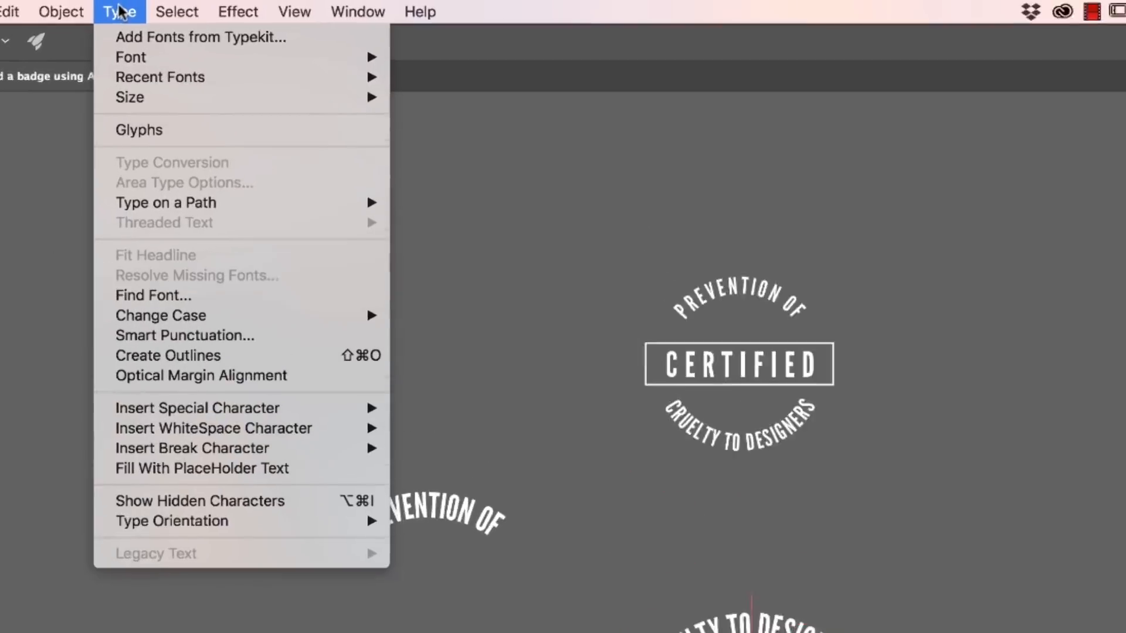
mouse_move(166, 203)
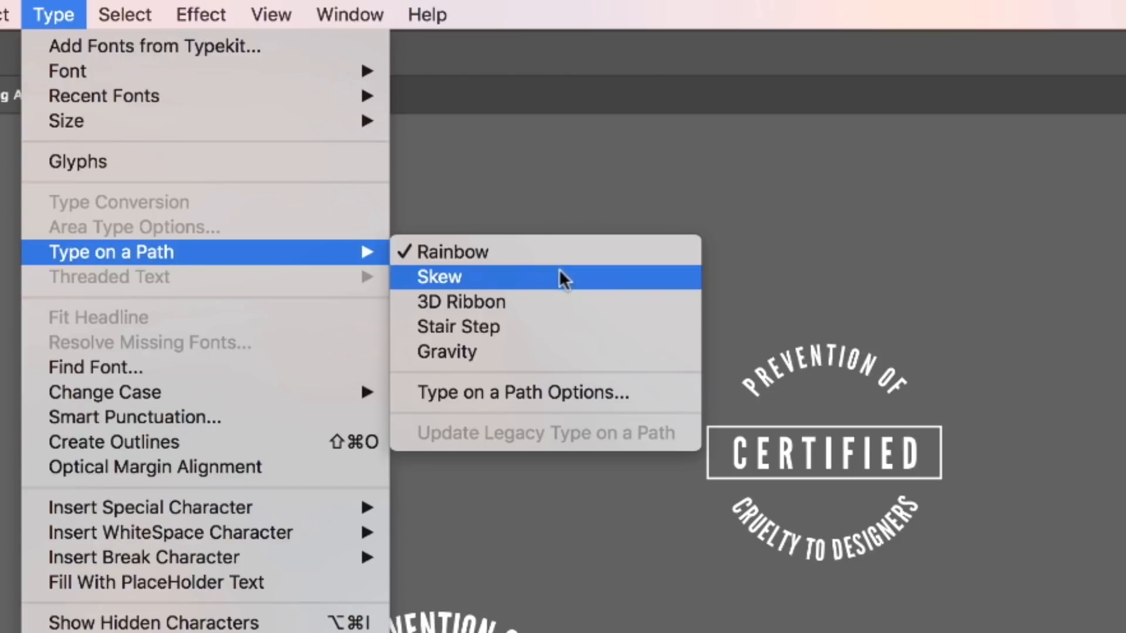
mouse_move(550, 404)
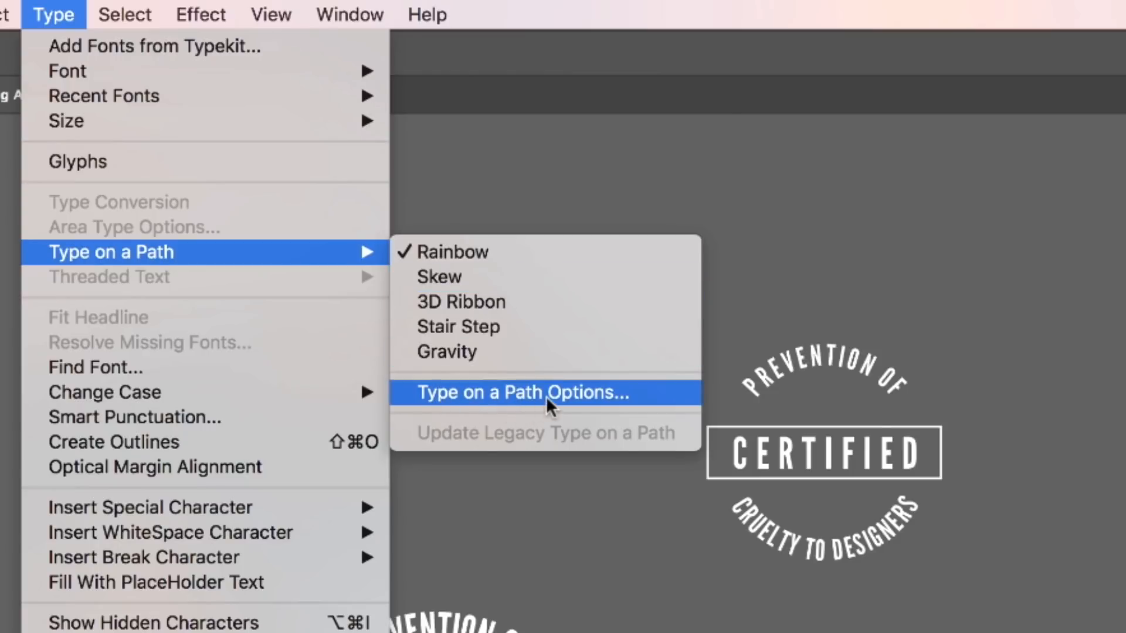
left_click(547, 393)
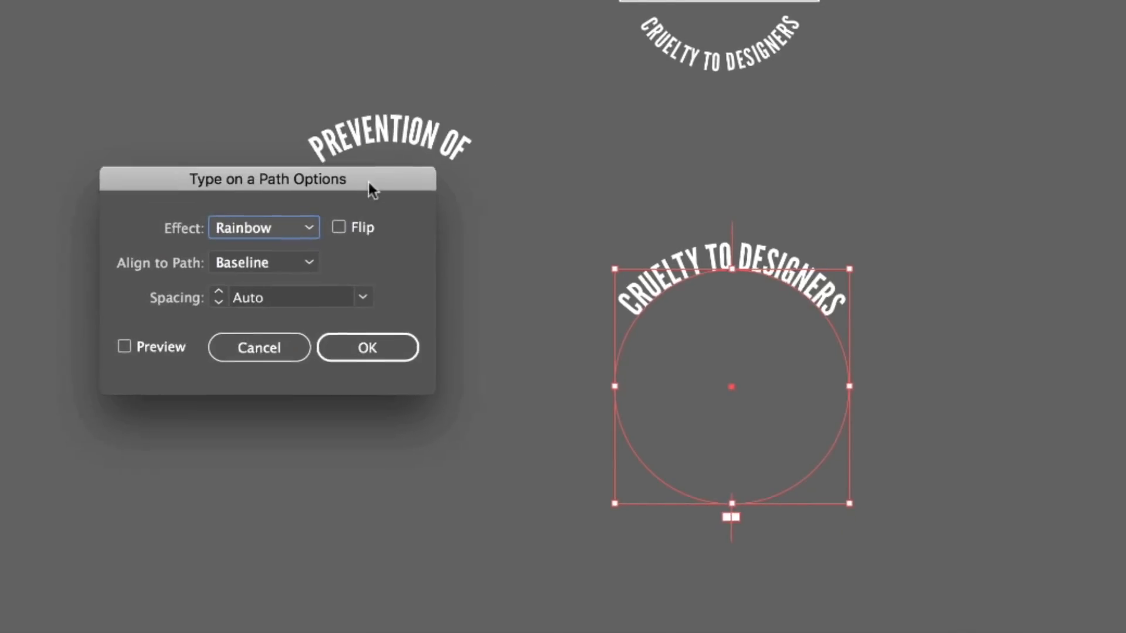
left_click(124, 347)
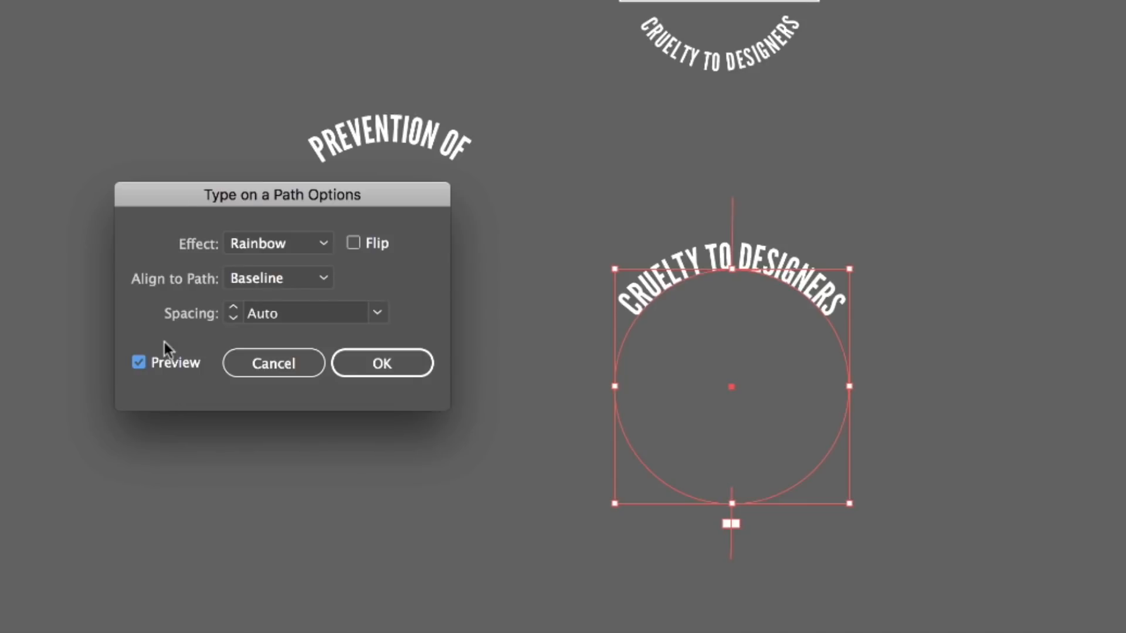
left_click(353, 243)
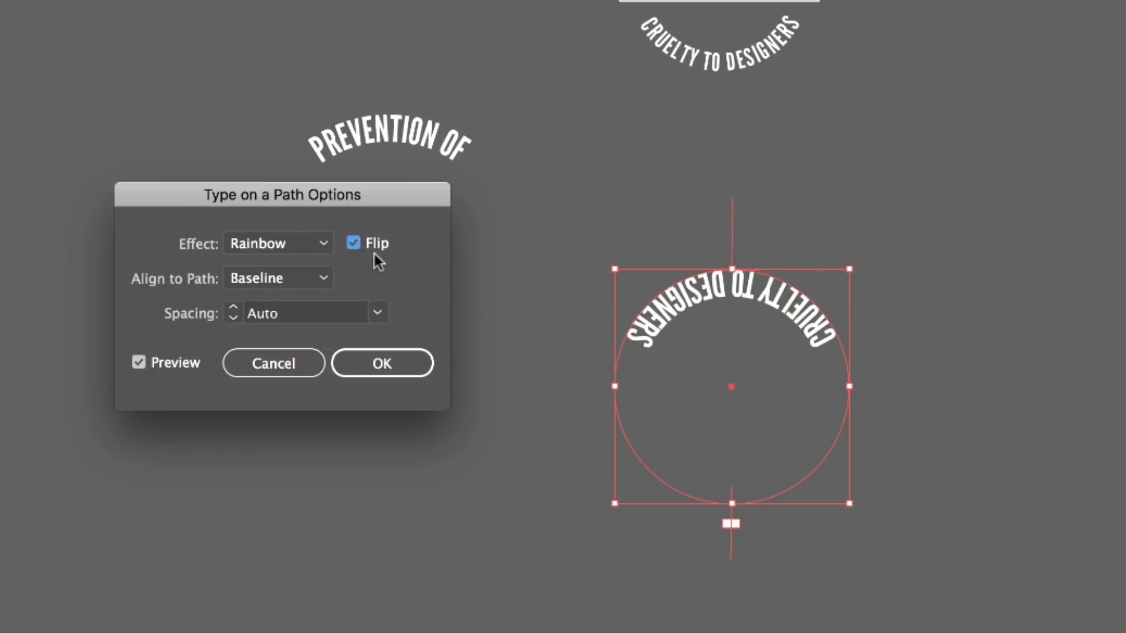
mouse_move(302, 364)
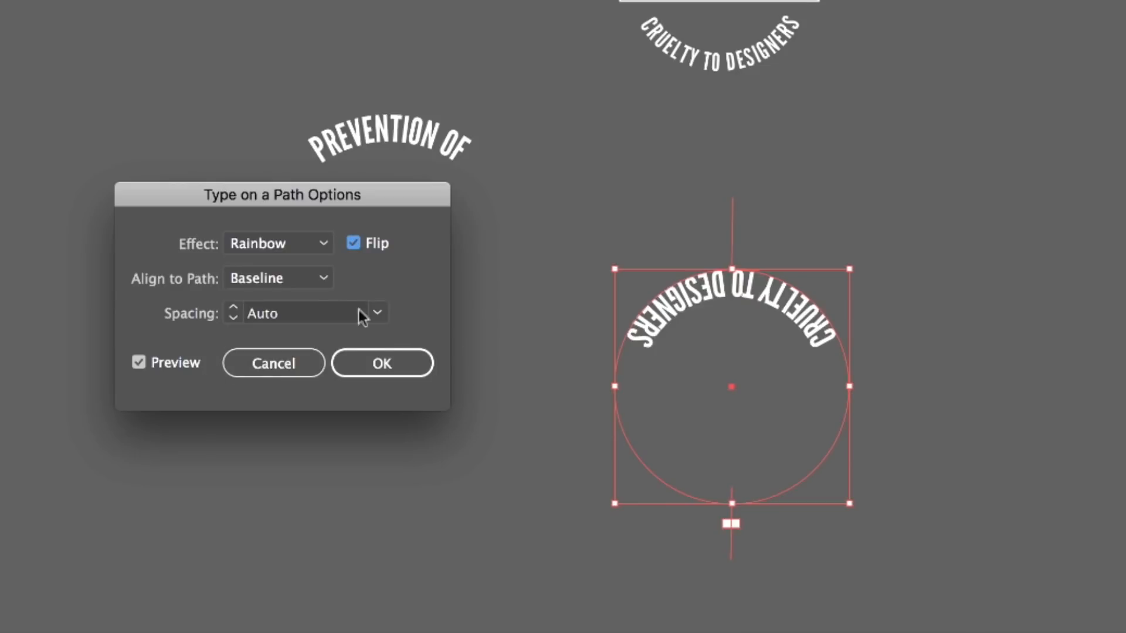
left_click(381, 363)
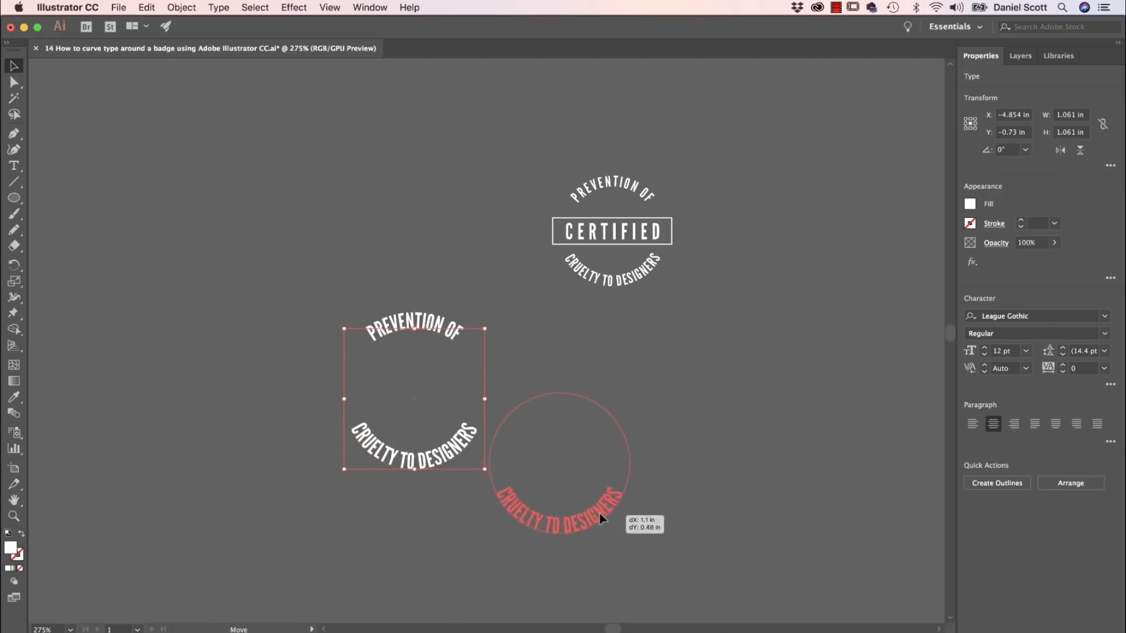
- Set Align to Path to Center for CRUELTY TO DESIGNERS in Type on a Path Options
left_click(218, 8)
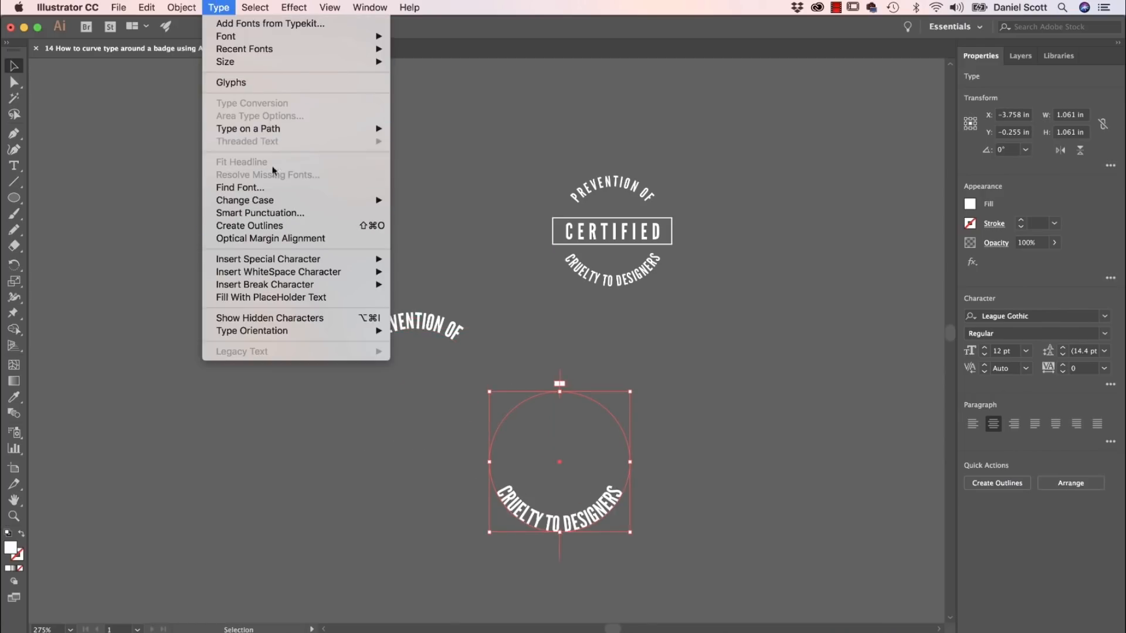
left_click(247, 128)
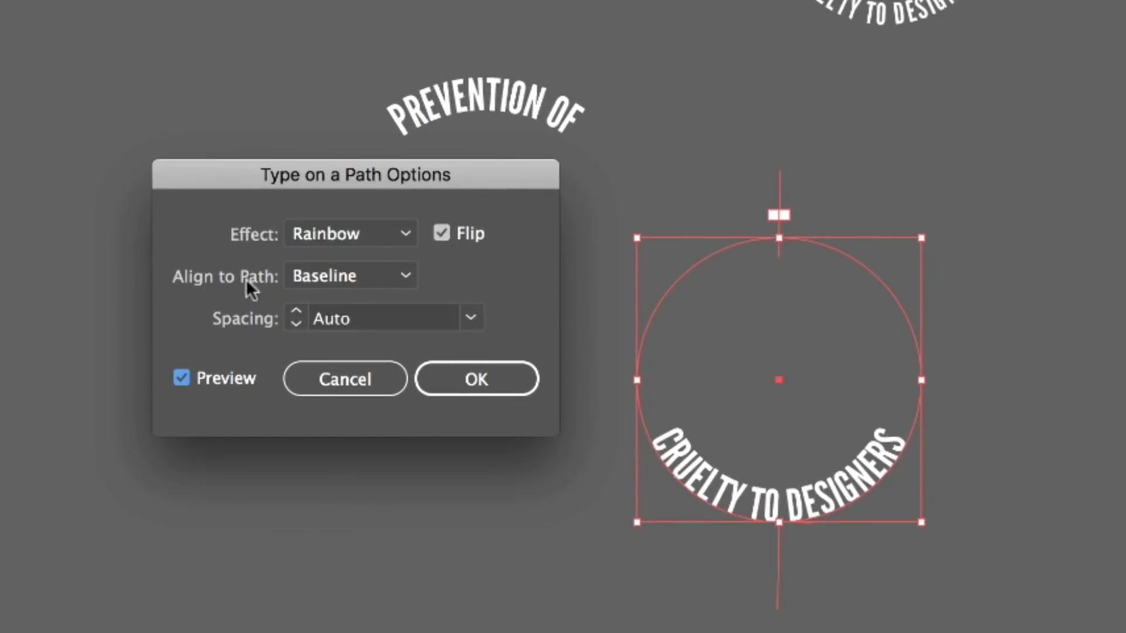
mouse_move(555, 485)
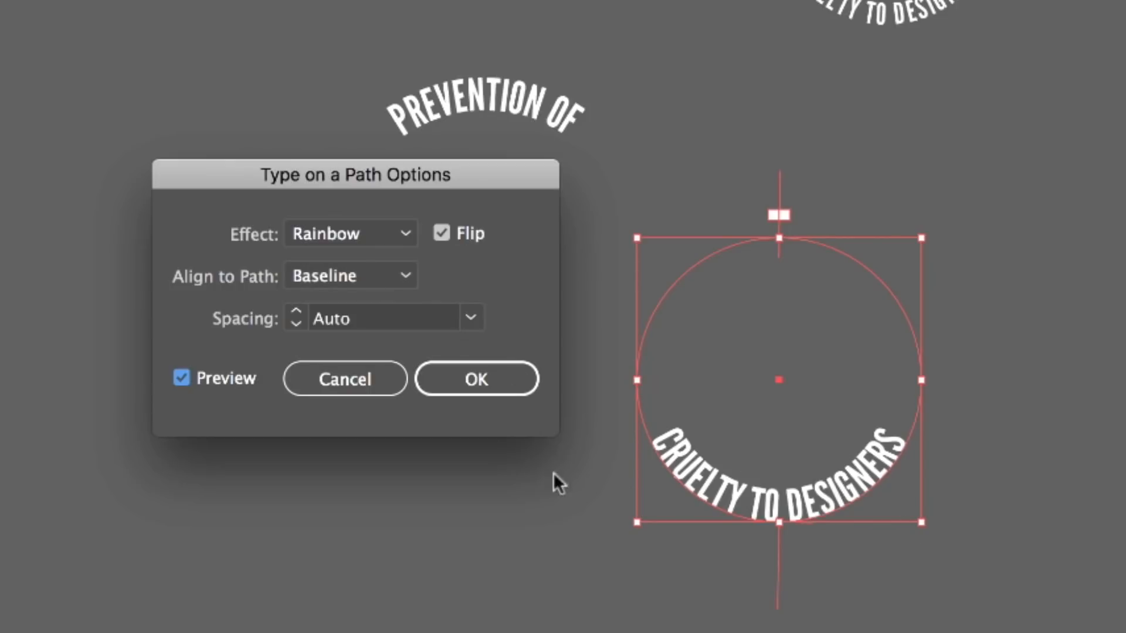
left_click(350, 275)
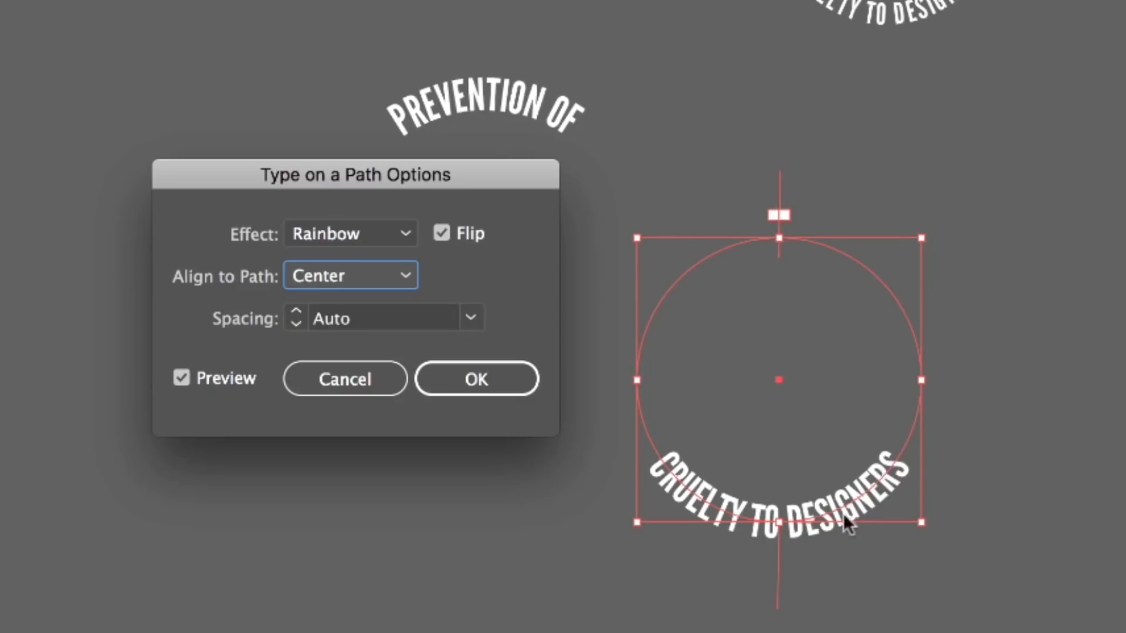
left_click(476, 379)
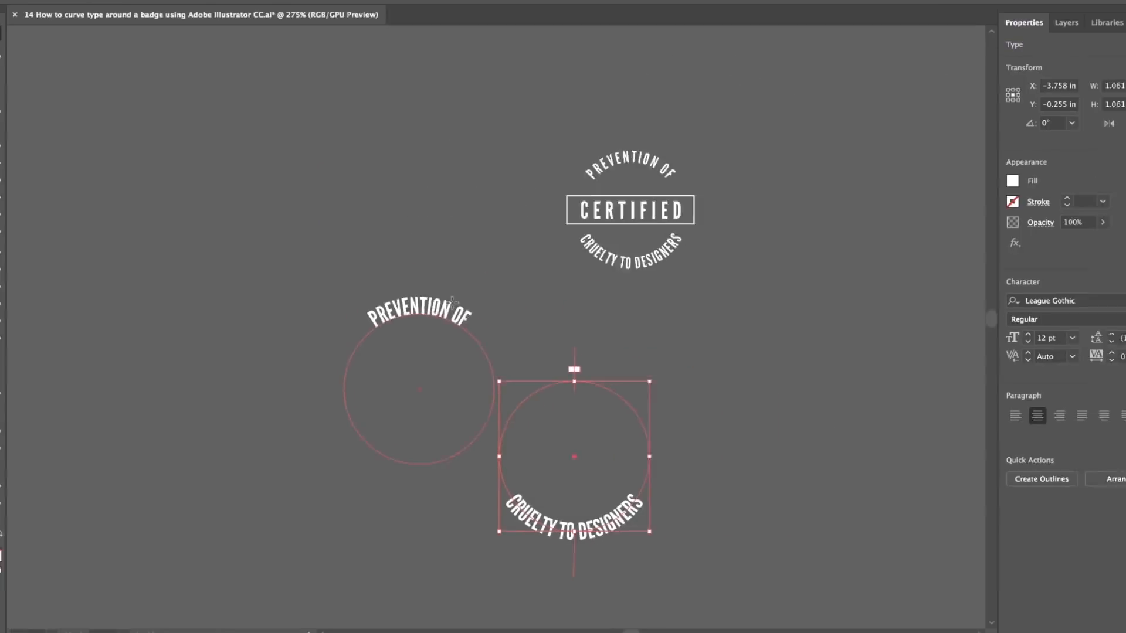
- Preview Align to Path set to Center for the PREVENTION OF text
left_click(217, 7)
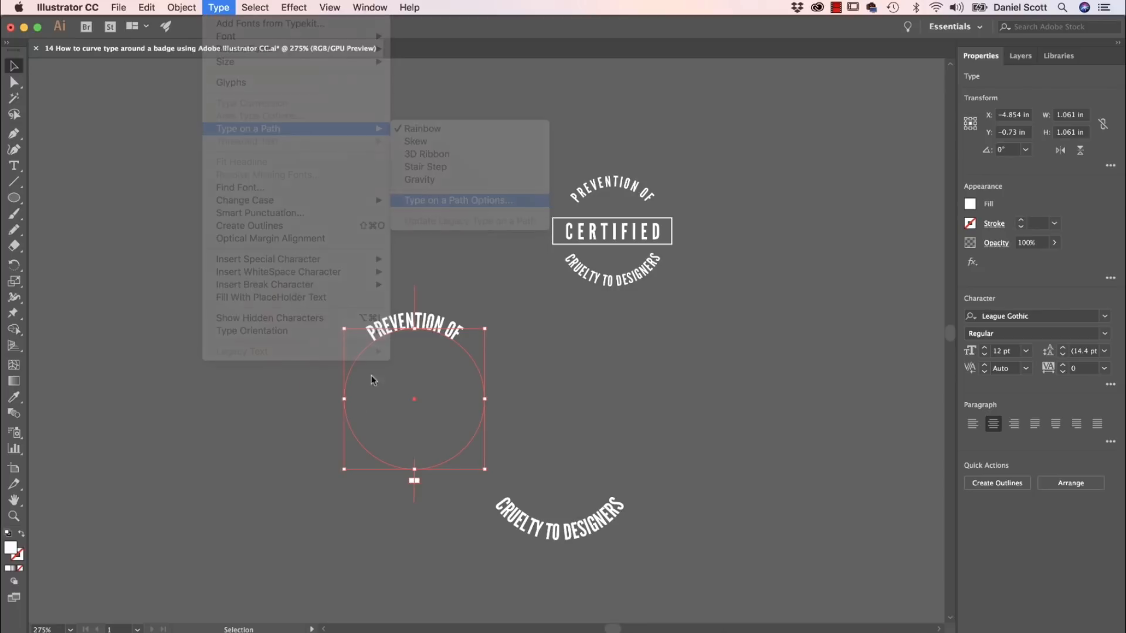
left_click(457, 199)
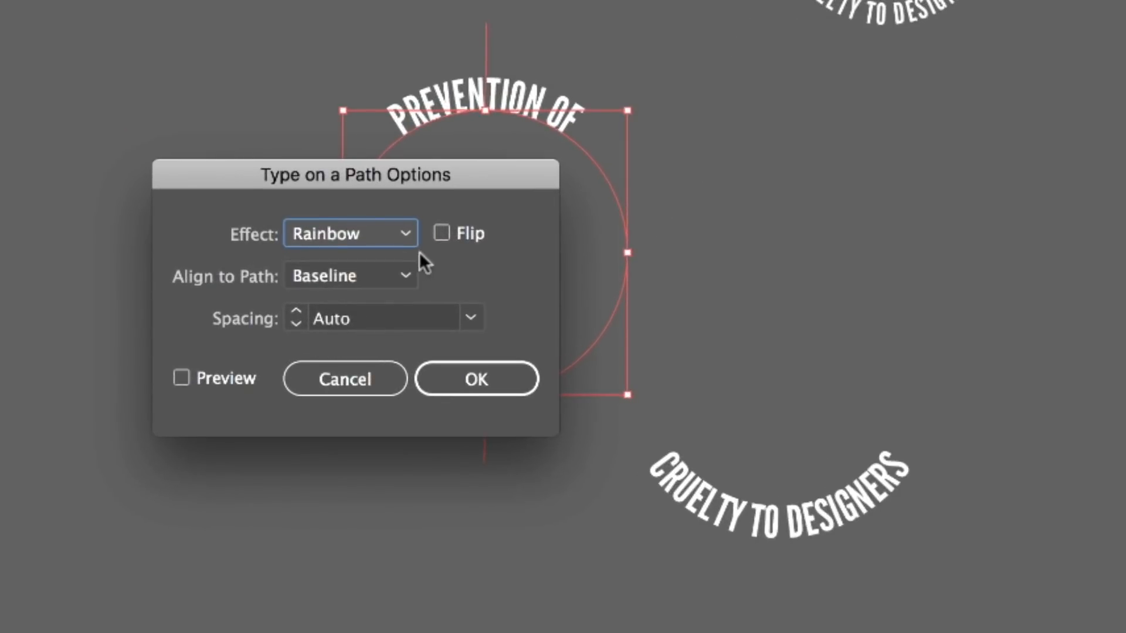
left_click(351, 275)
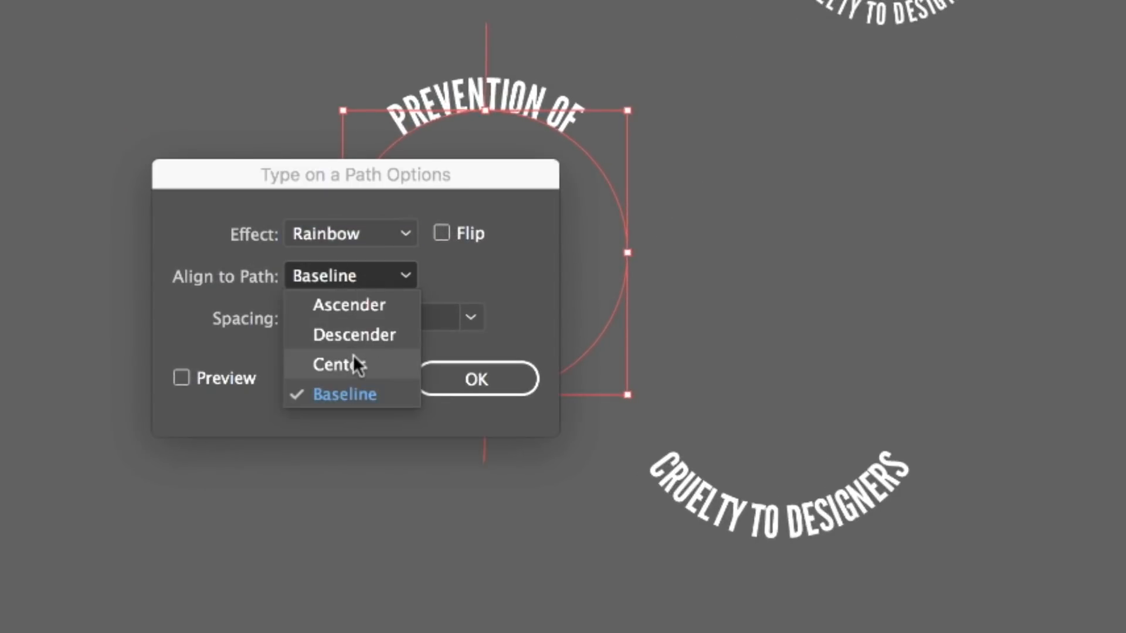
left_click(337, 364)
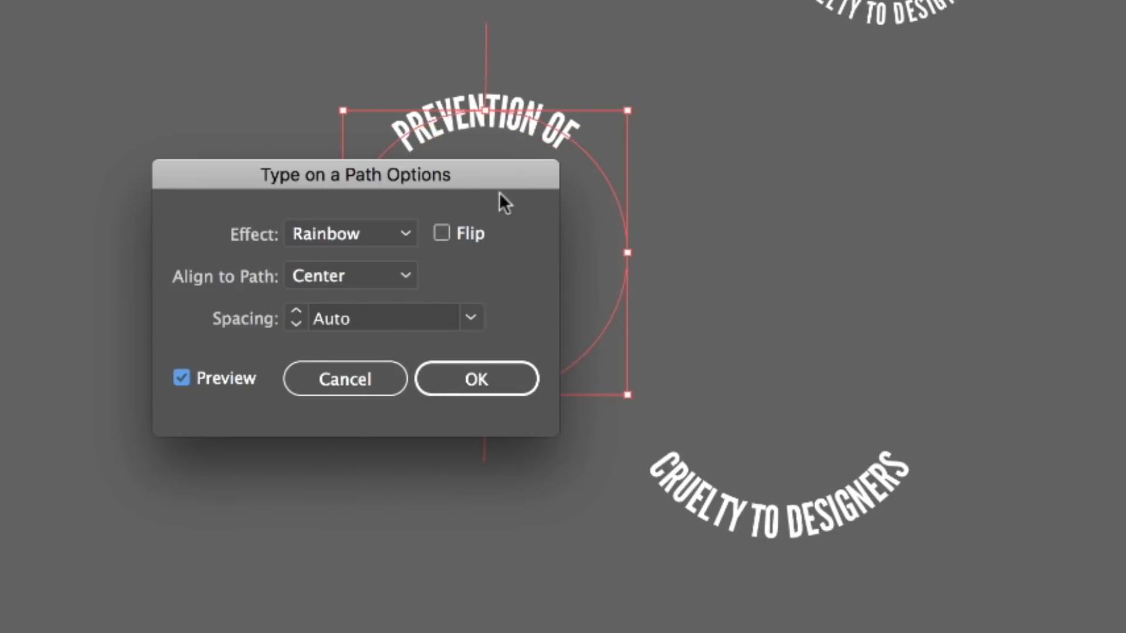
left_click(350, 276)
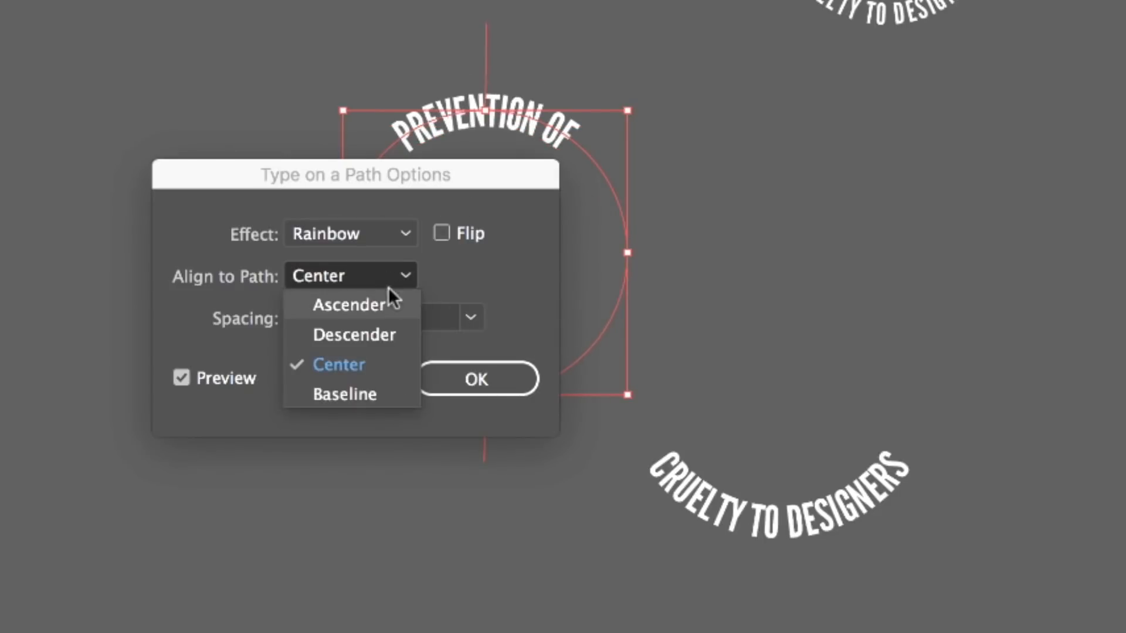
mouse_move(338, 313)
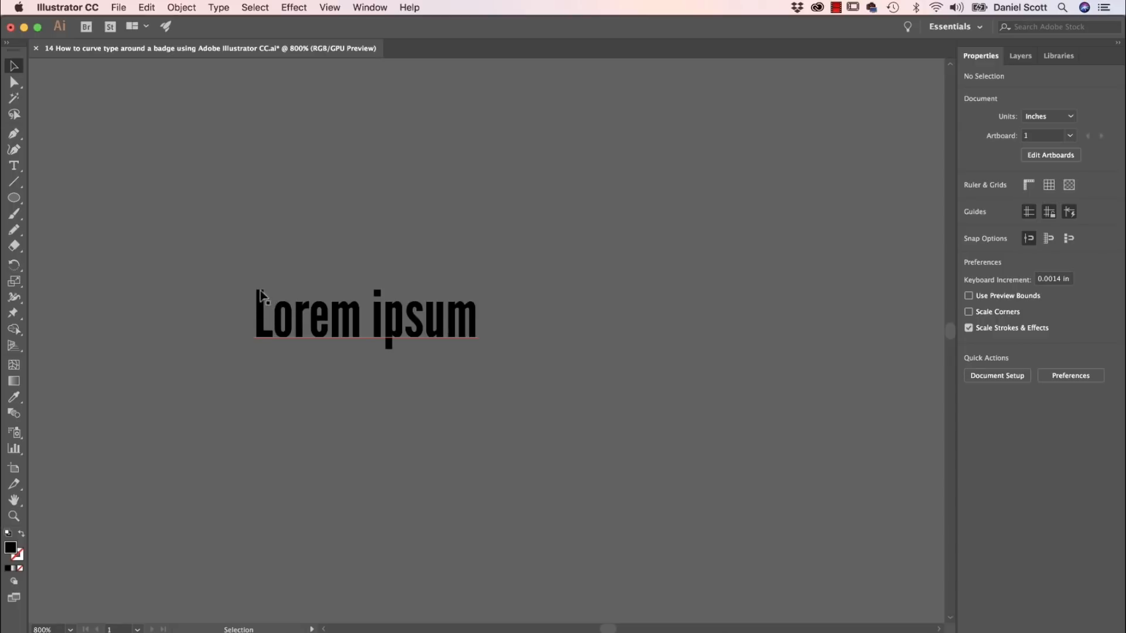
mouse_move(409, 311)
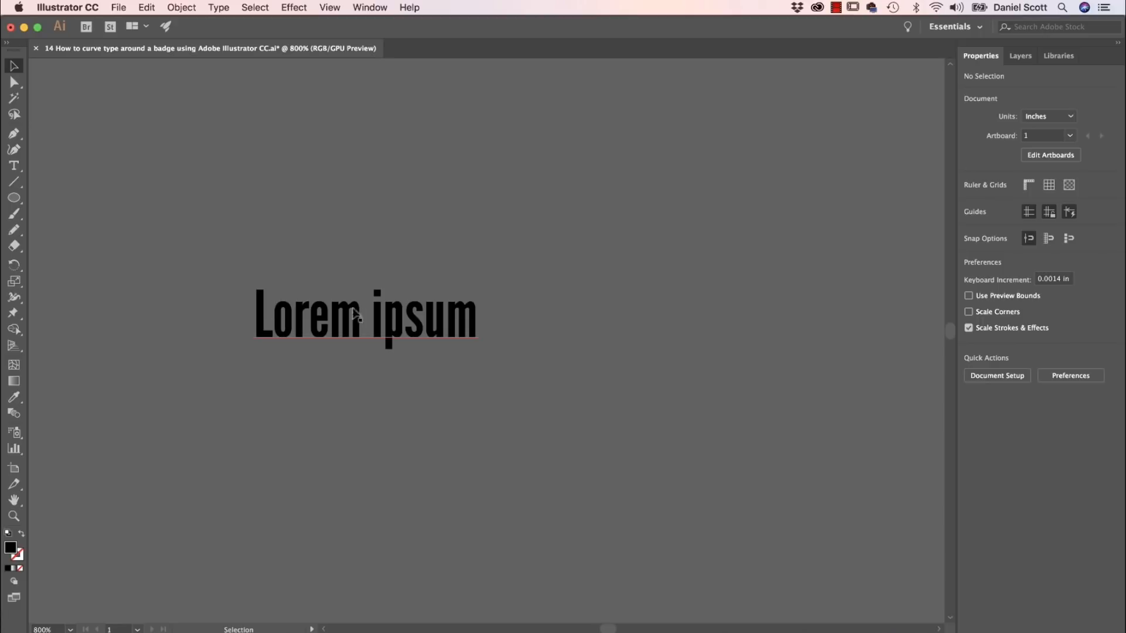
mouse_move(297, 318)
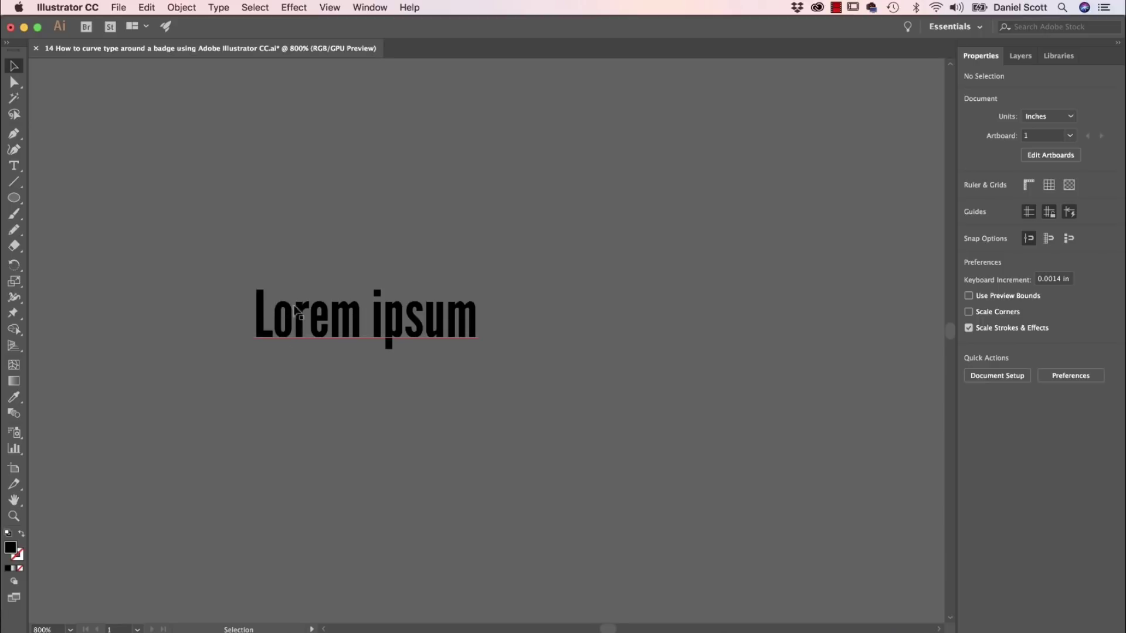
mouse_move(472, 317)
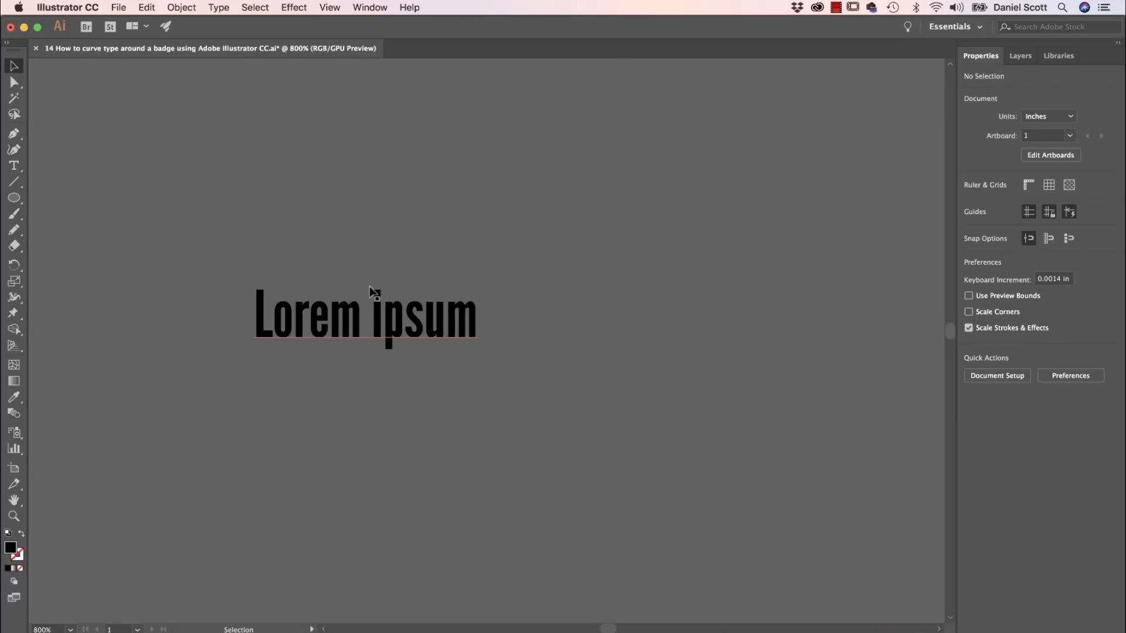
mouse_move(365, 301)
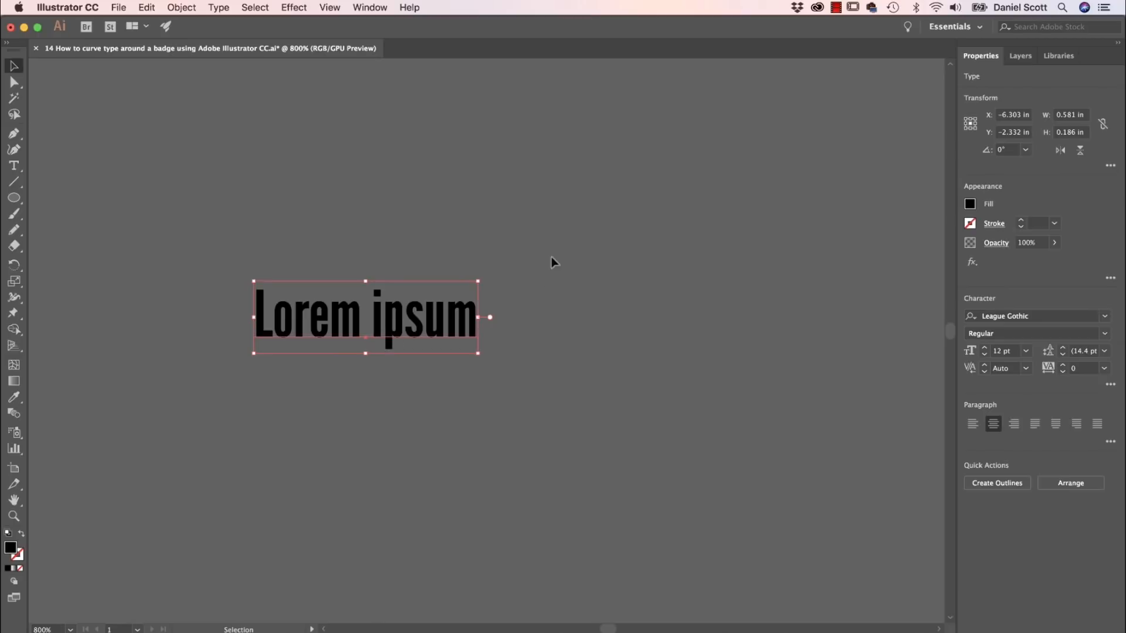
mouse_move(575, 279)
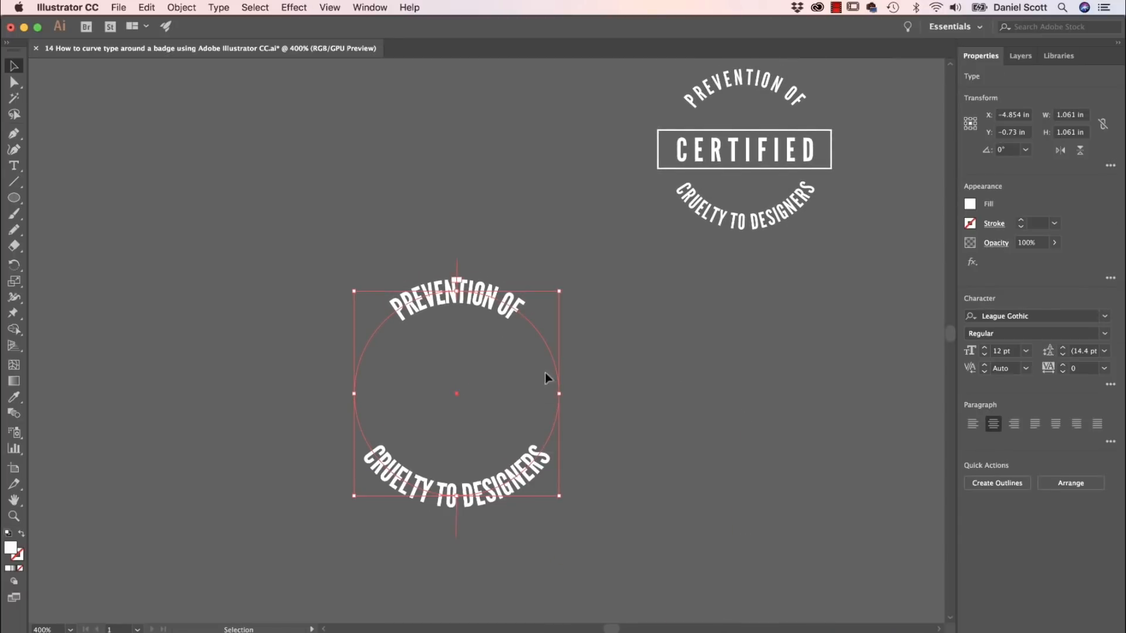
left_click(329, 7)
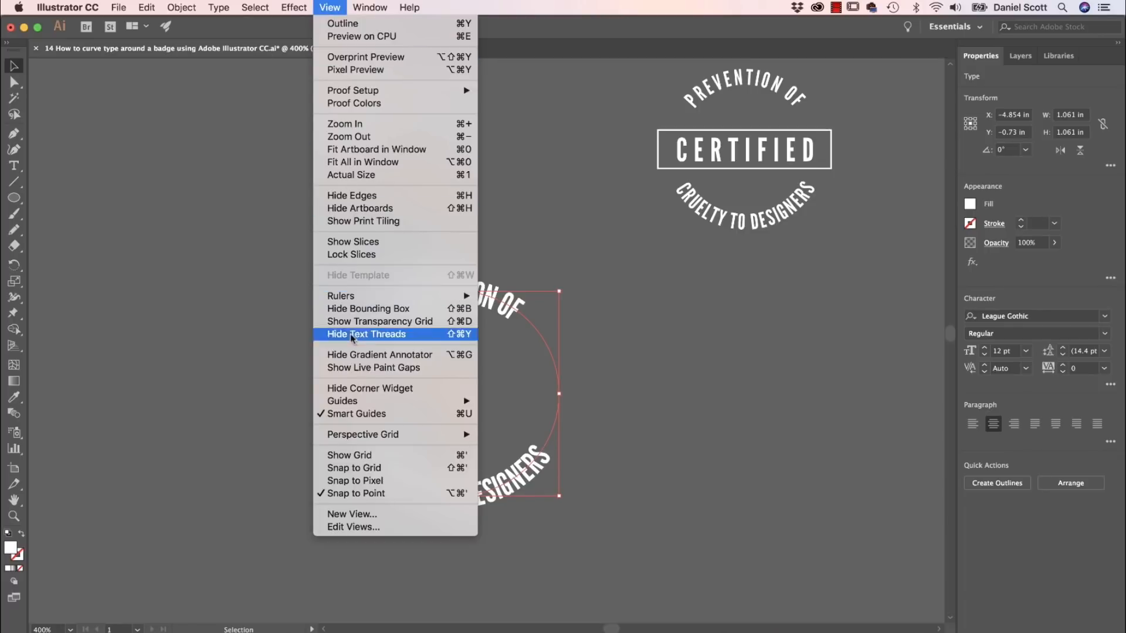
mouse_move(342, 401)
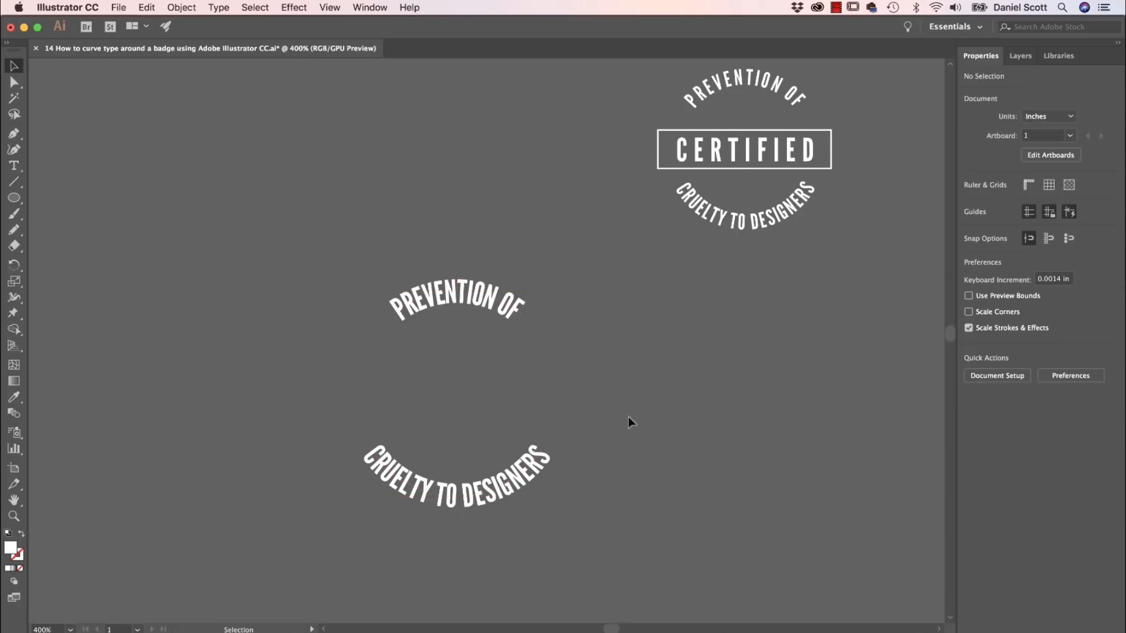
mouse_move(663, 498)
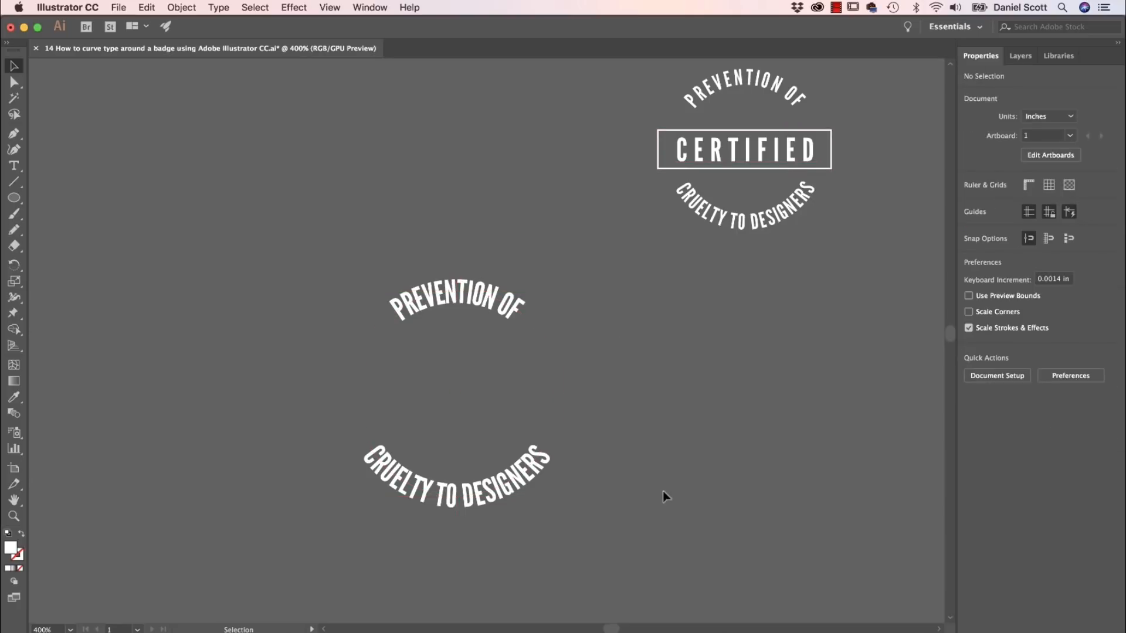
left_click(458, 307)
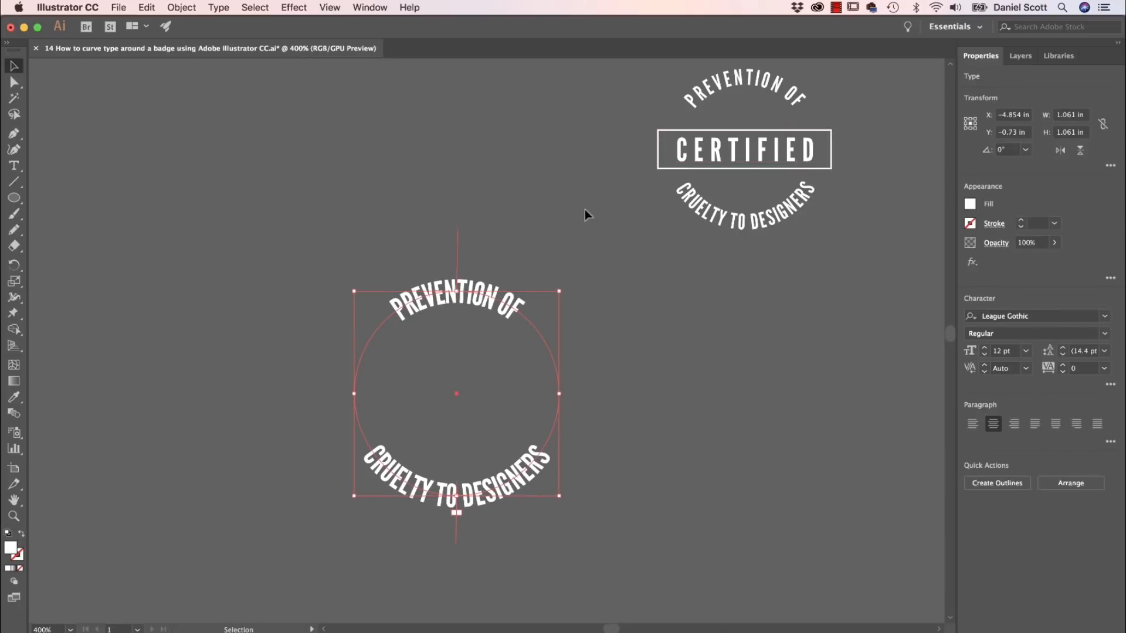
- Open Type on a Path Options with Preview on and try the Skew and Gravity effects
left_click(218, 8)
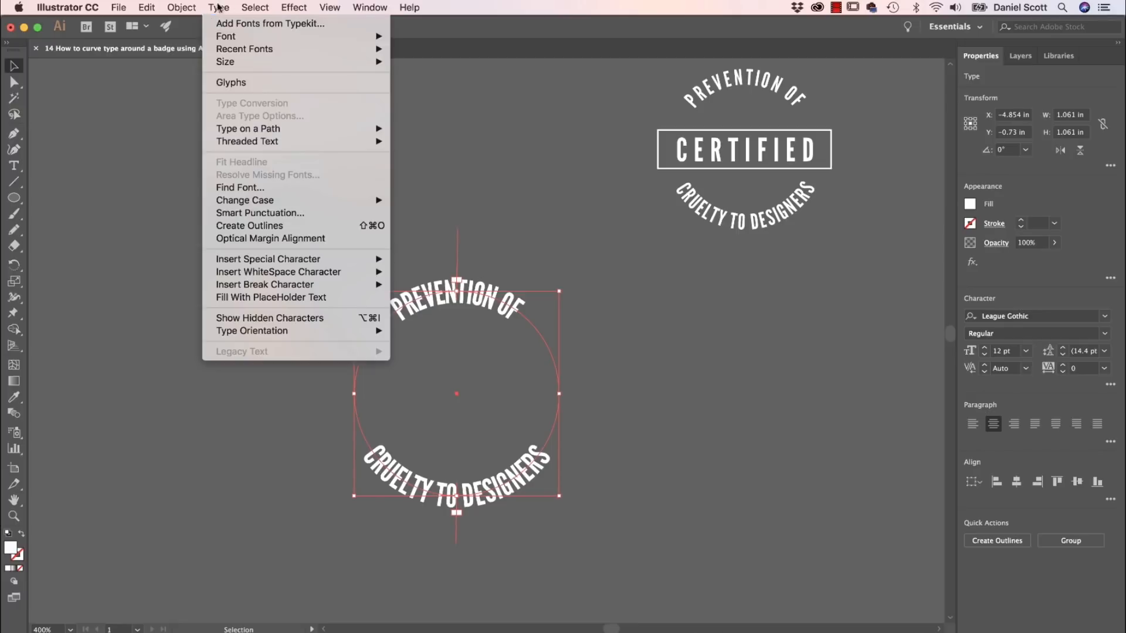
mouse_move(248, 129)
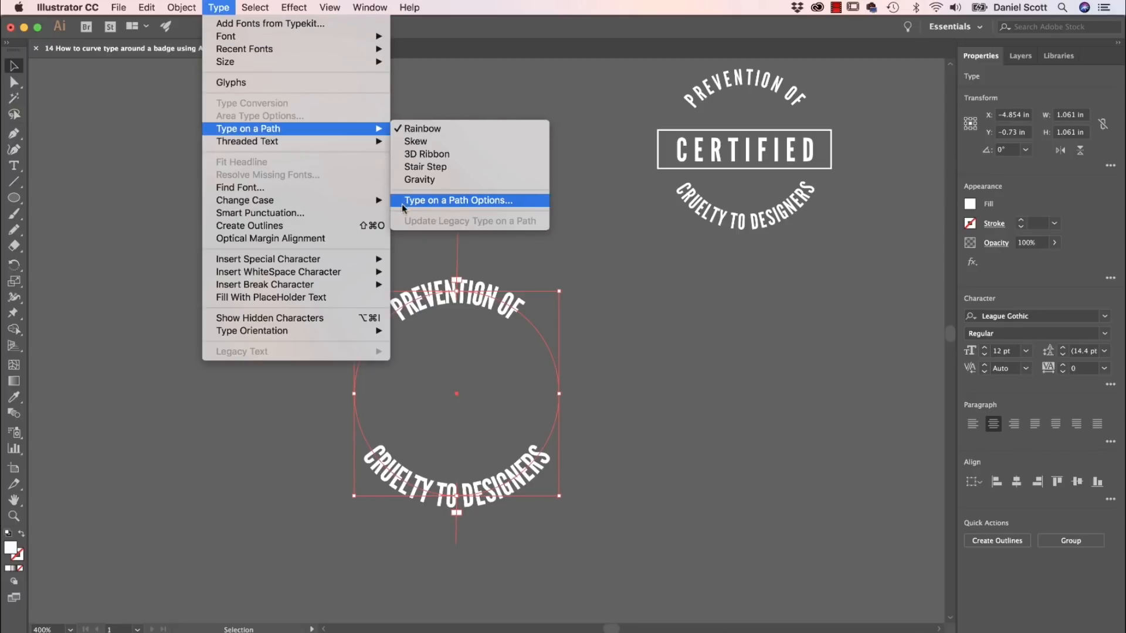
left_click(457, 200)
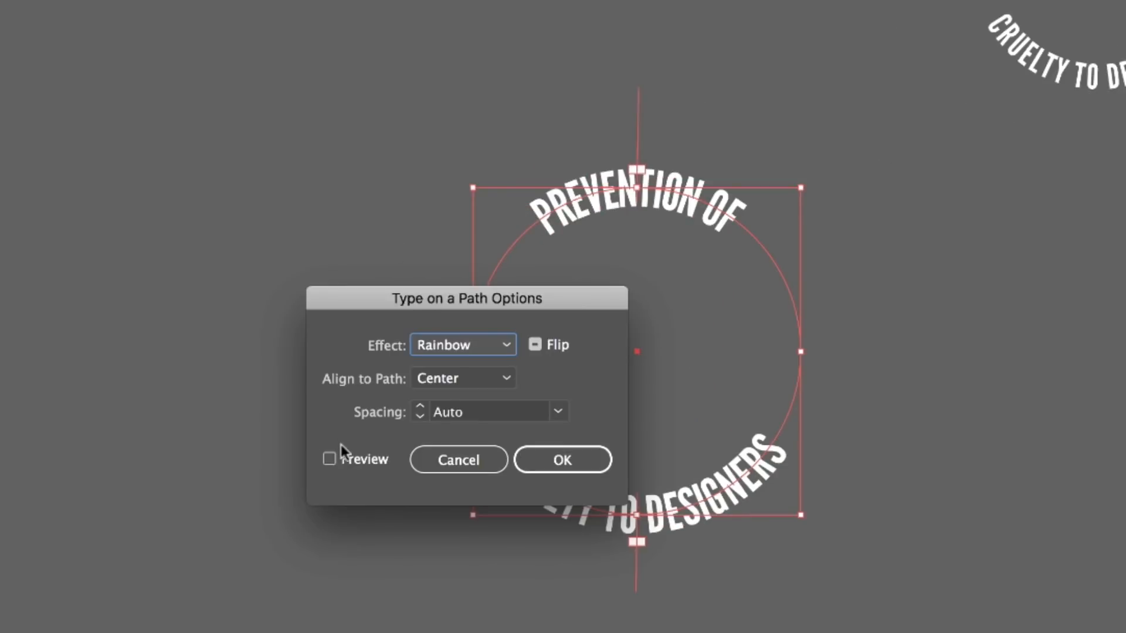
left_click(329, 459)
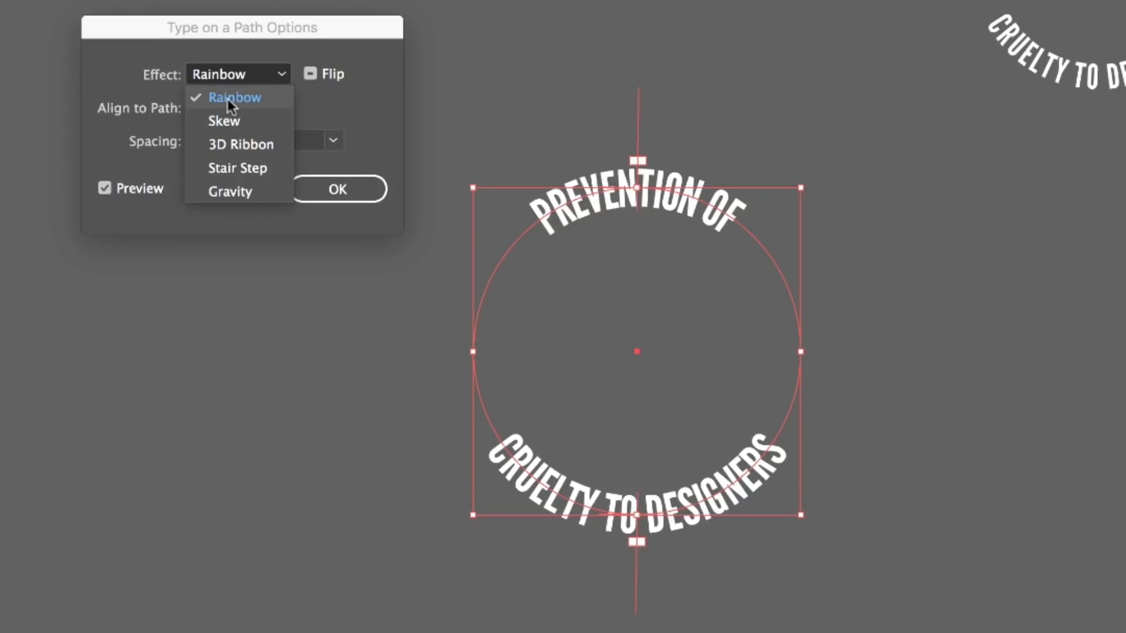
left_click(223, 121)
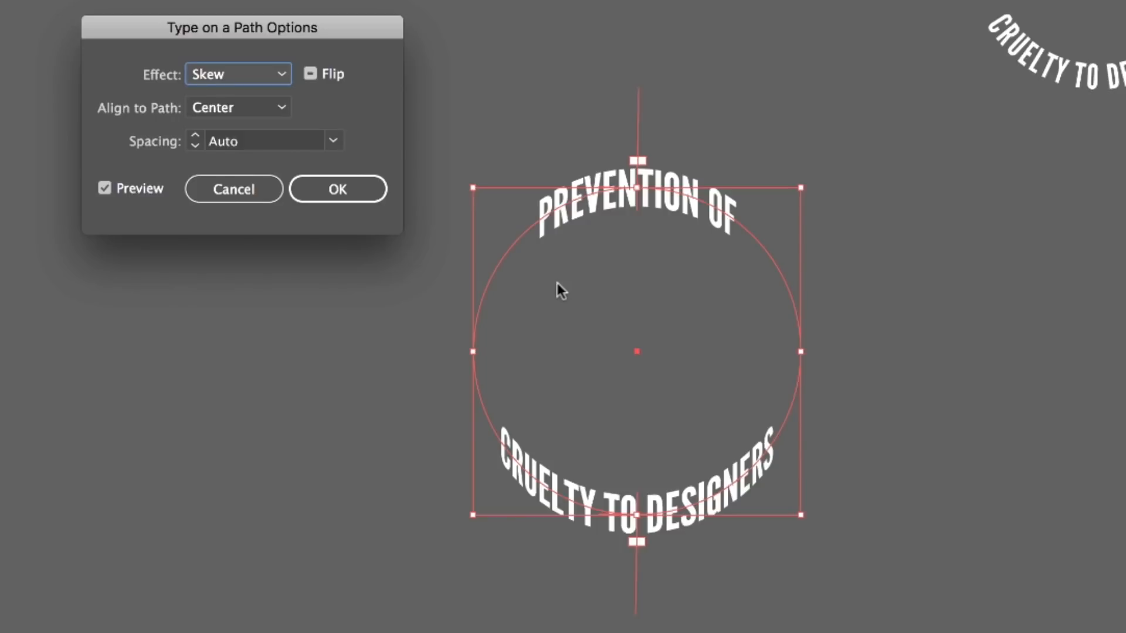
mouse_move(661, 239)
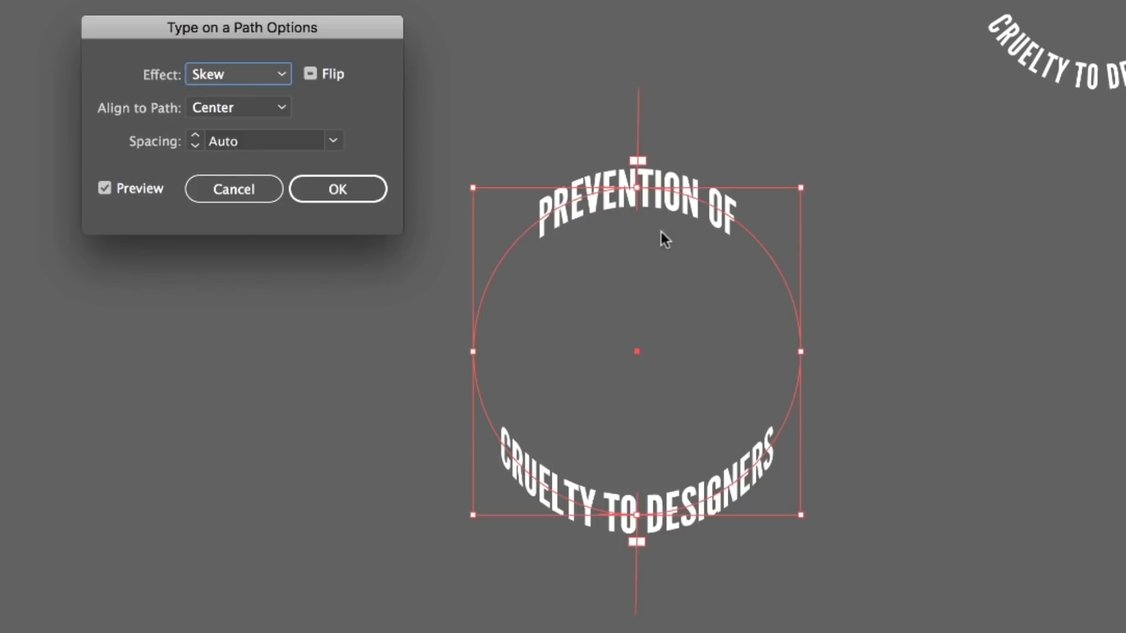
mouse_move(715, 442)
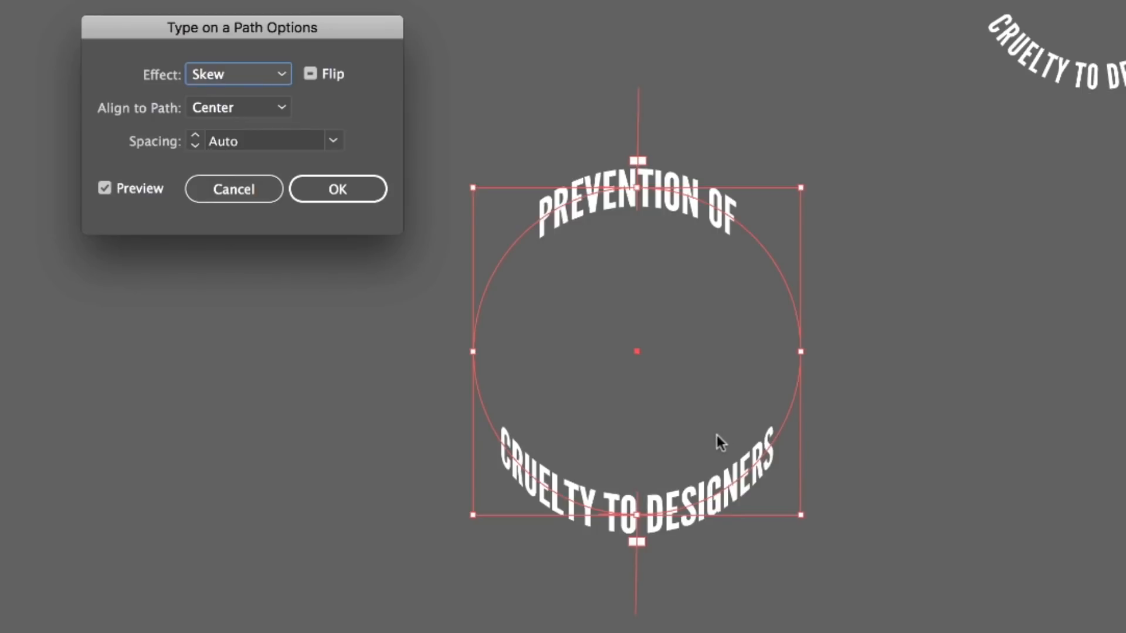
left_click(238, 74)
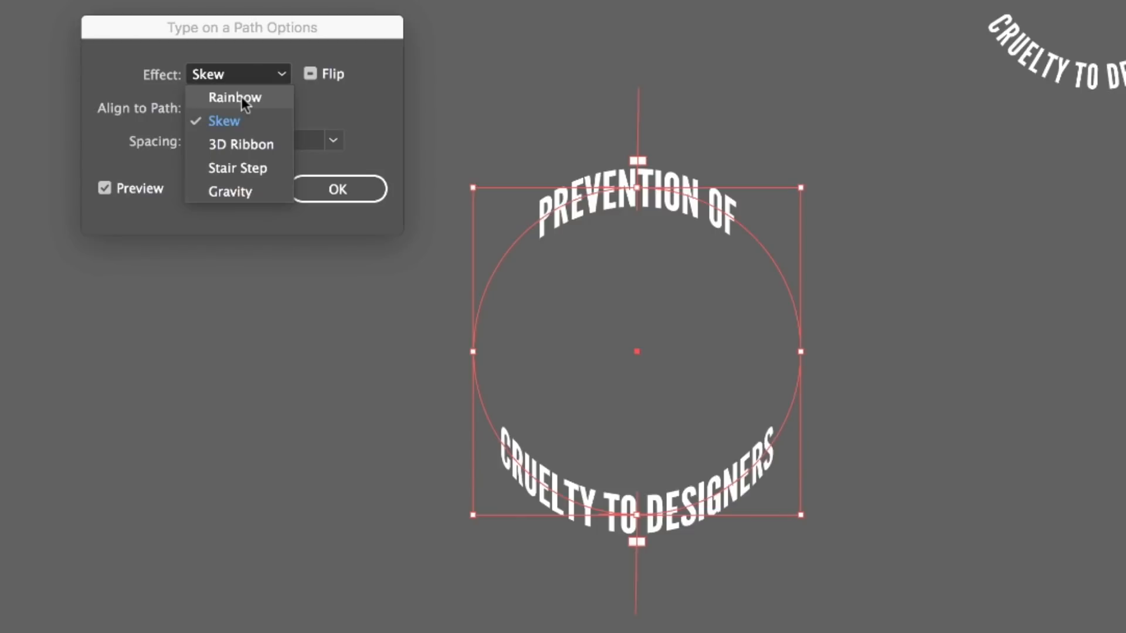
mouse_move(237, 120)
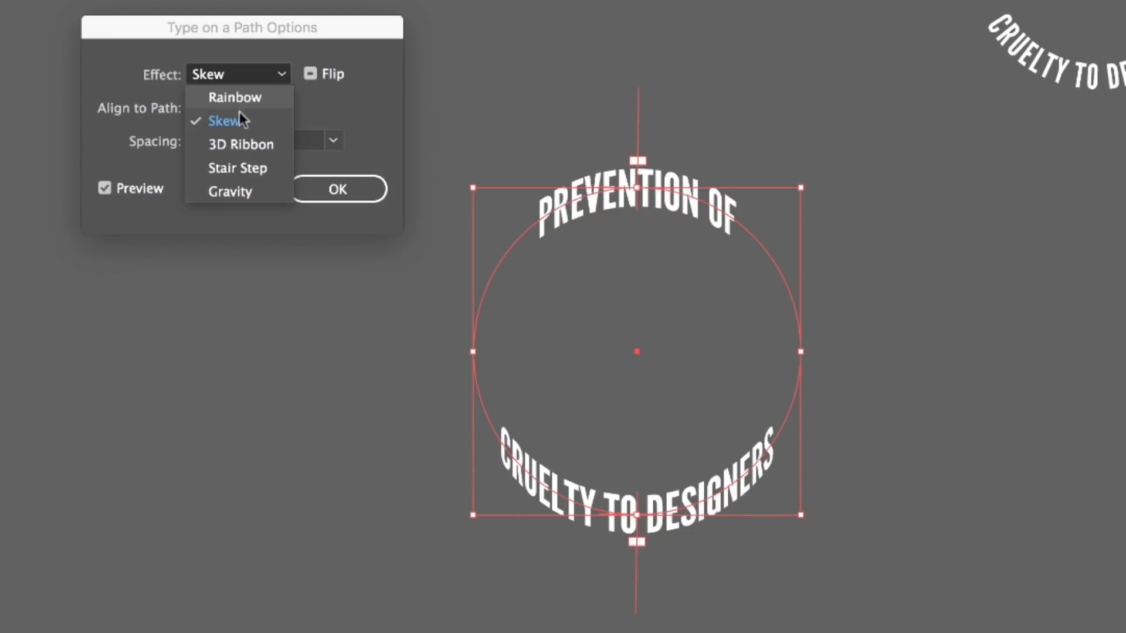
mouse_move(229, 201)
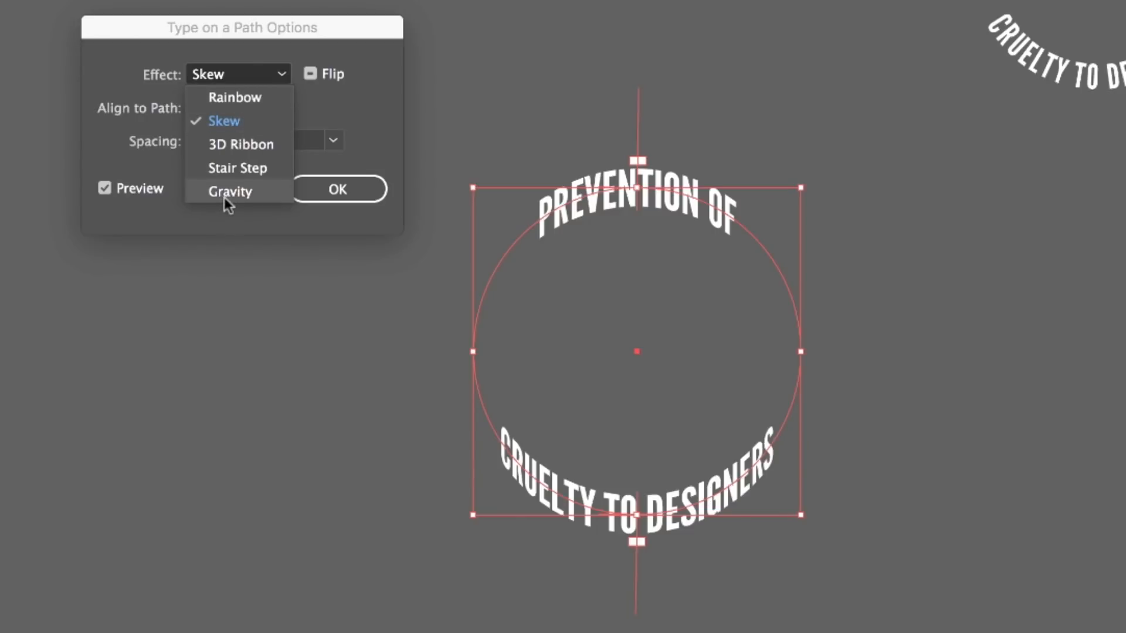
left_click(230, 191)
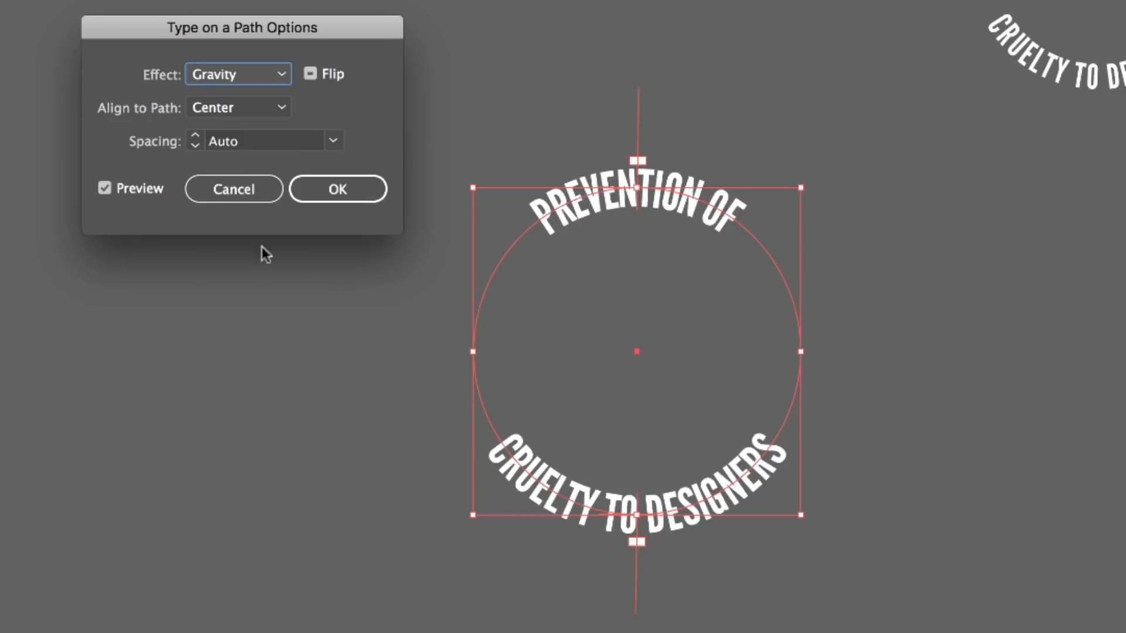
mouse_move(665, 219)
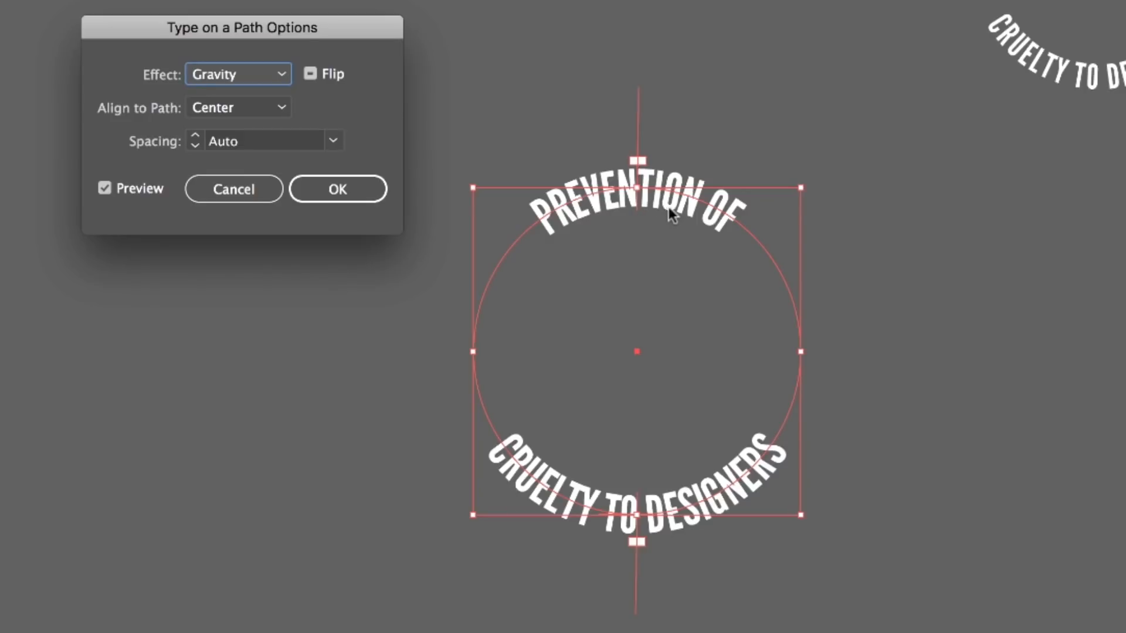
mouse_move(683, 181)
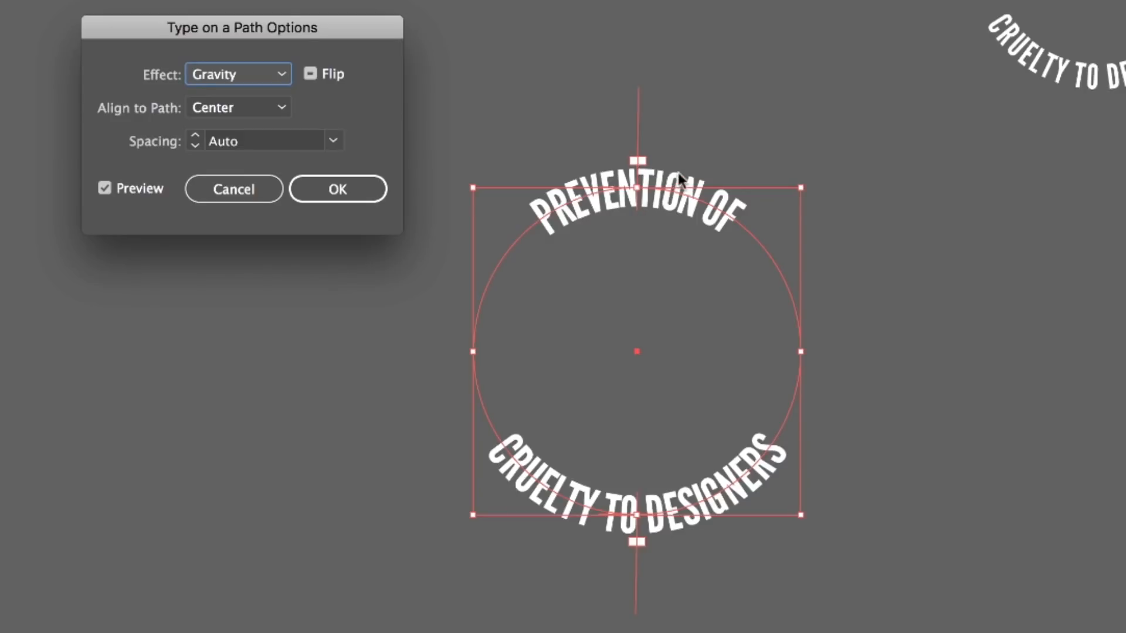
- Preview the Rainbow, 3D Ribbon and Stair Step effects in turn
left_click(238, 74)
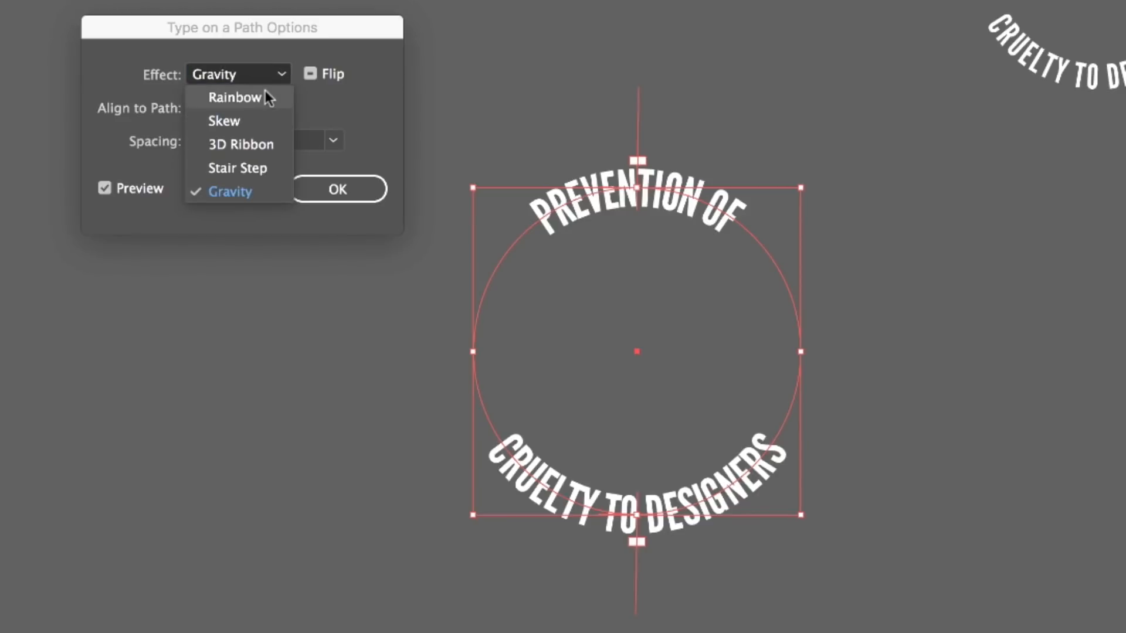
left_click(234, 97)
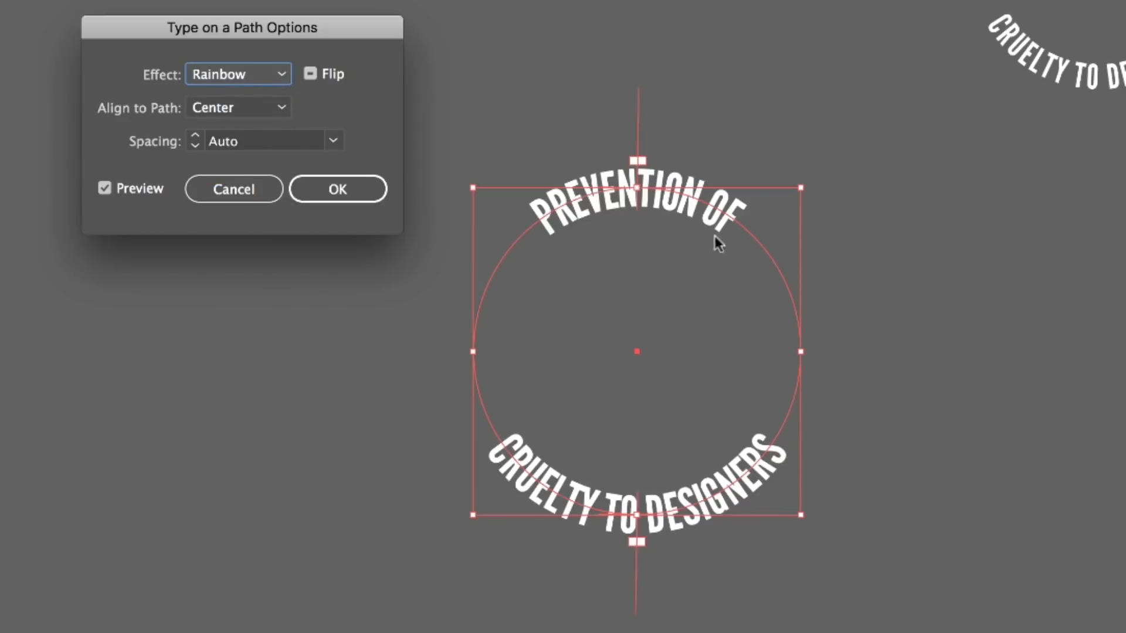
mouse_move(607, 229)
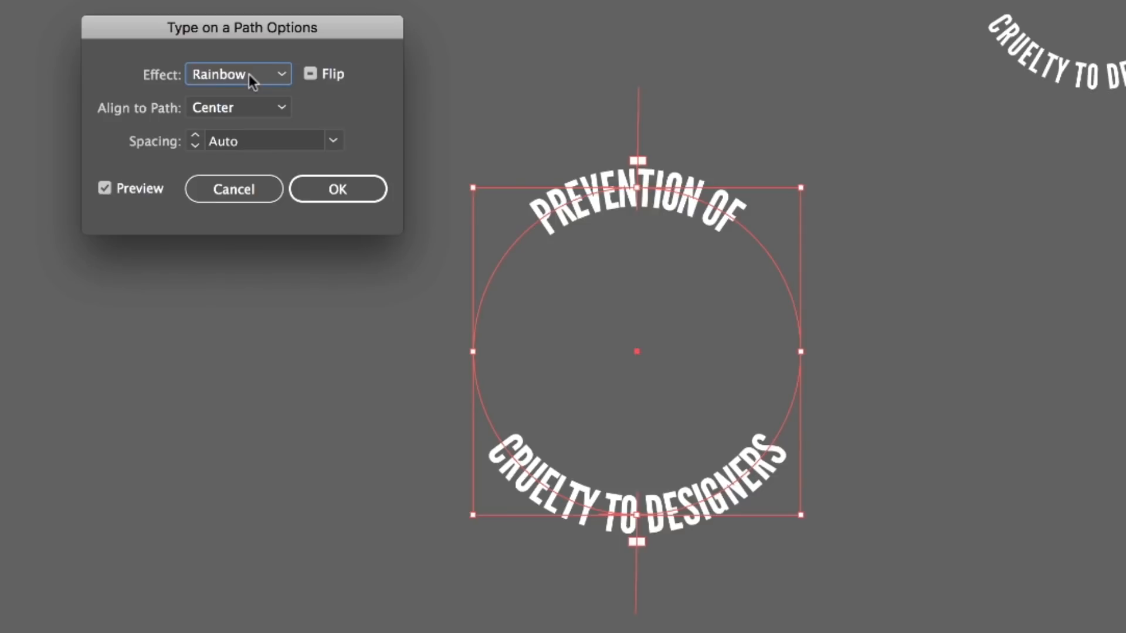
left_click(238, 74)
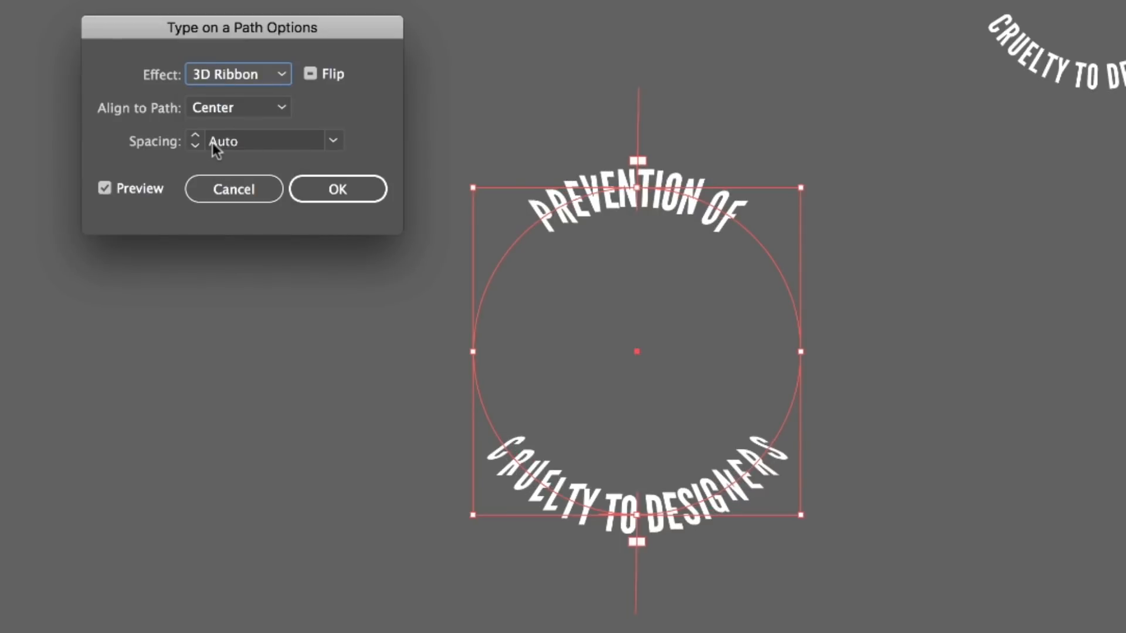
mouse_move(256, 94)
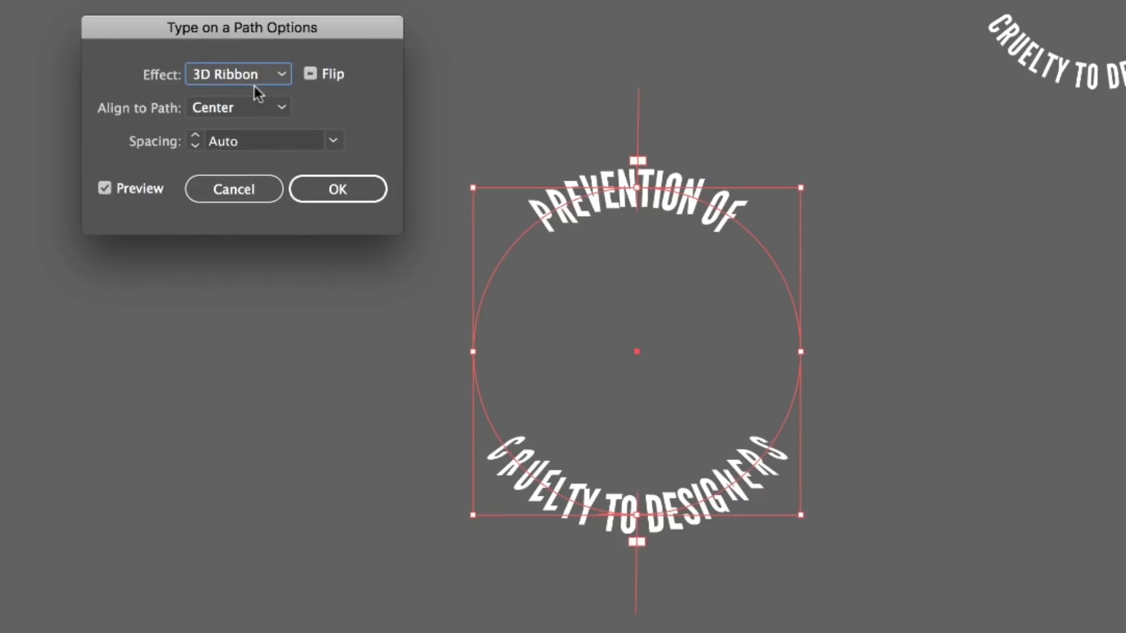
left_click(238, 74)
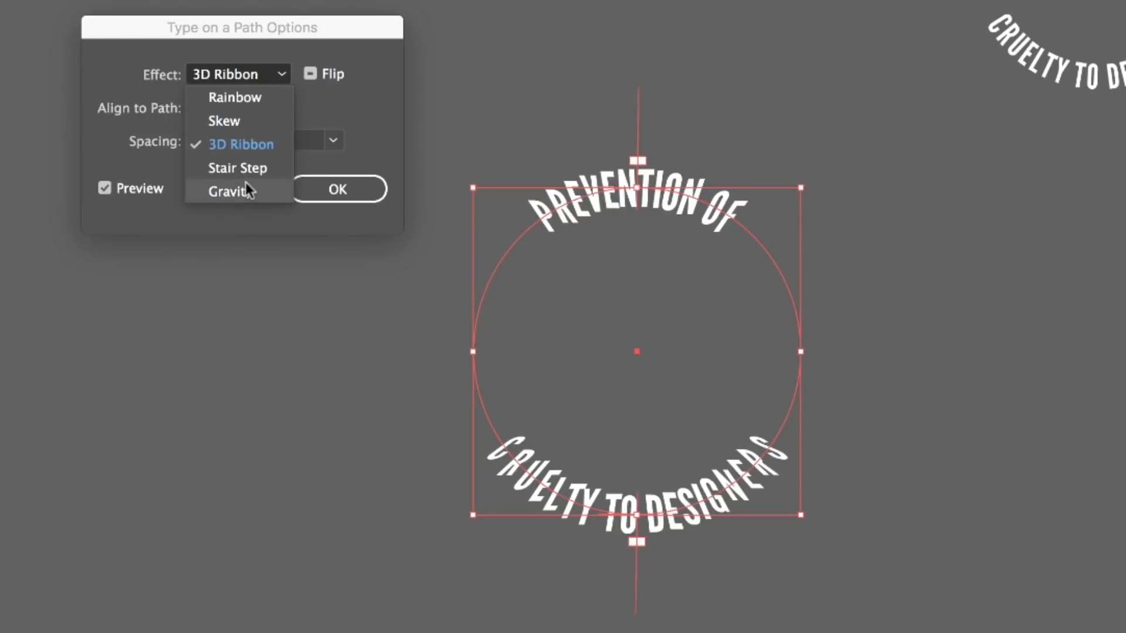
left_click(236, 168)
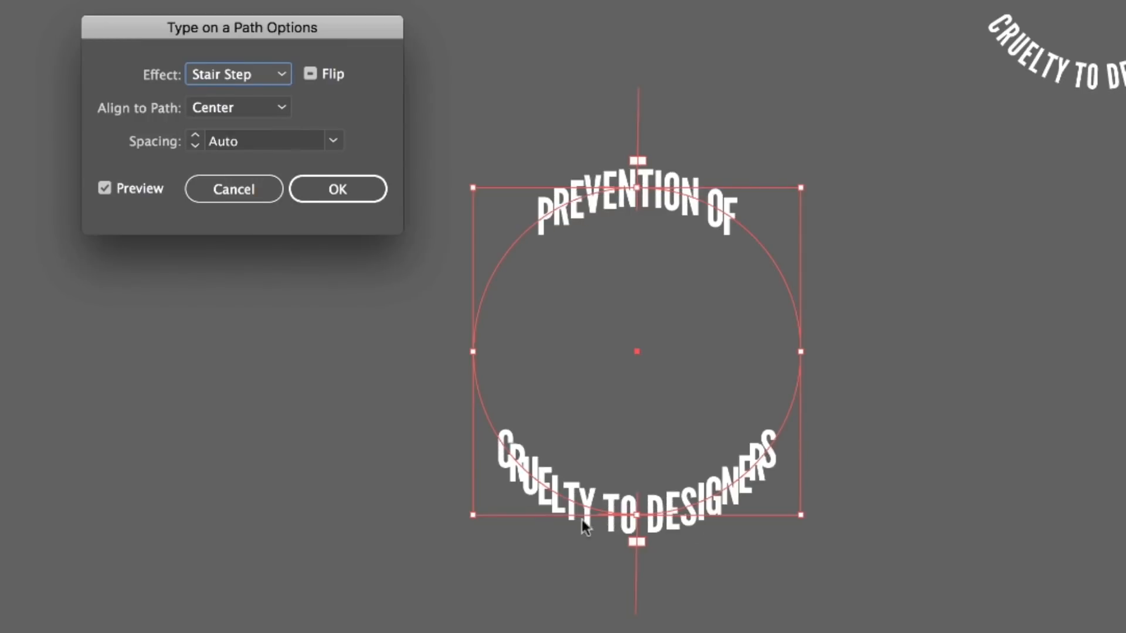
left_click(238, 73)
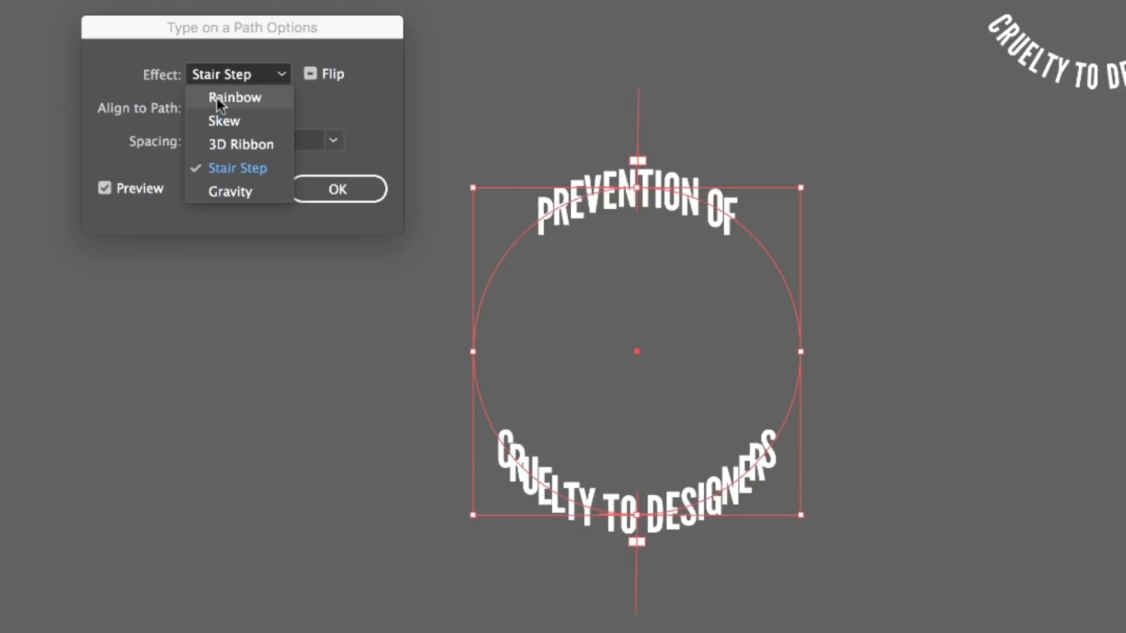
- Apply the Rainbow effect to the ring text with spacing set to 20 pt
left_click(235, 98)
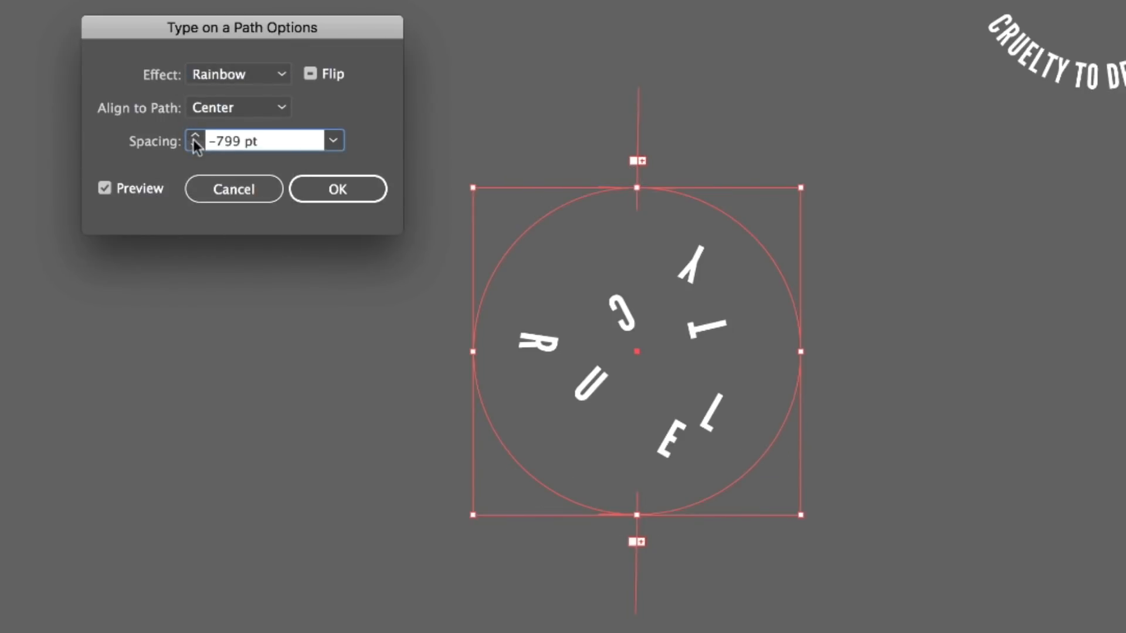
left_click(197, 136)
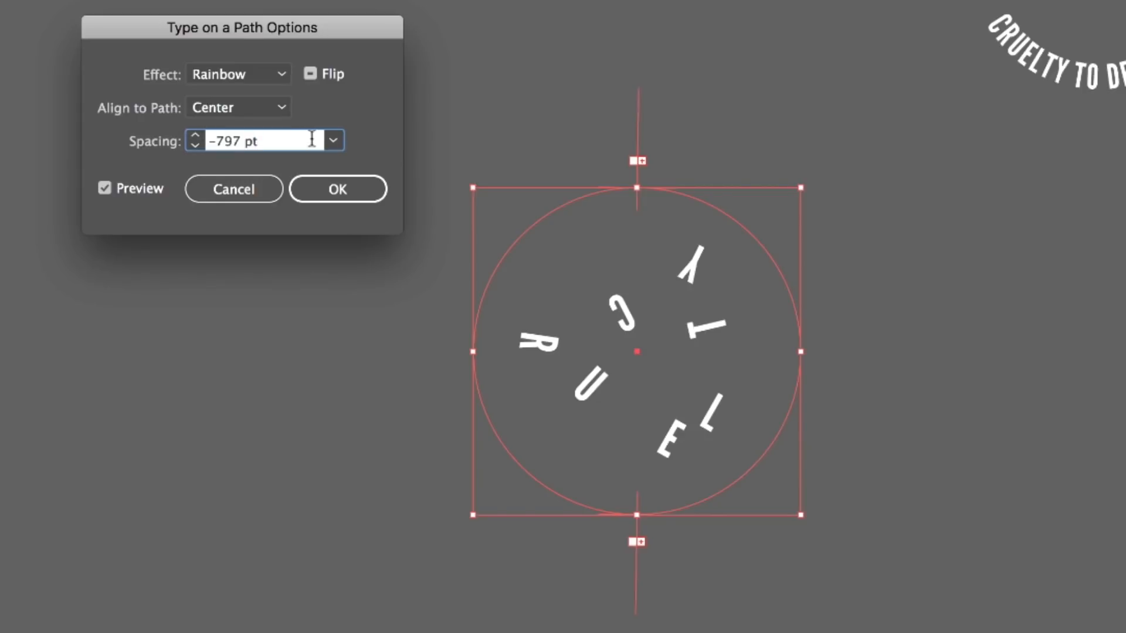
left_click(334, 140)
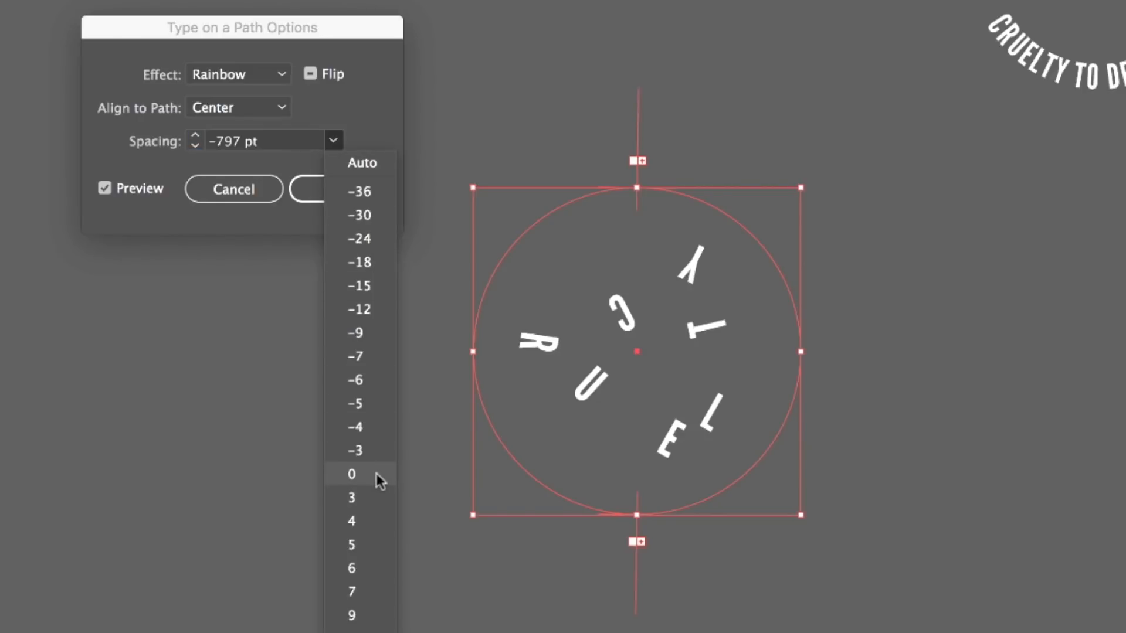
left_click(352, 474)
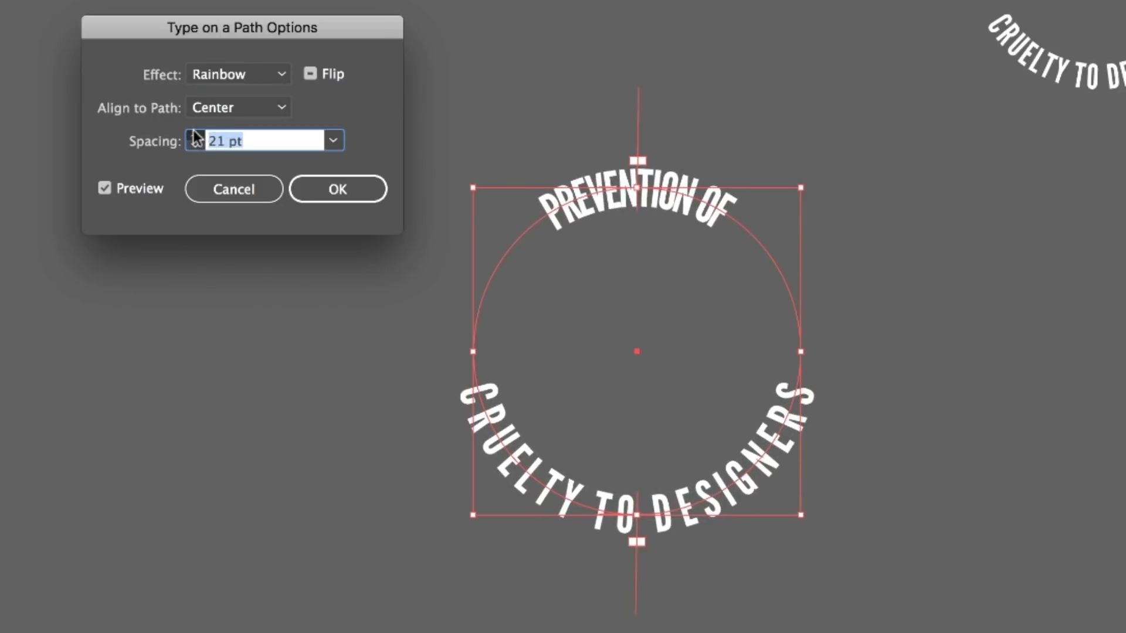
left_click(198, 137)
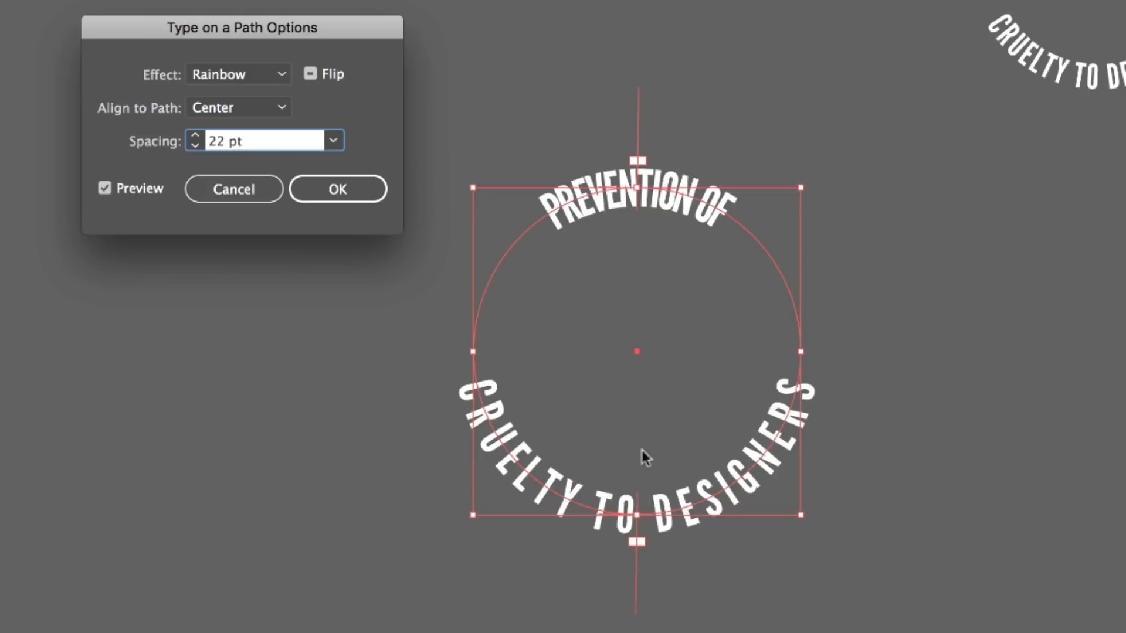
mouse_move(713, 357)
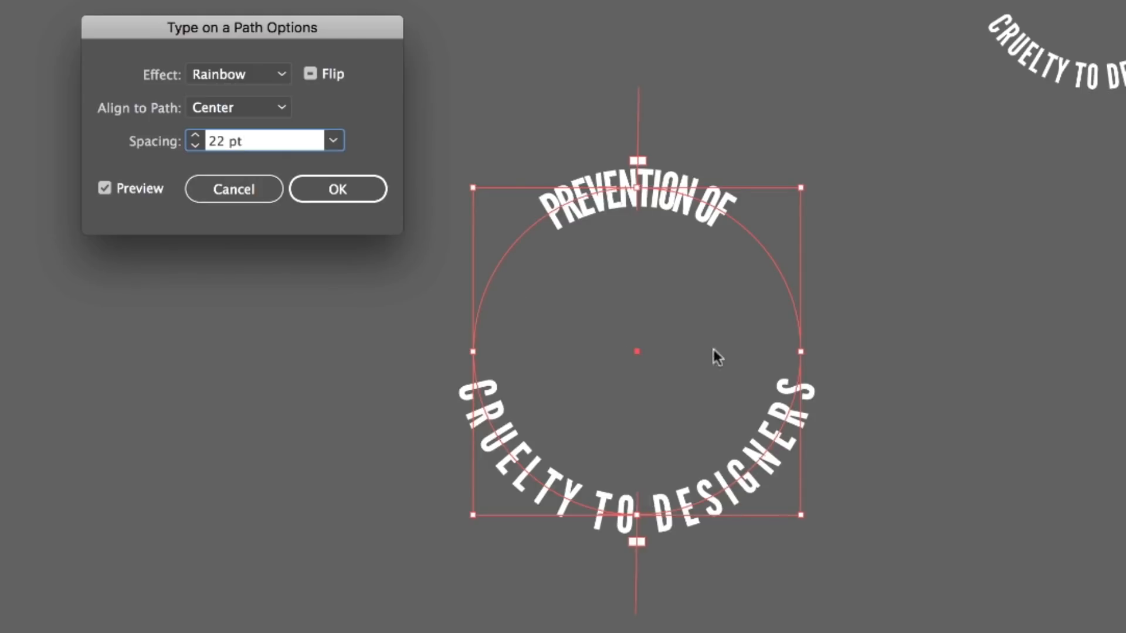
left_click(258, 141)
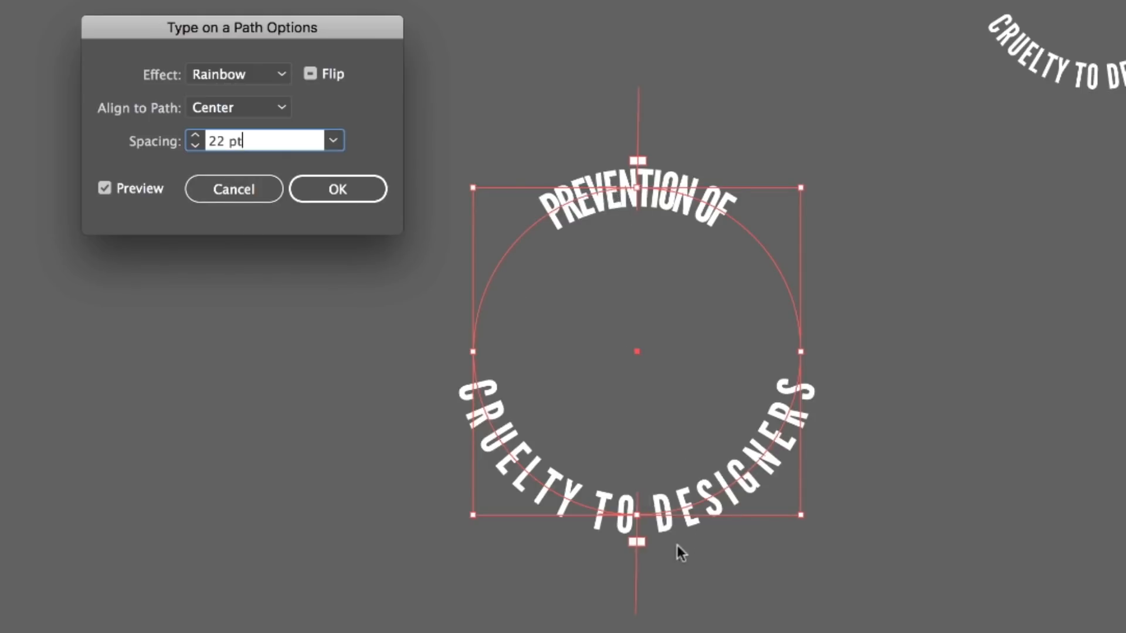
left_click(197, 147)
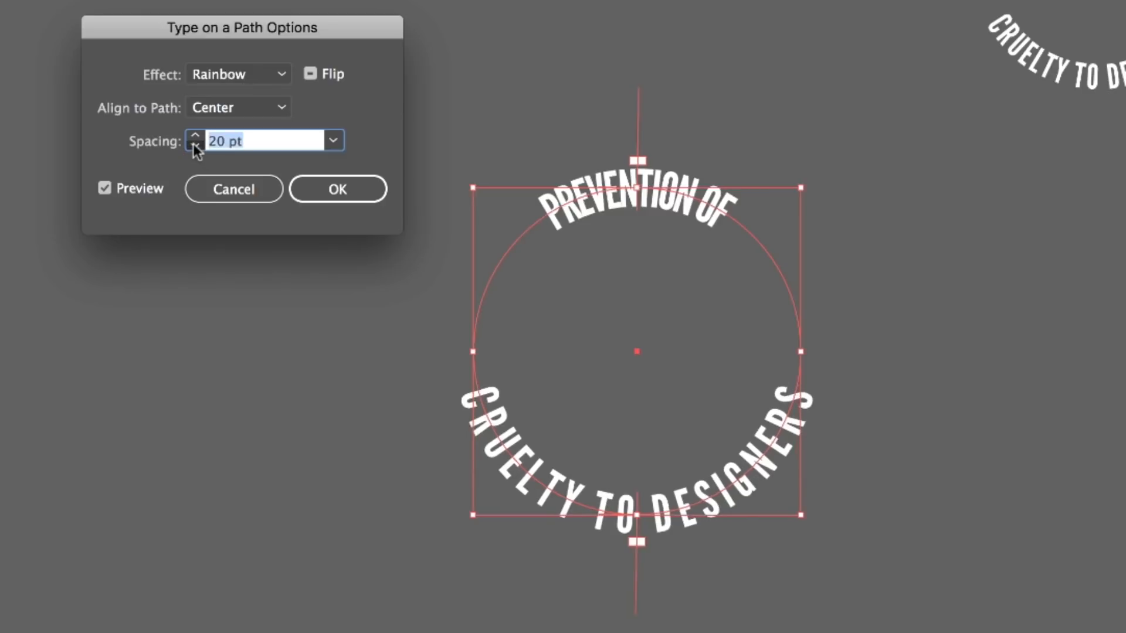
left_click(195, 147)
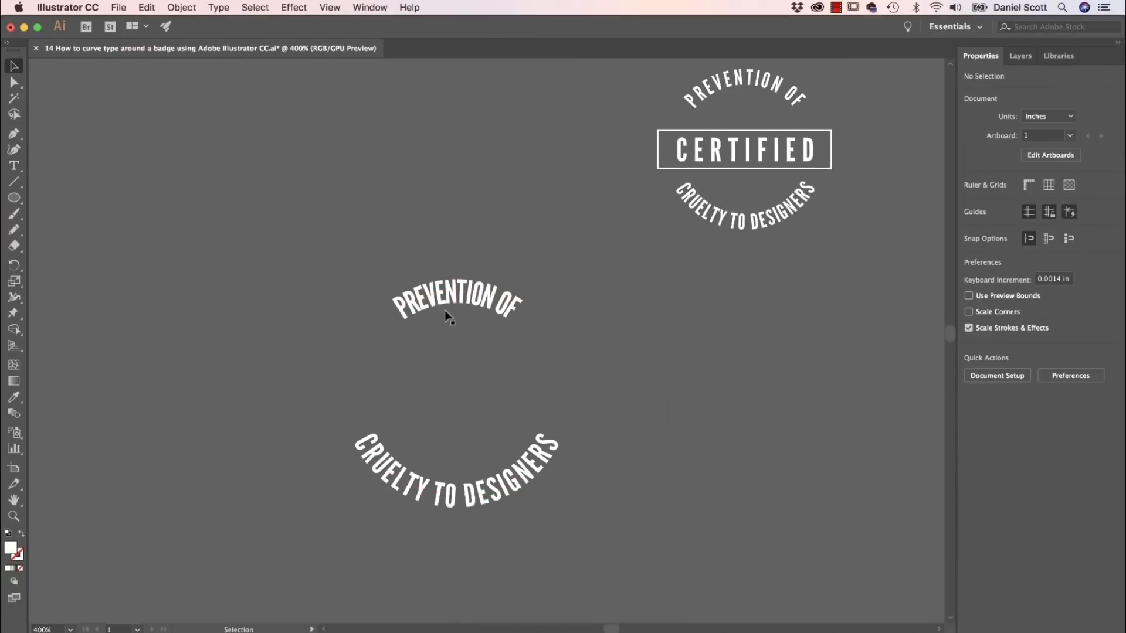
- Tighten the left circle's path text spacing from 20 pt with Preview on
left_click(459, 304)
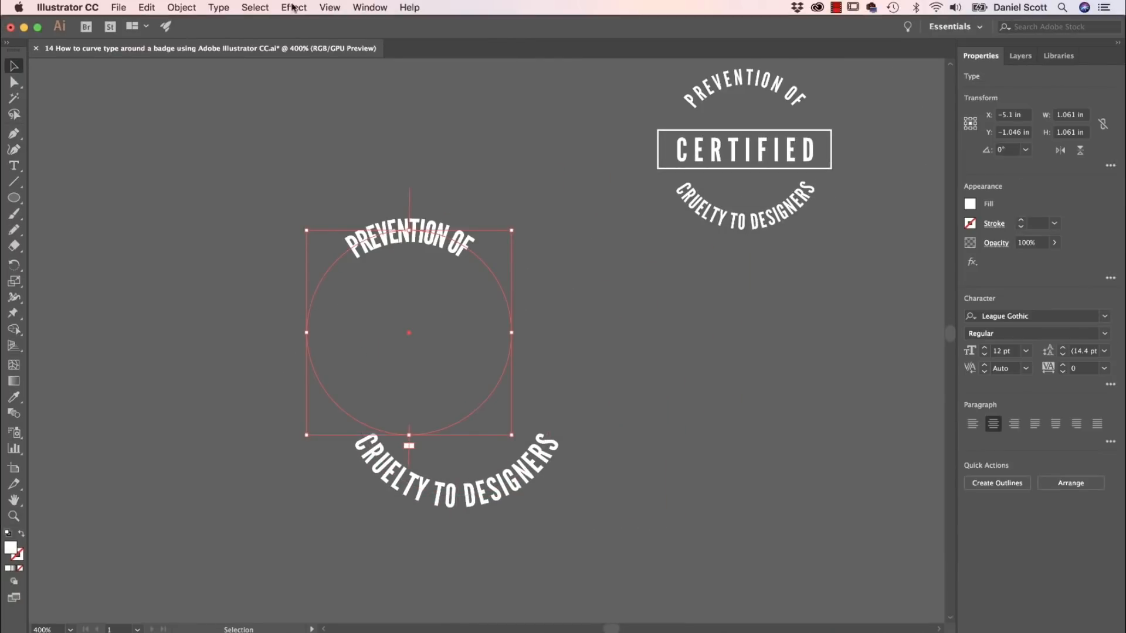
left_click(218, 7)
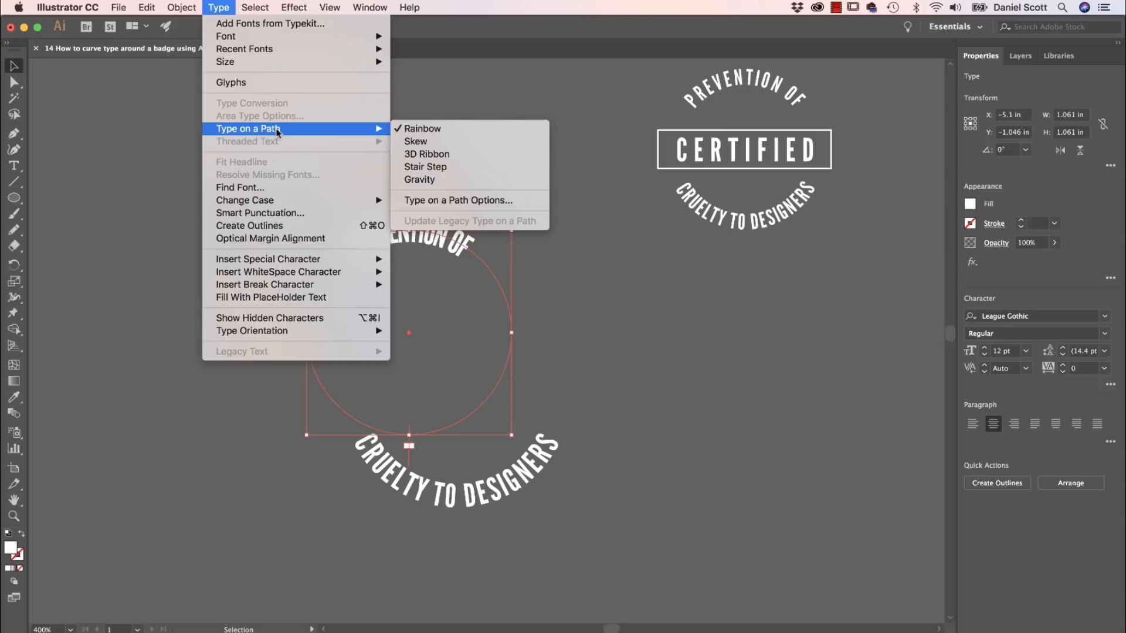
left_click(456, 200)
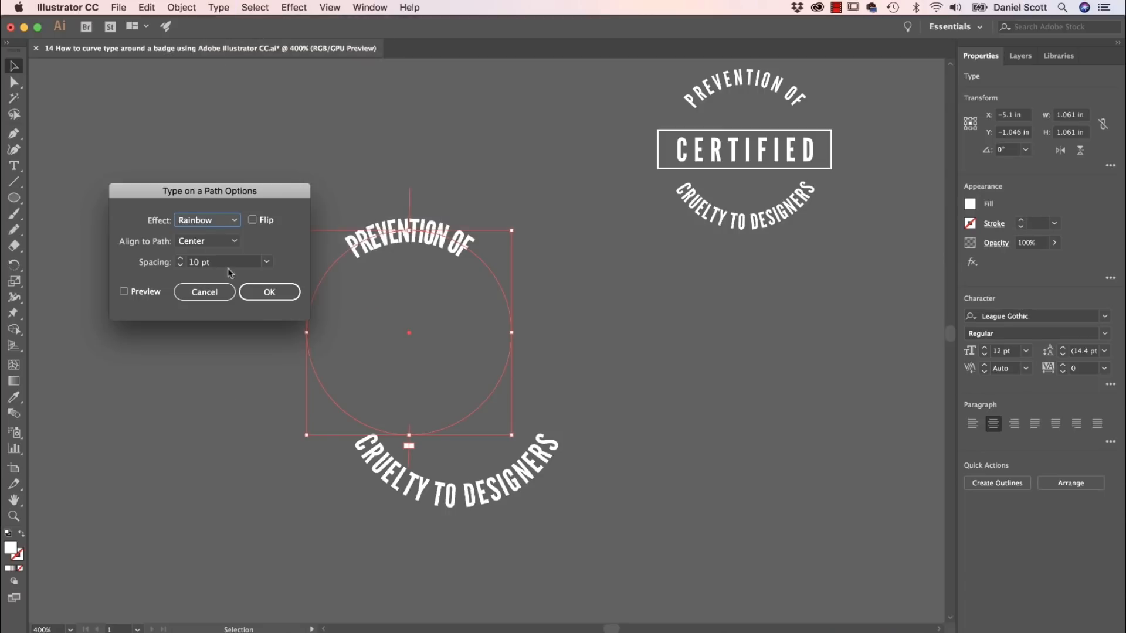
left_click(180, 264)
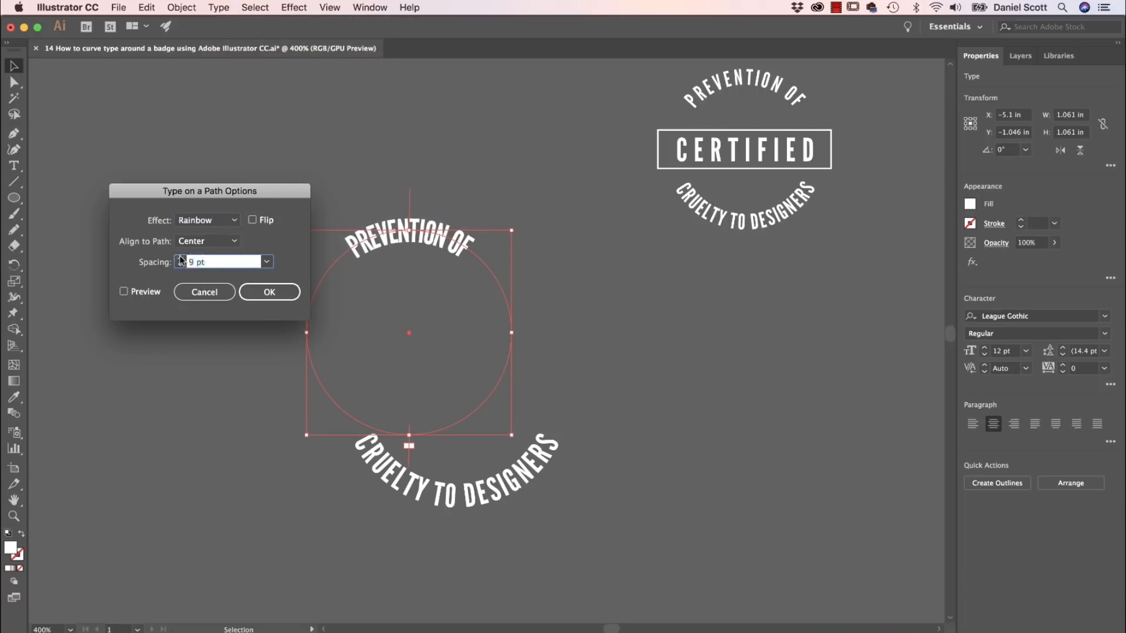
left_click(123, 291)
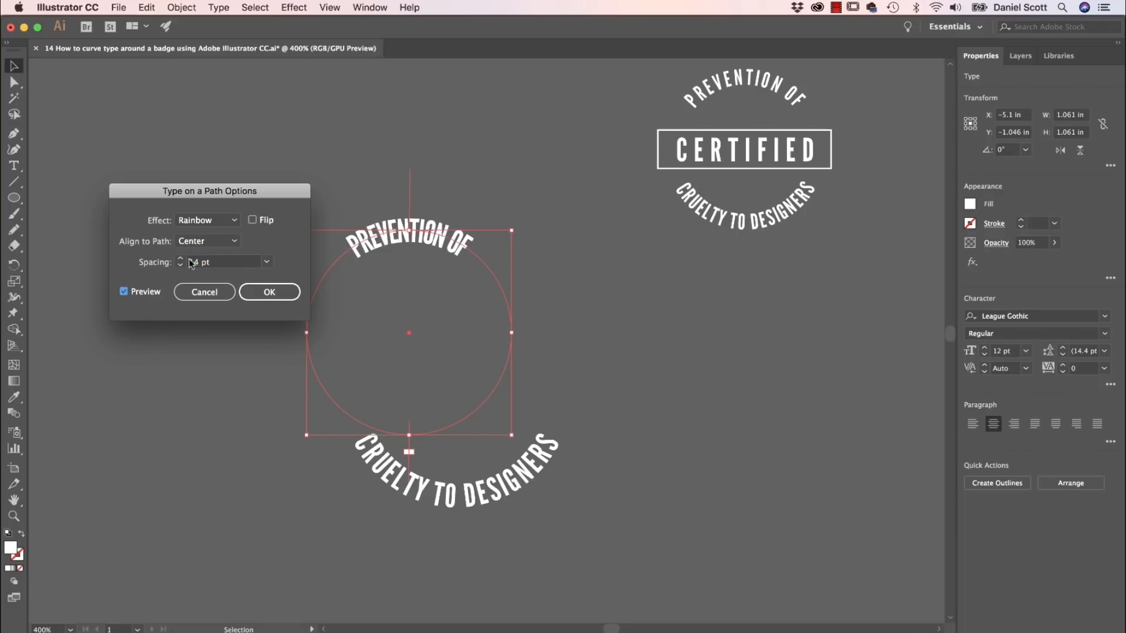
type("20 pt")
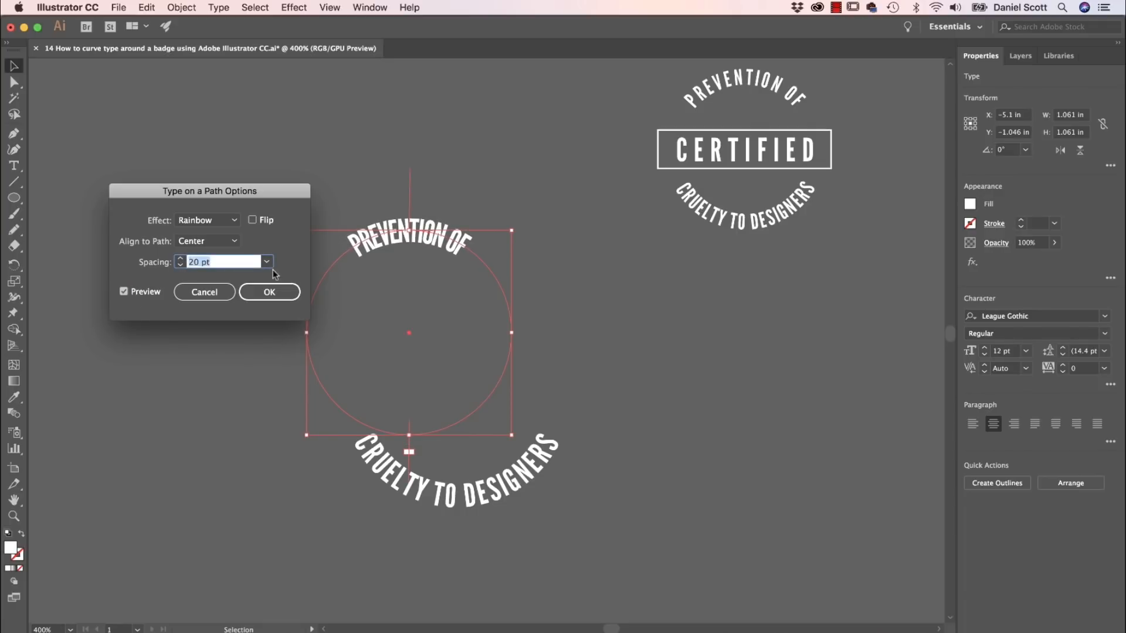
left_click(266, 261)
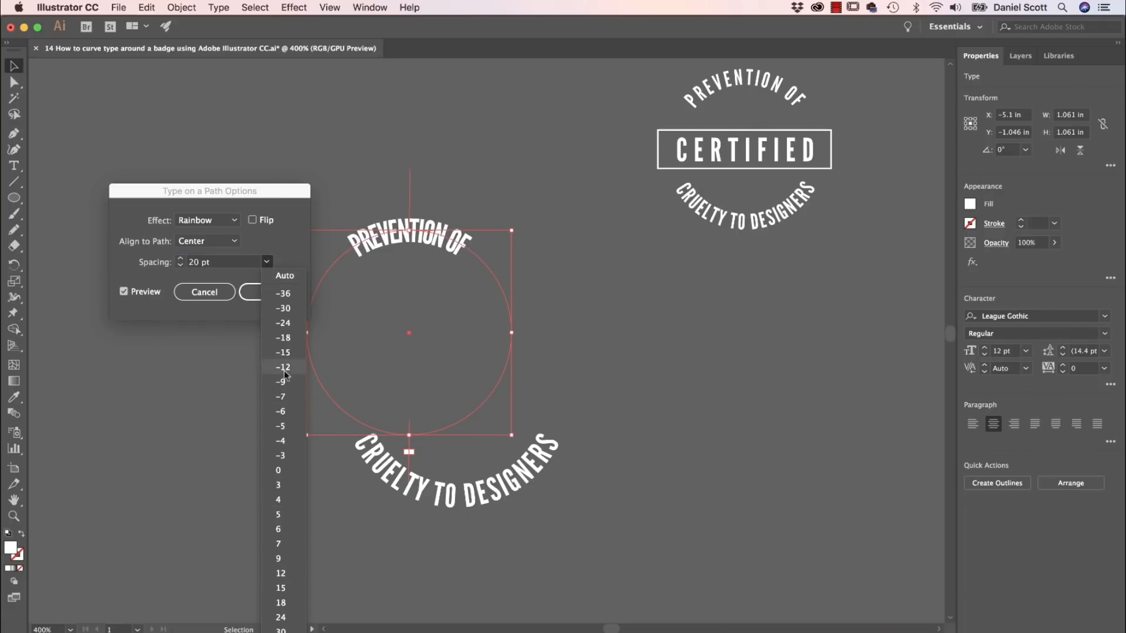
left_click(283, 367)
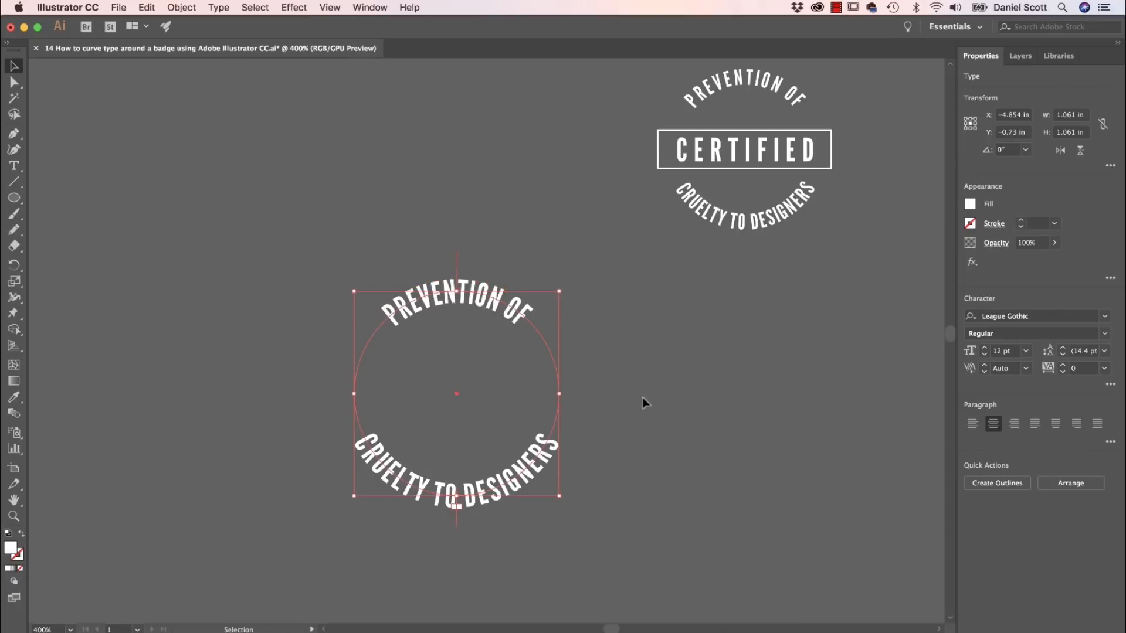
- Type CERTIFIED as new text, set tracking to 200, and drag it to the badge centre
left_click(378, 377)
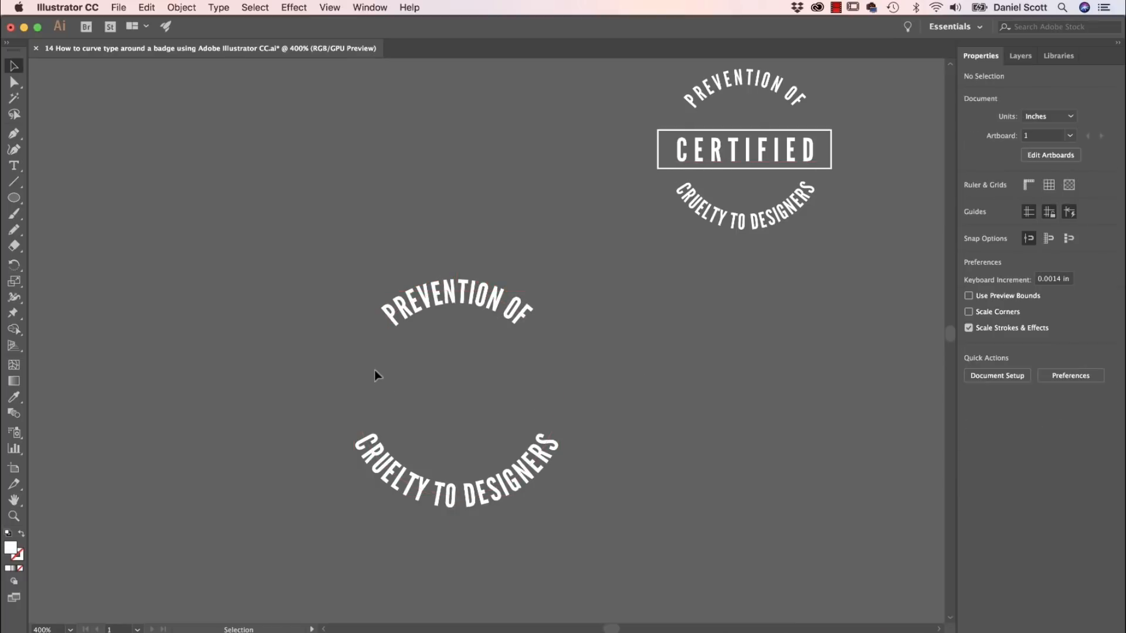
left_click(14, 199)
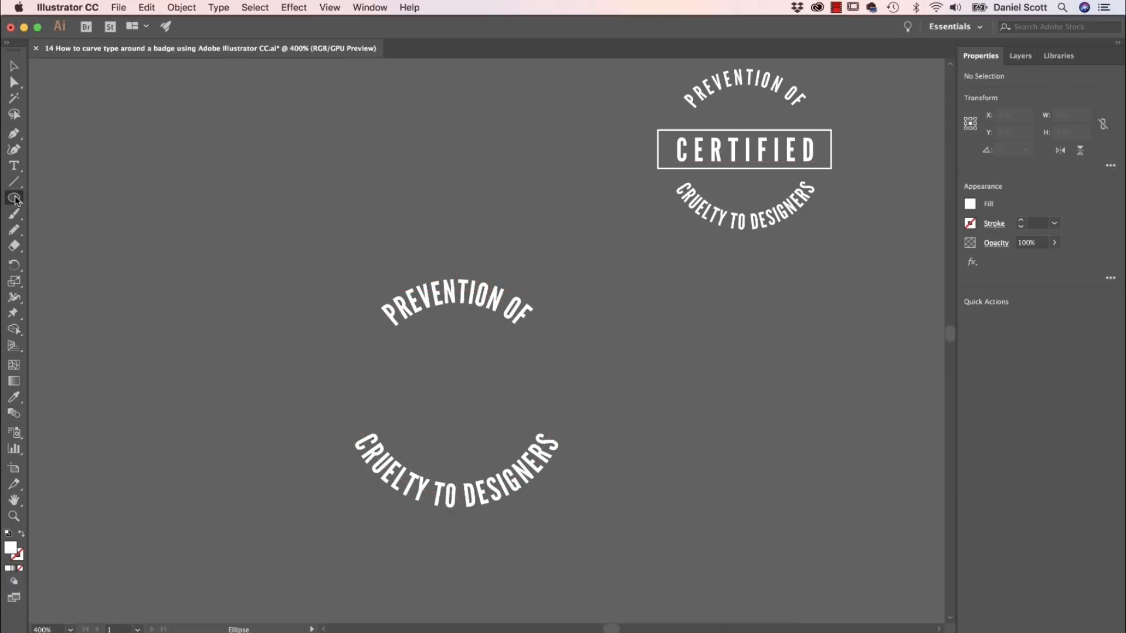
left_click(14, 198)
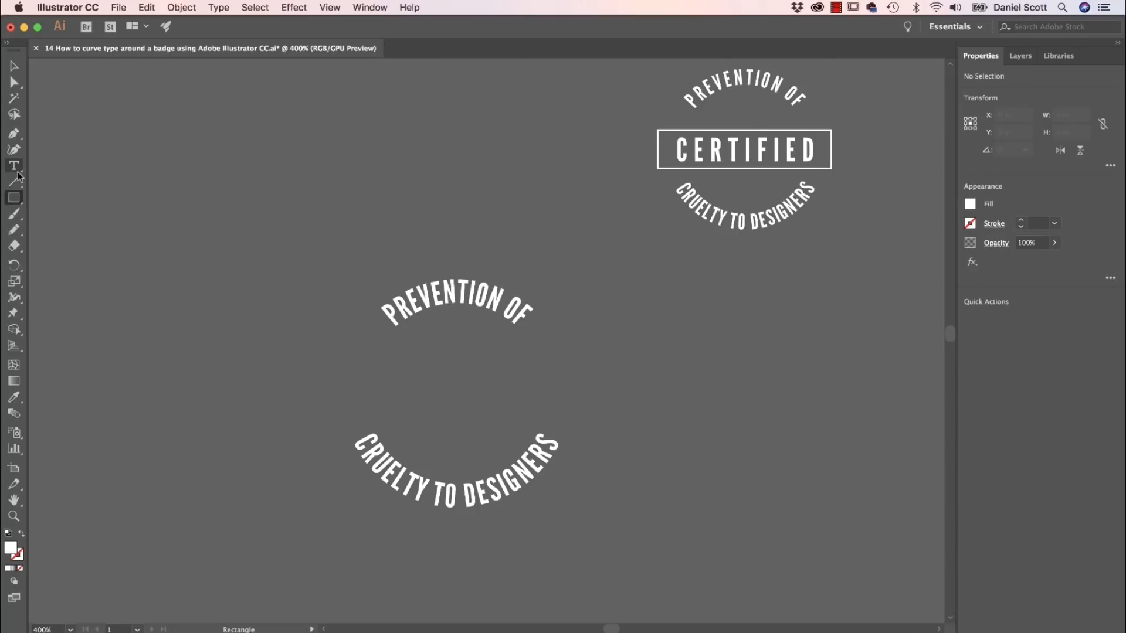
left_click(12, 166)
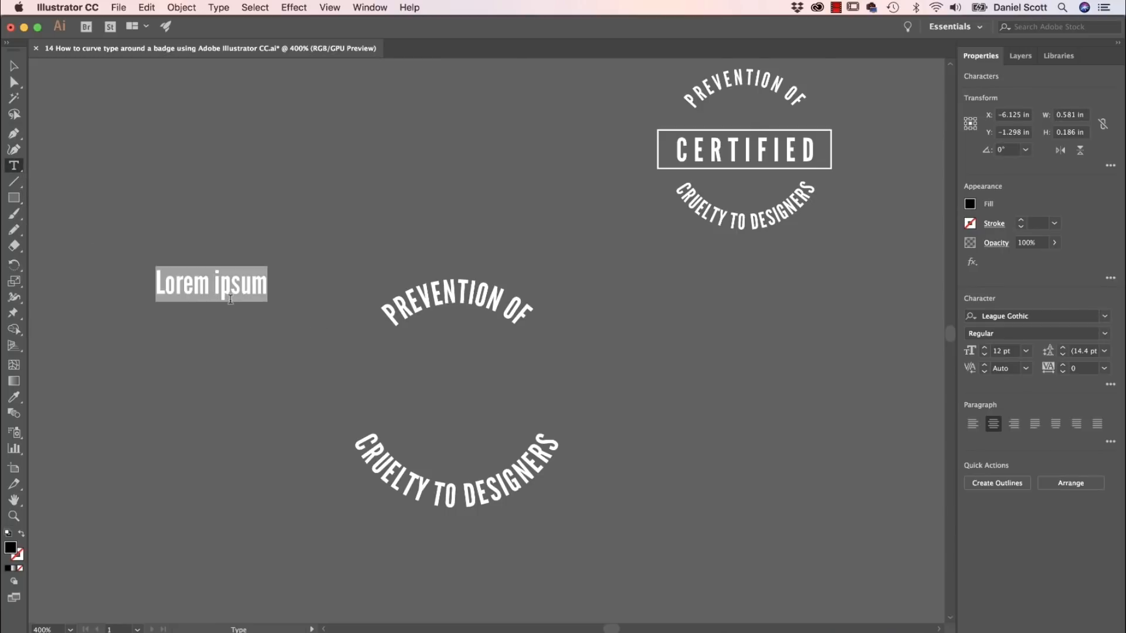
type("CERTIFIED")
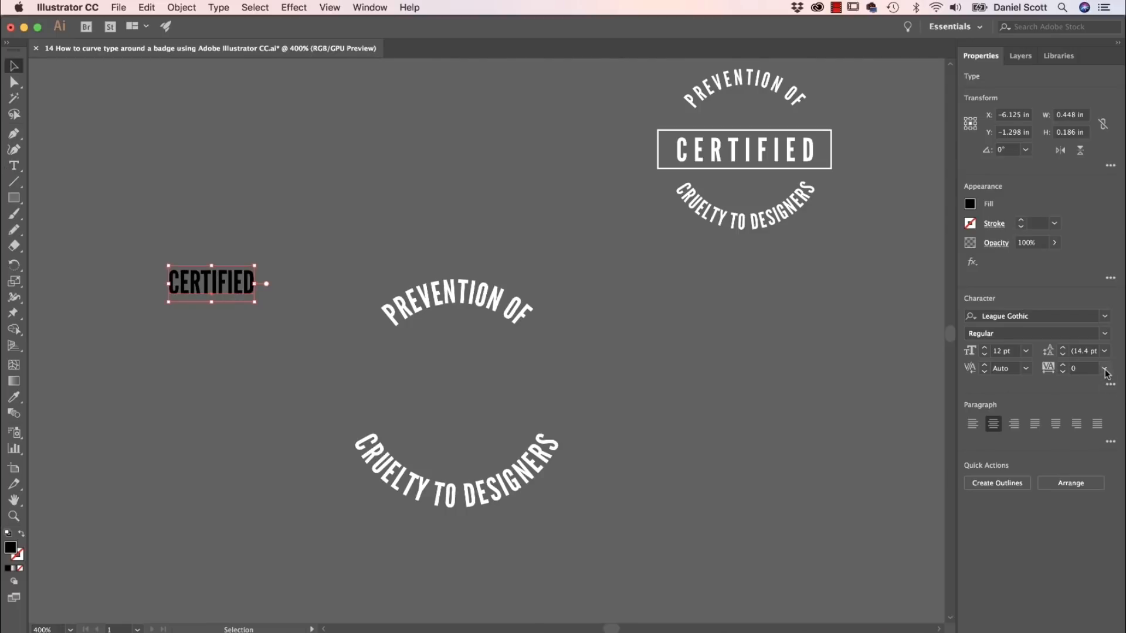
left_click(1104, 368)
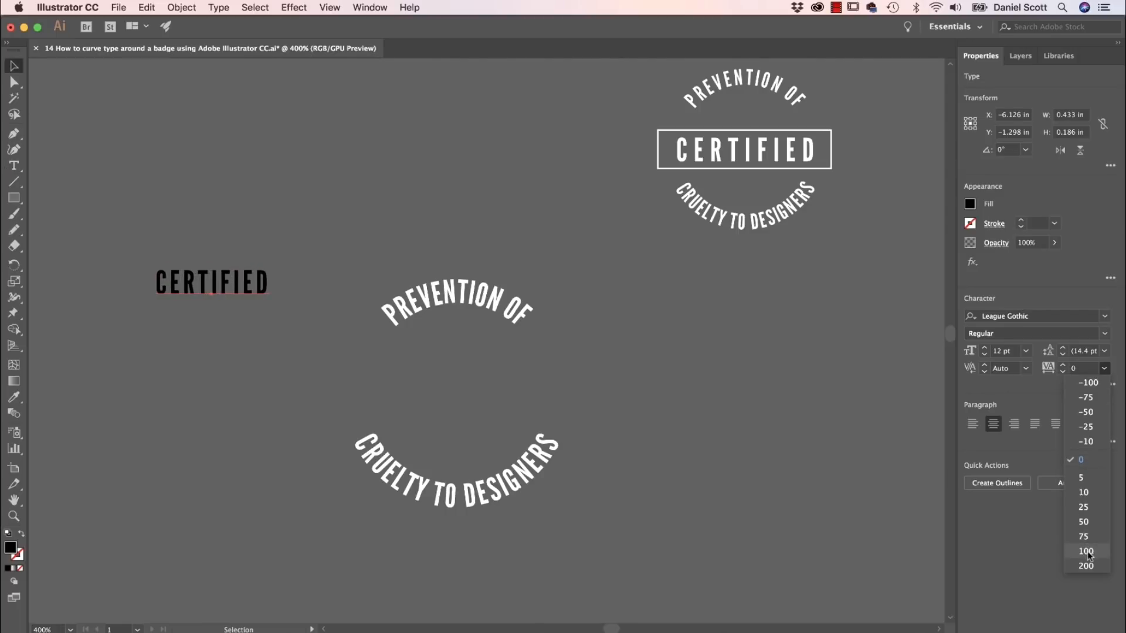
left_click(1085, 566)
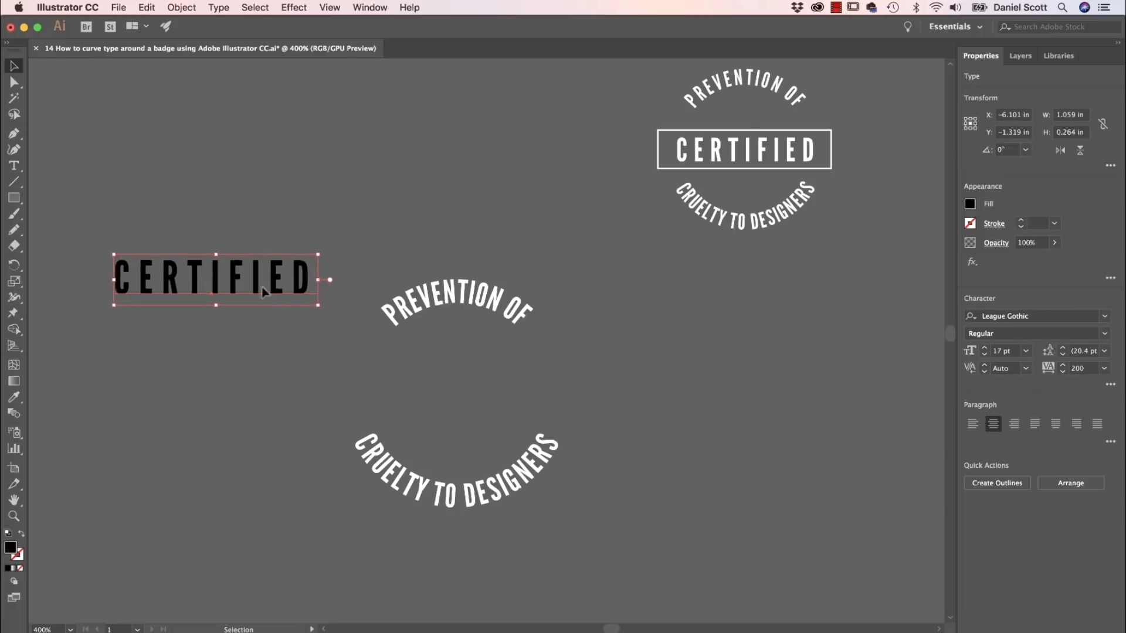
left_click_drag(215, 279, 457, 387)
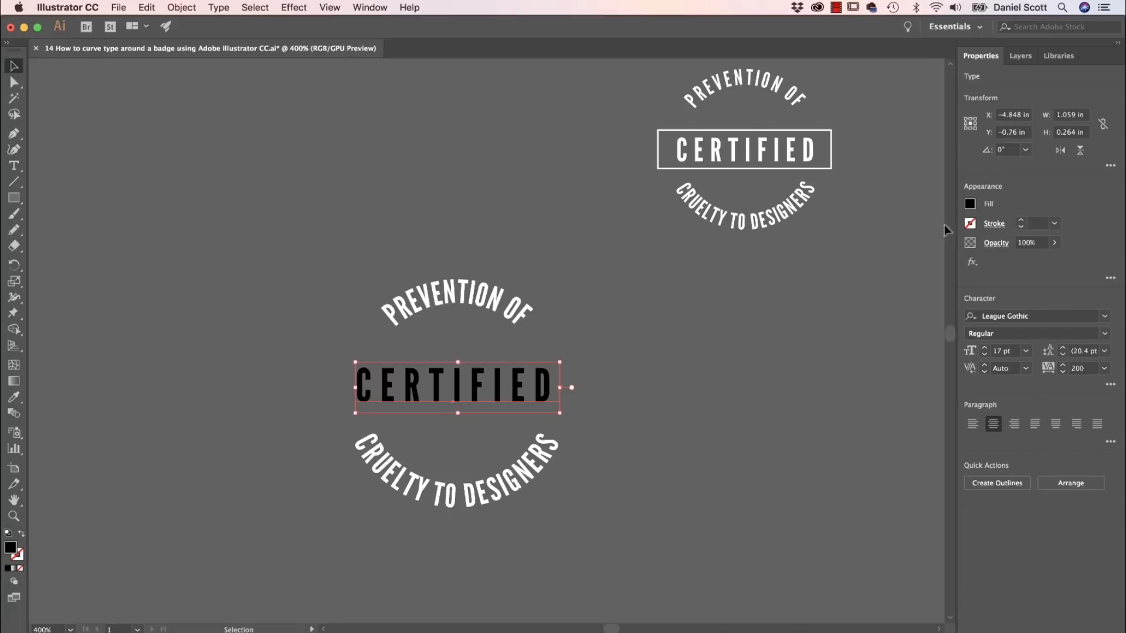
- Draw a rectangle around CERTIFIED with no fill and a white stroke
left_click(969, 204)
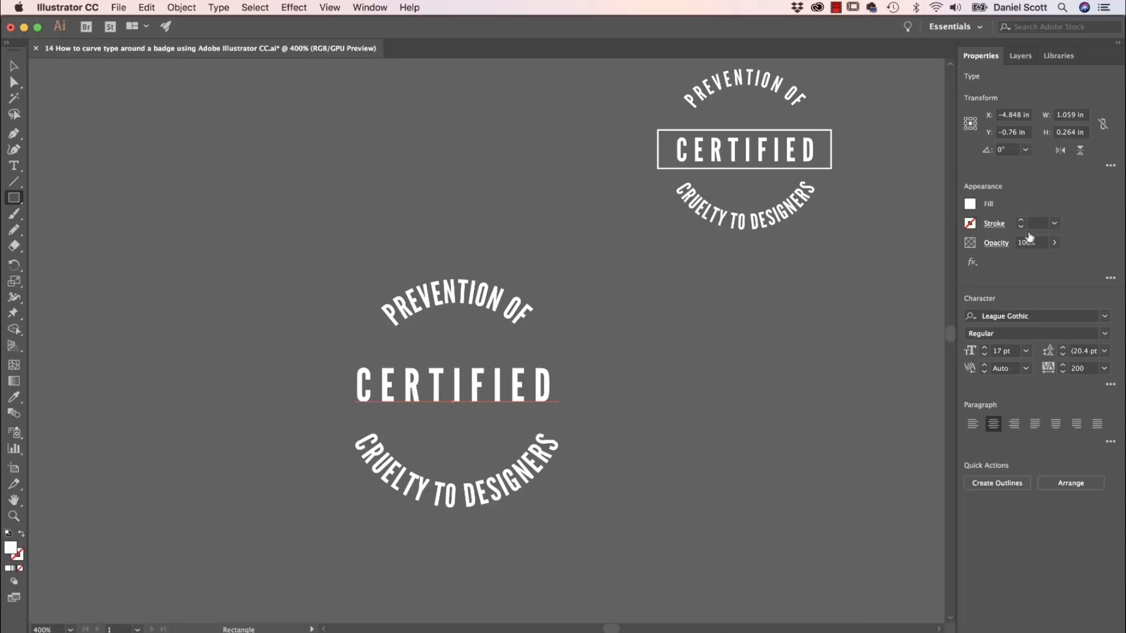
left_click(969, 204)
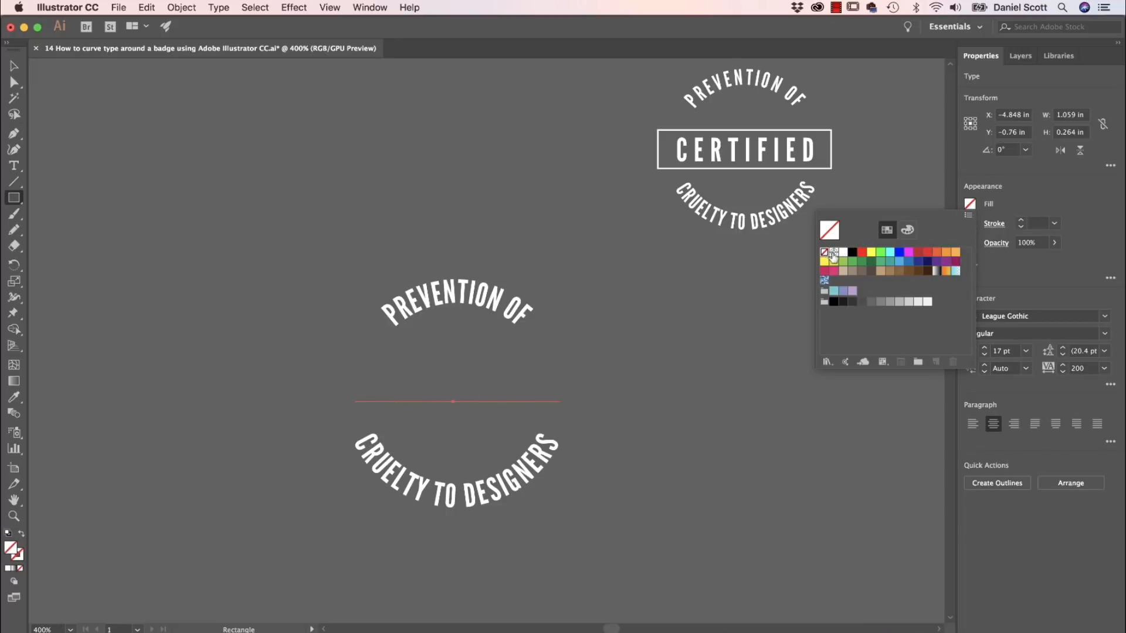
left_click(830, 252)
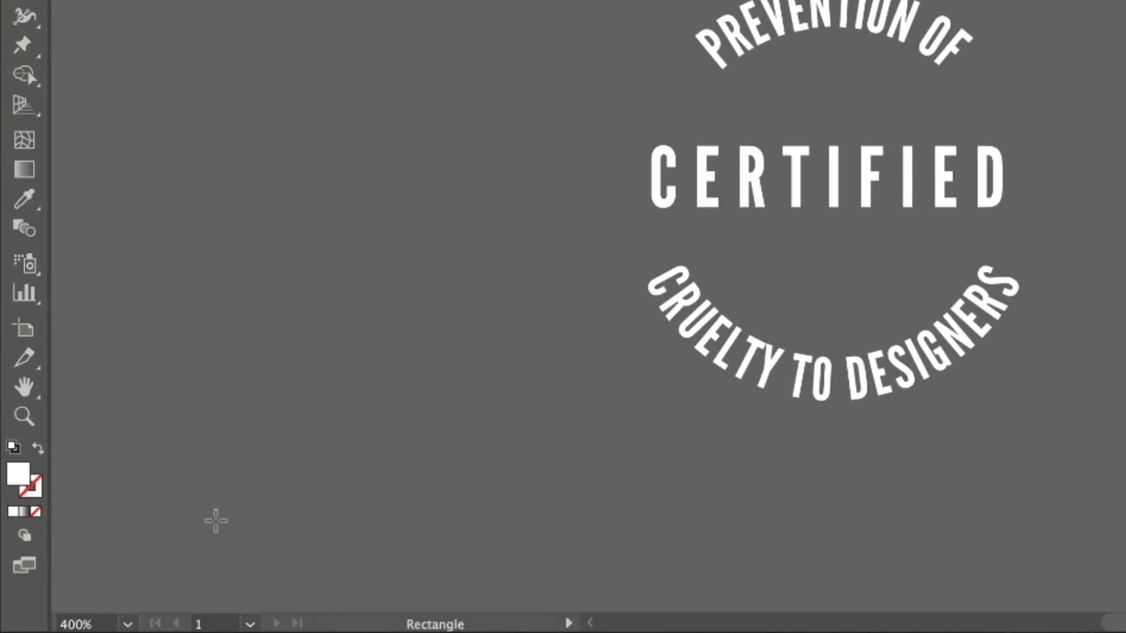
mouse_move(16, 480)
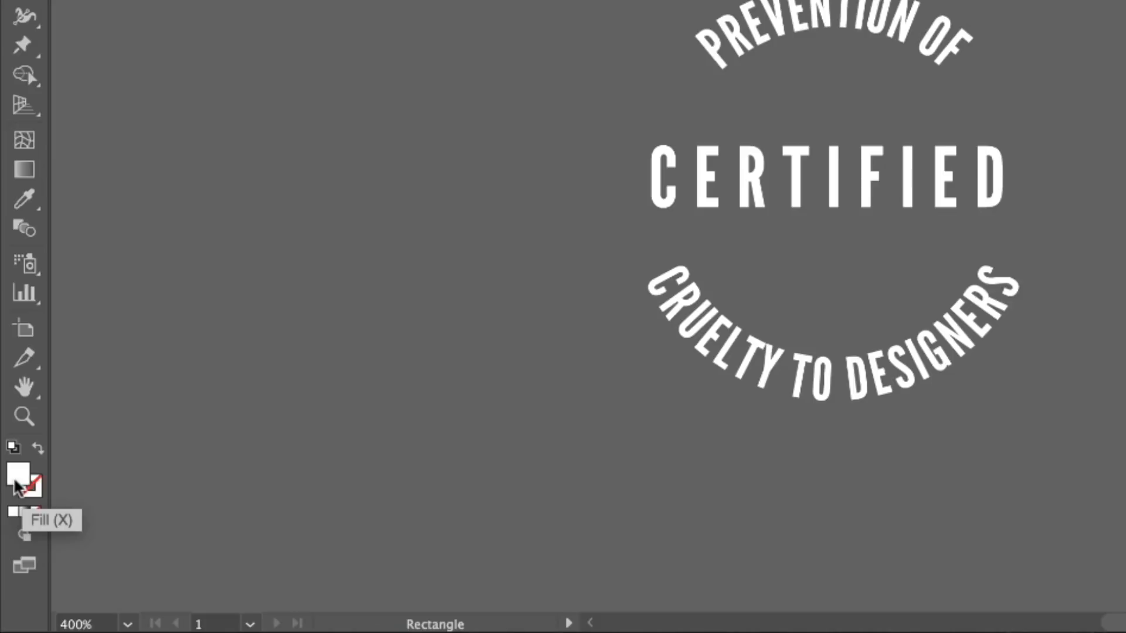
mouse_move(40, 503)
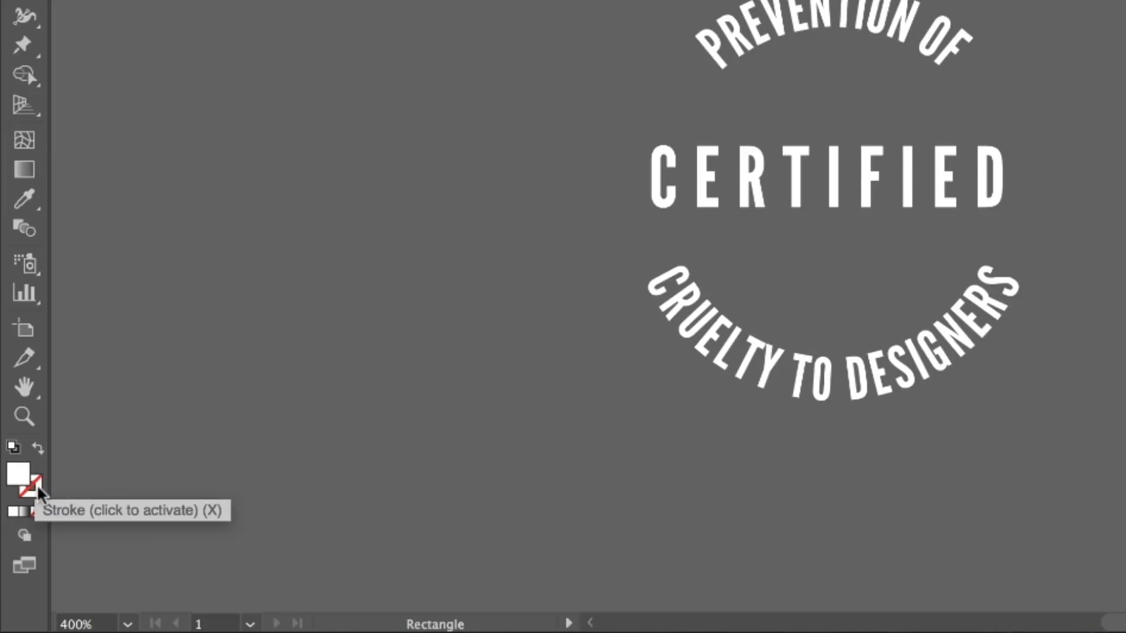
mouse_move(23, 492)
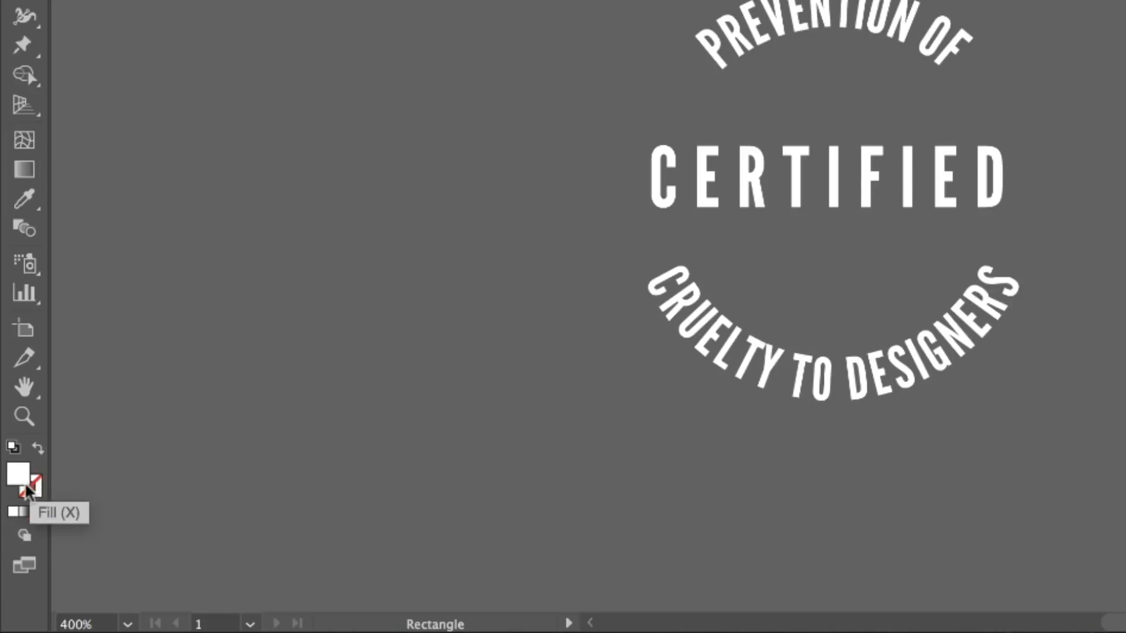
mouse_move(37, 462)
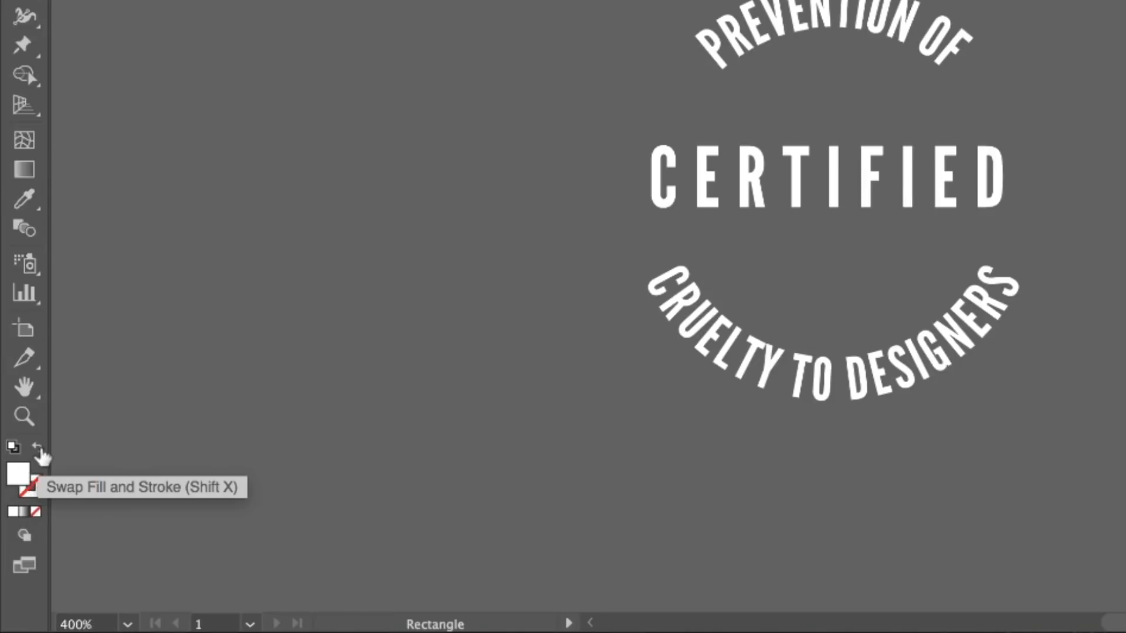
left_click(36, 447)
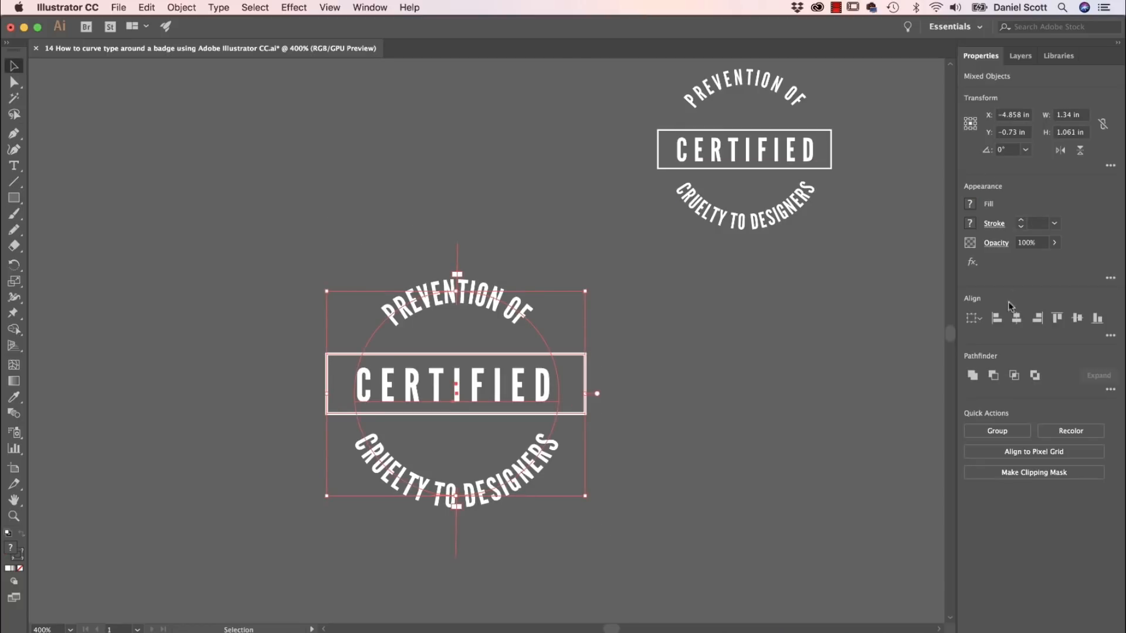
mouse_move(1016, 320)
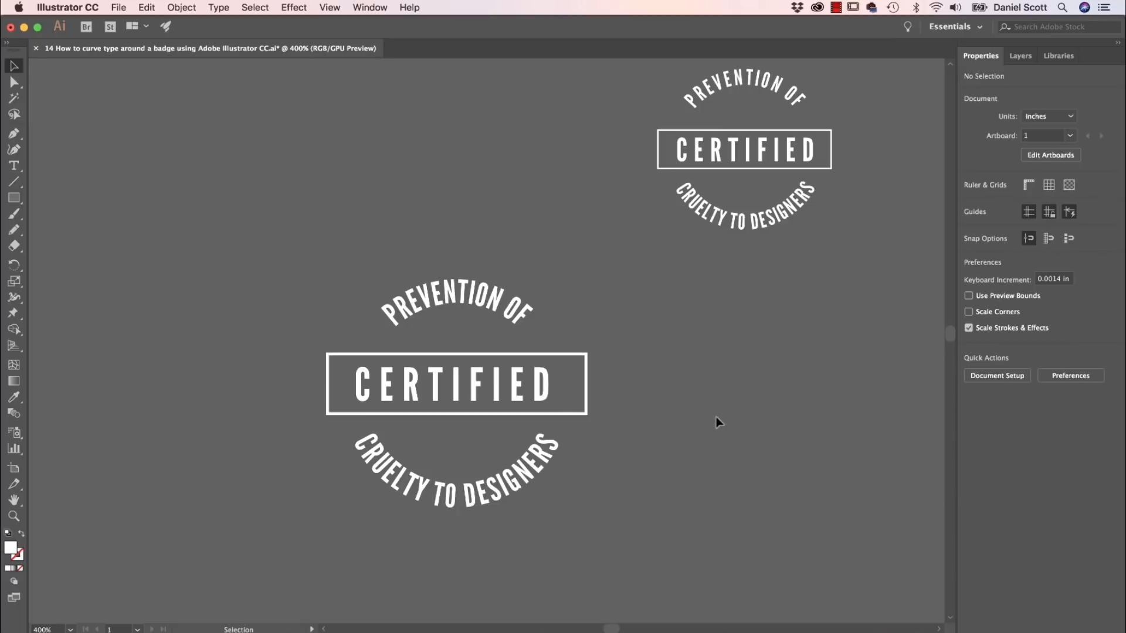
mouse_move(557, 276)
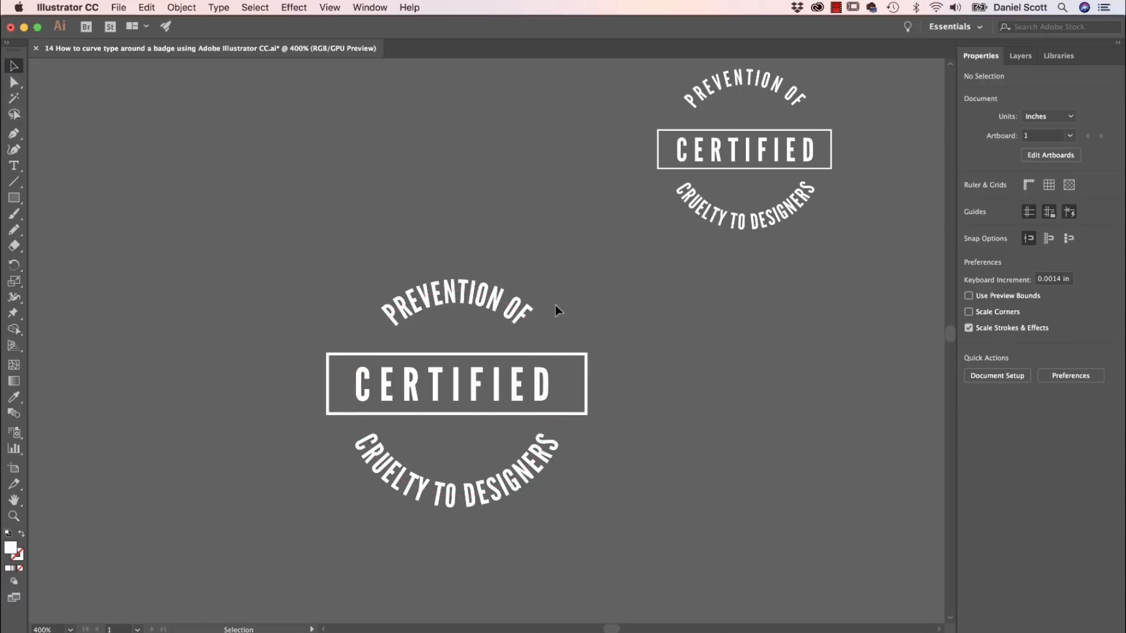
mouse_move(153, 190)
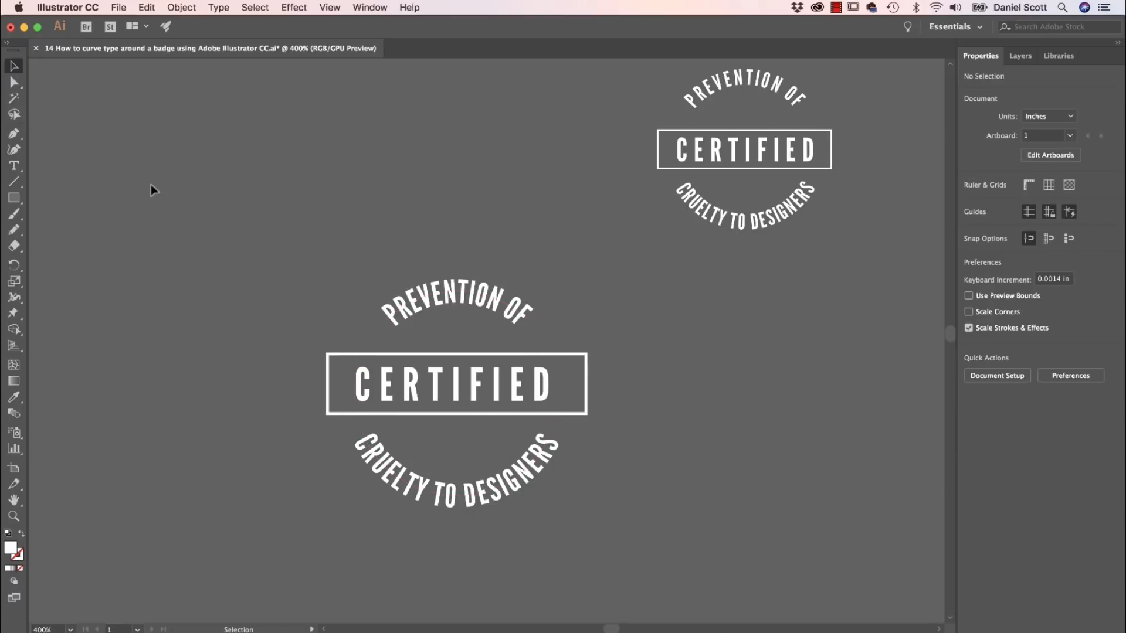
mouse_move(181, 219)
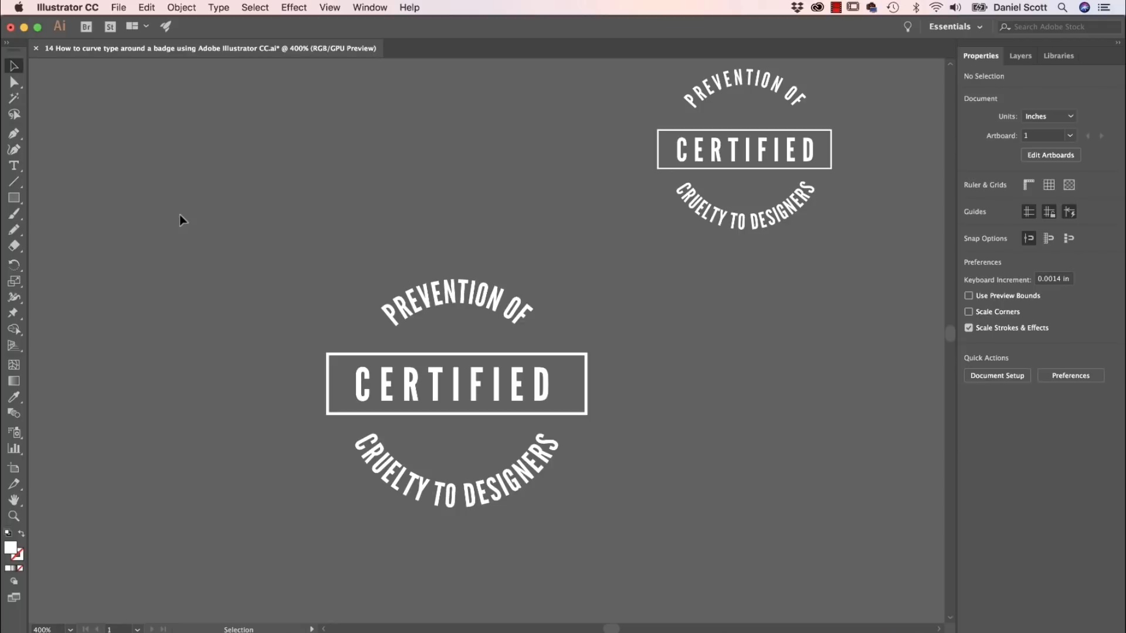
mouse_move(519, 399)
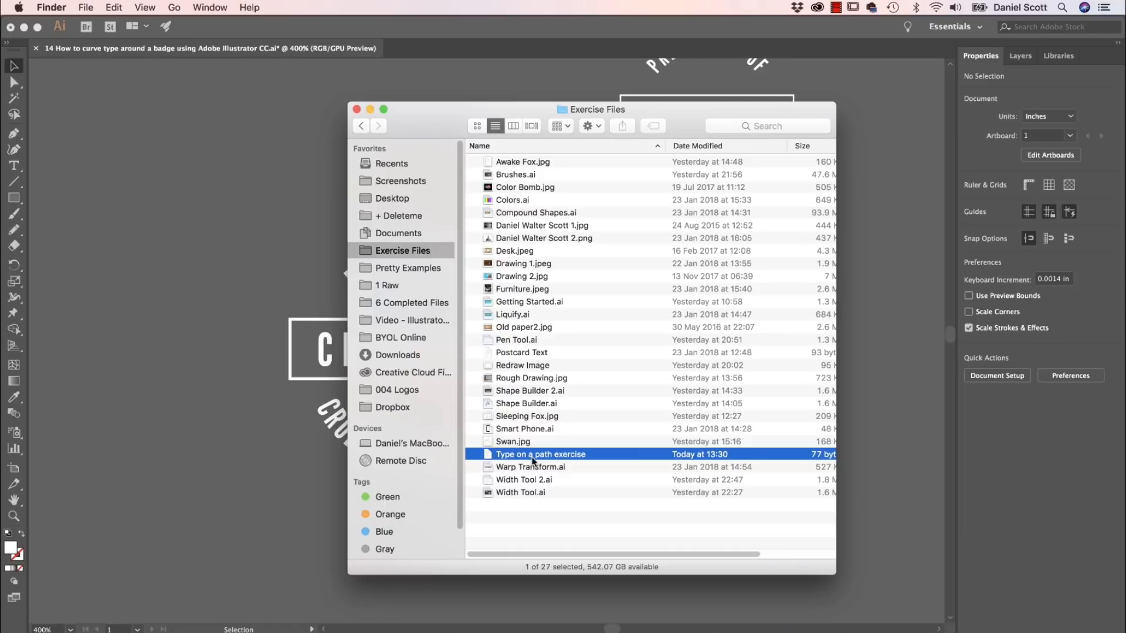
- Open the Type on a path exercise and select 'The Association for Pet Obesity Prevention'
double_click(540, 453)
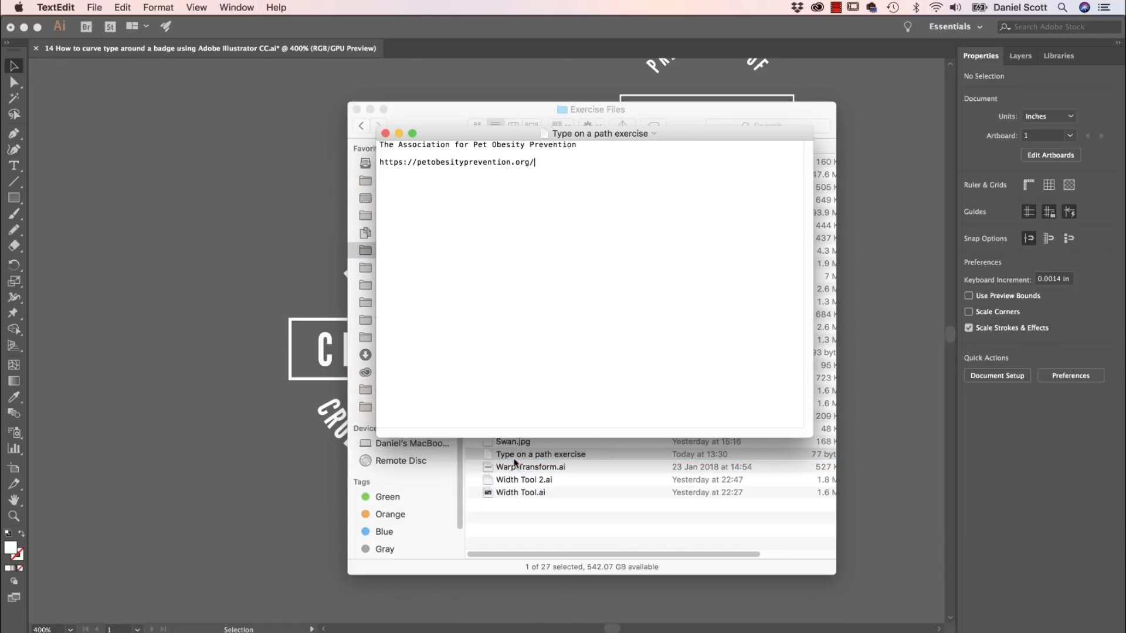
triple_click(479, 145)
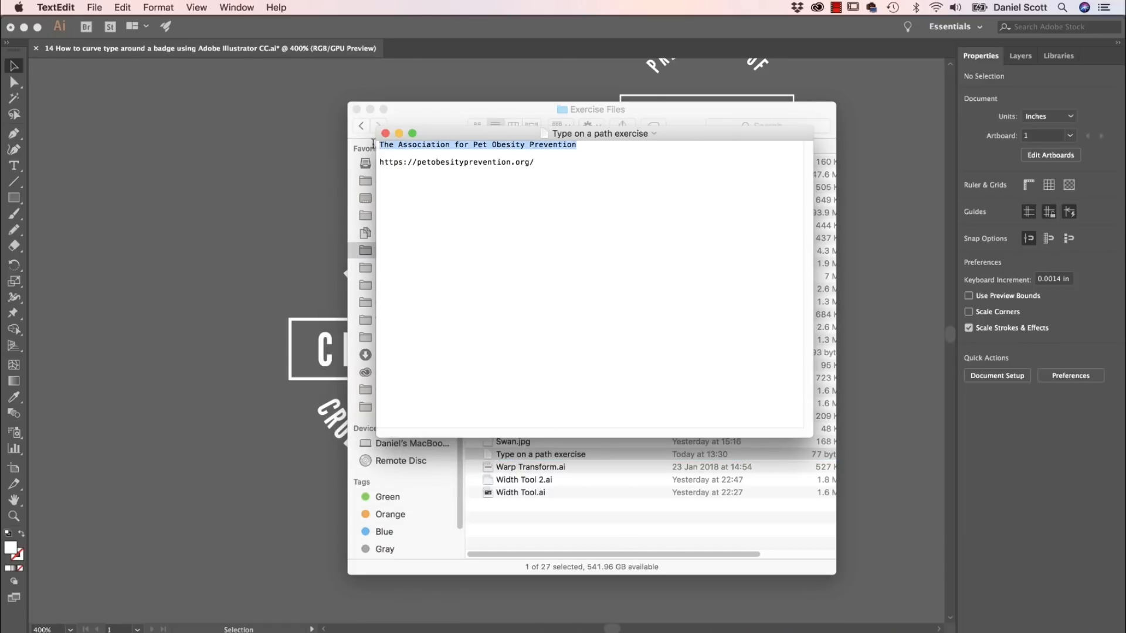
mouse_move(429, 275)
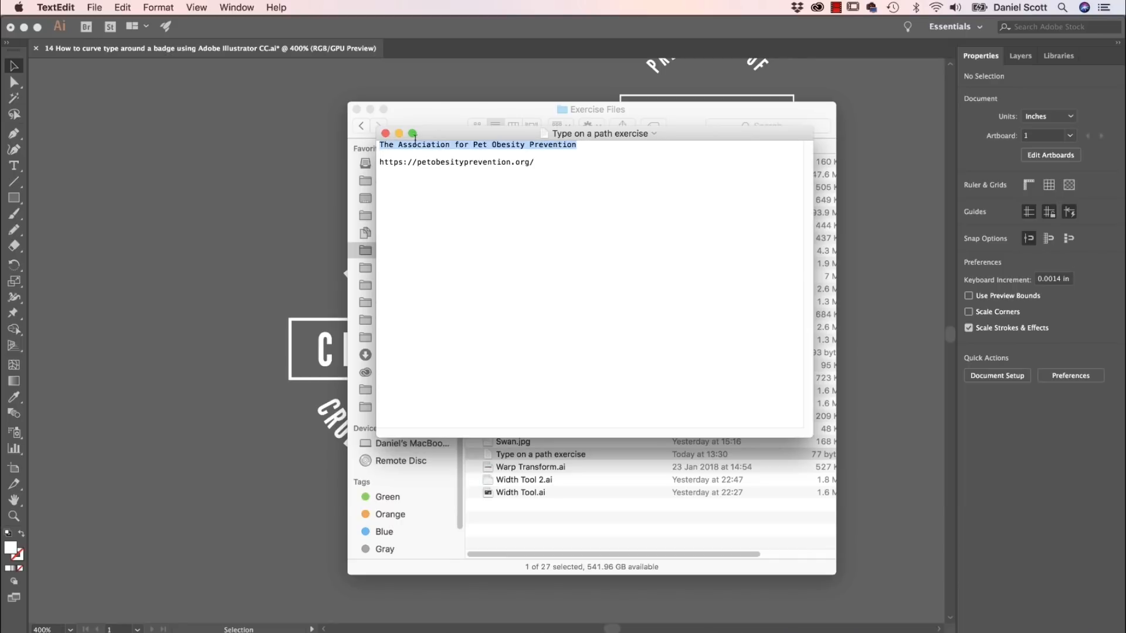
mouse_move(452, 141)
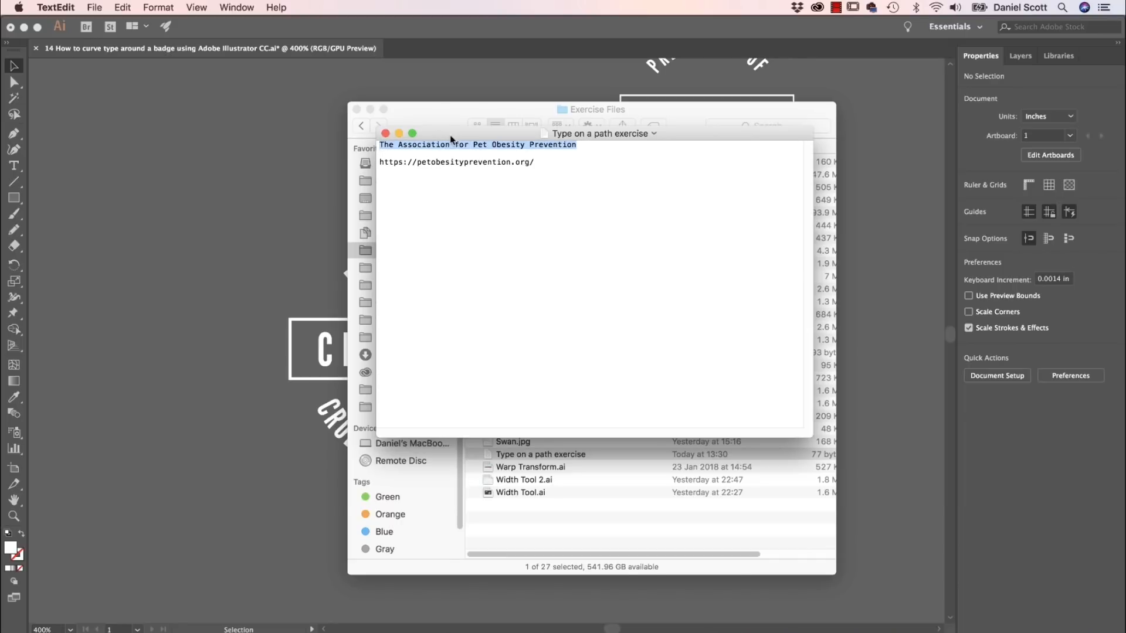
left_click(385, 133)
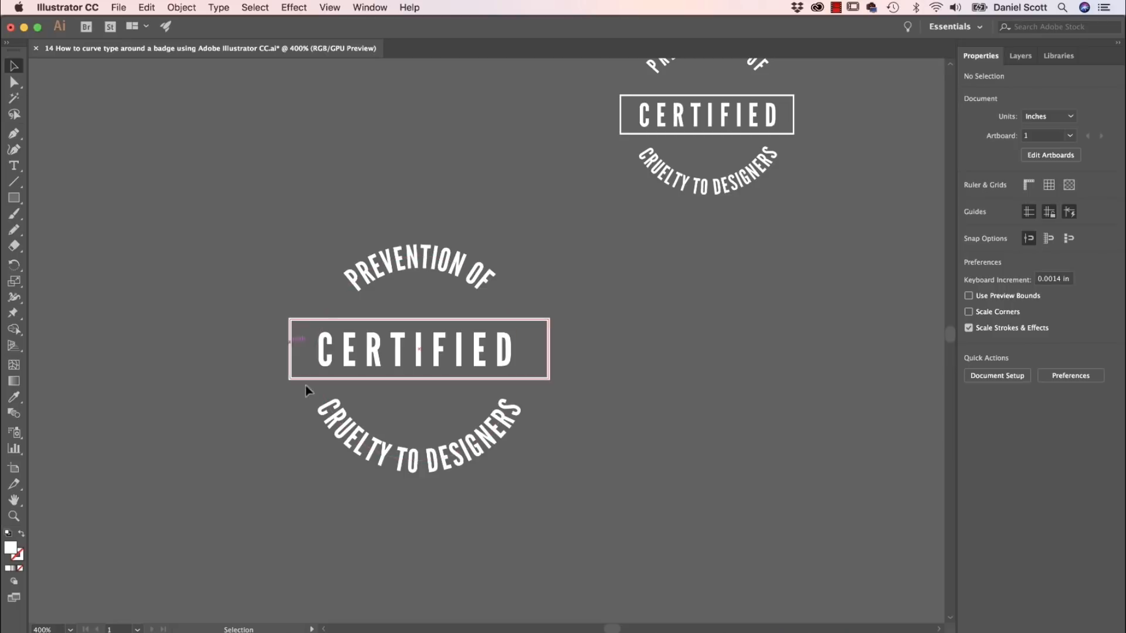
left_click(583, 422)
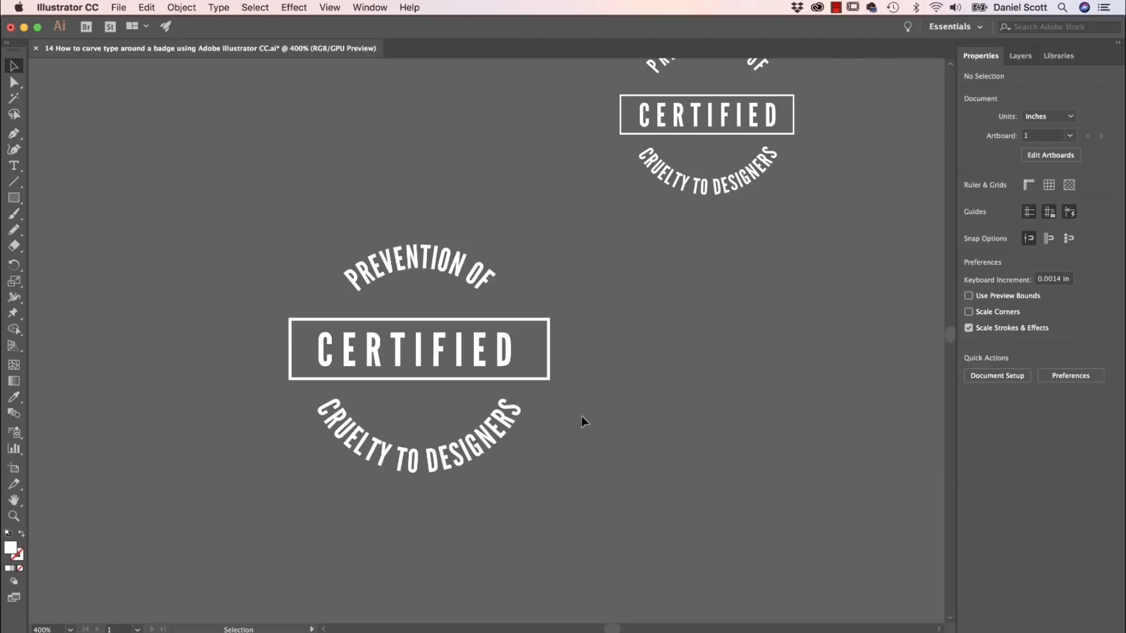
mouse_move(608, 368)
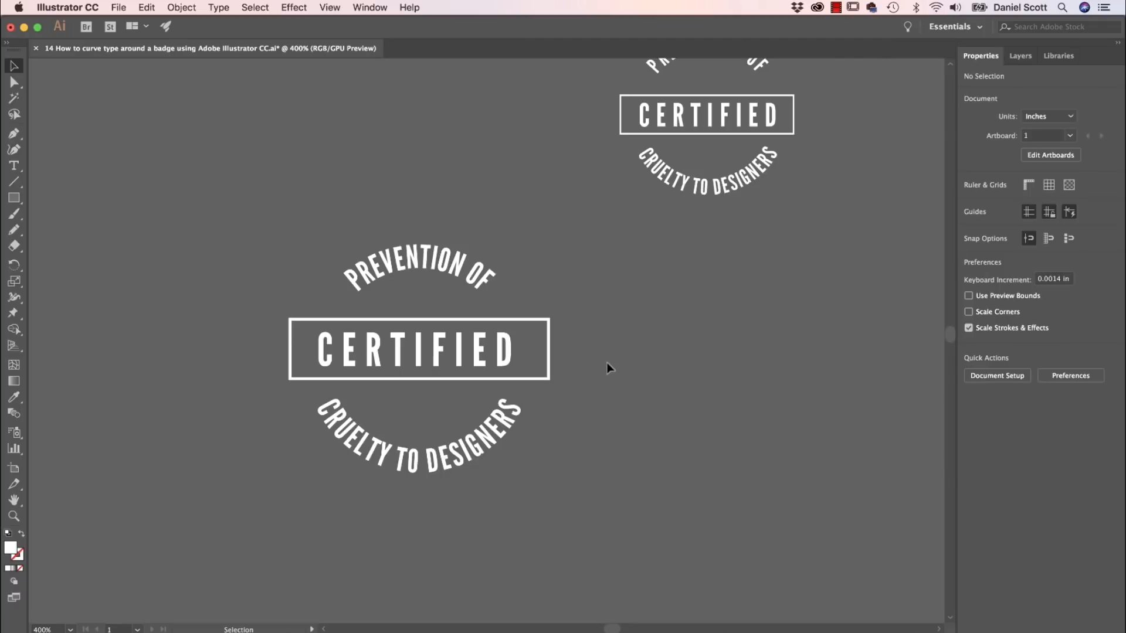